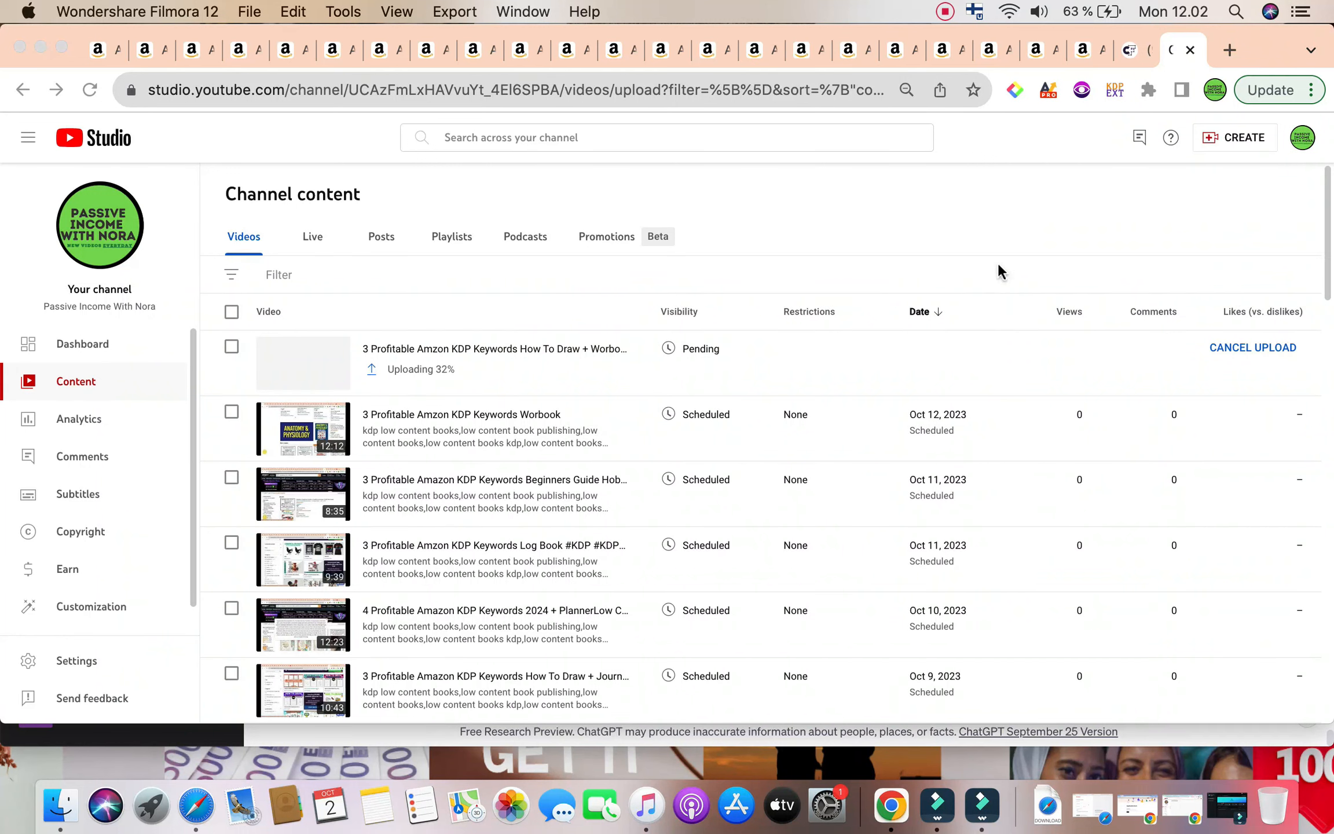
# - Return to the Creative Fabrica home page from the human brain results via the site logo
pyautogui.click(1137, 49)
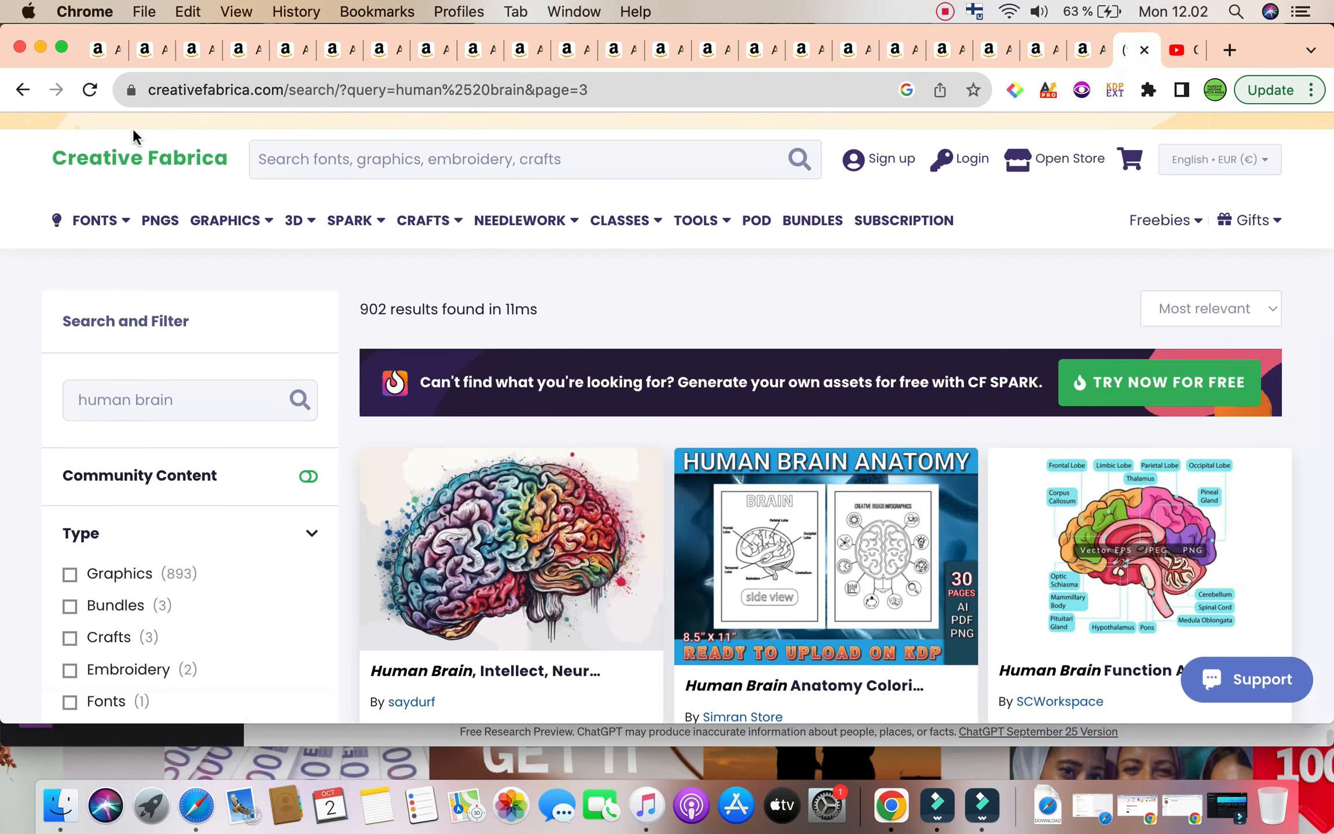
pyautogui.click(89, 91)
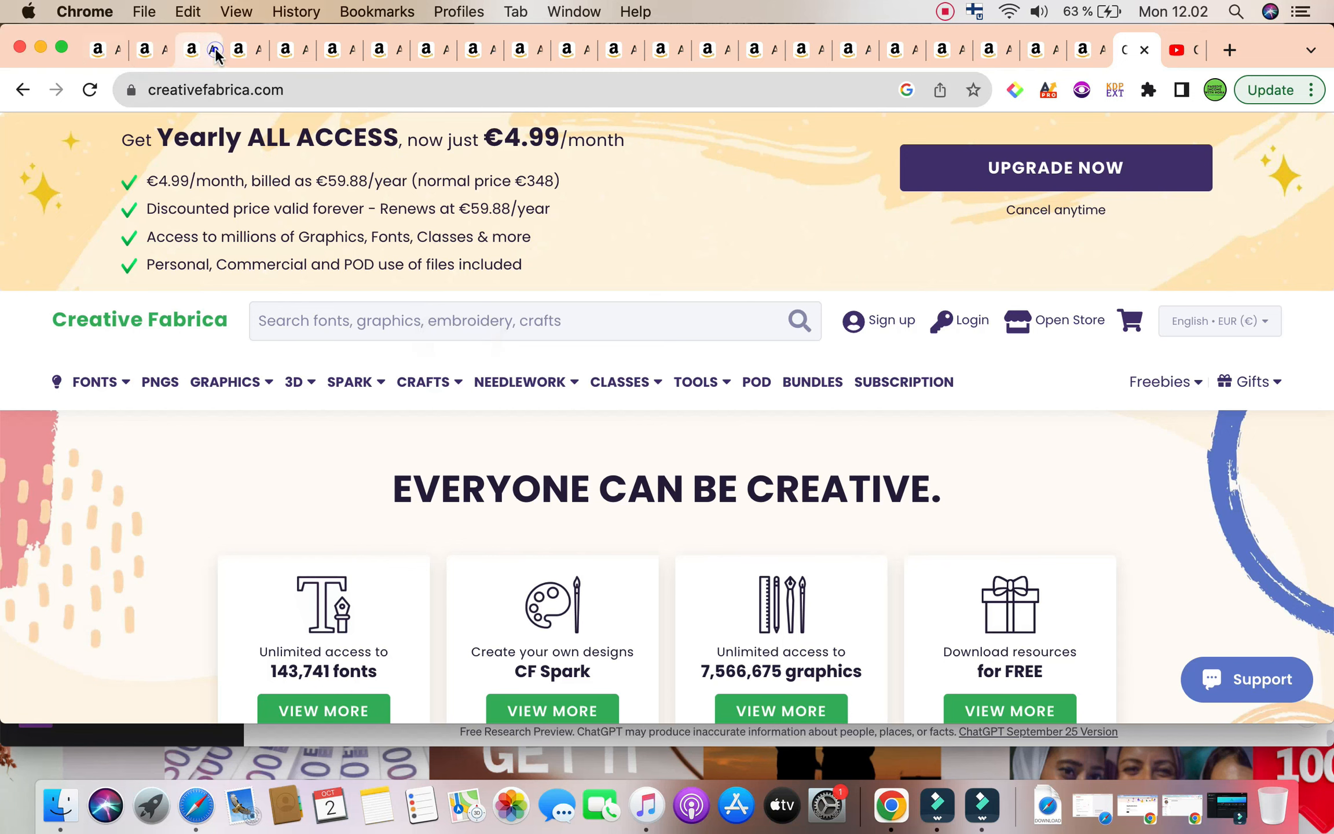
# - Show the Amazon tab with 603 results for 'how to draw books for kids 8-12 horses'
pyautogui.click(191, 50)
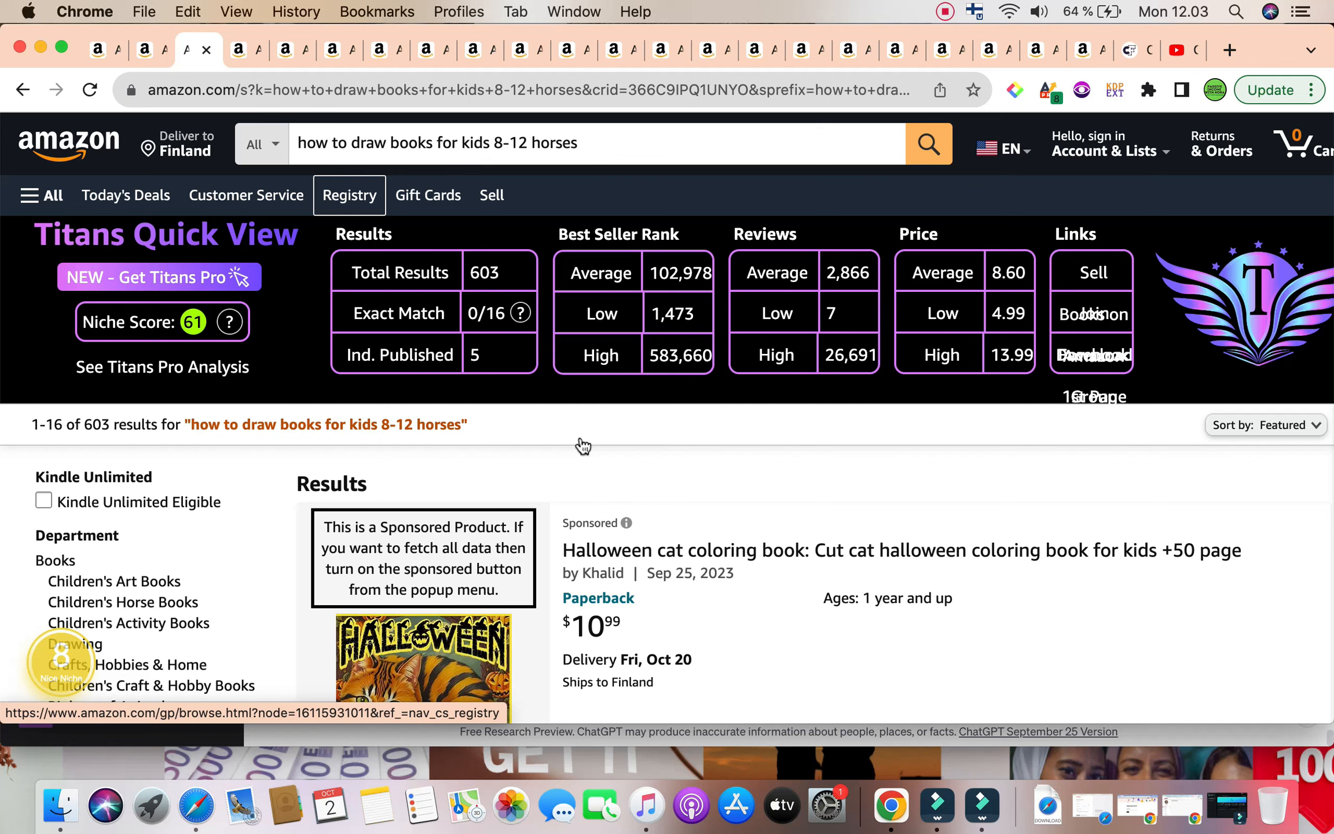
pyautogui.moveTo(474, 526)
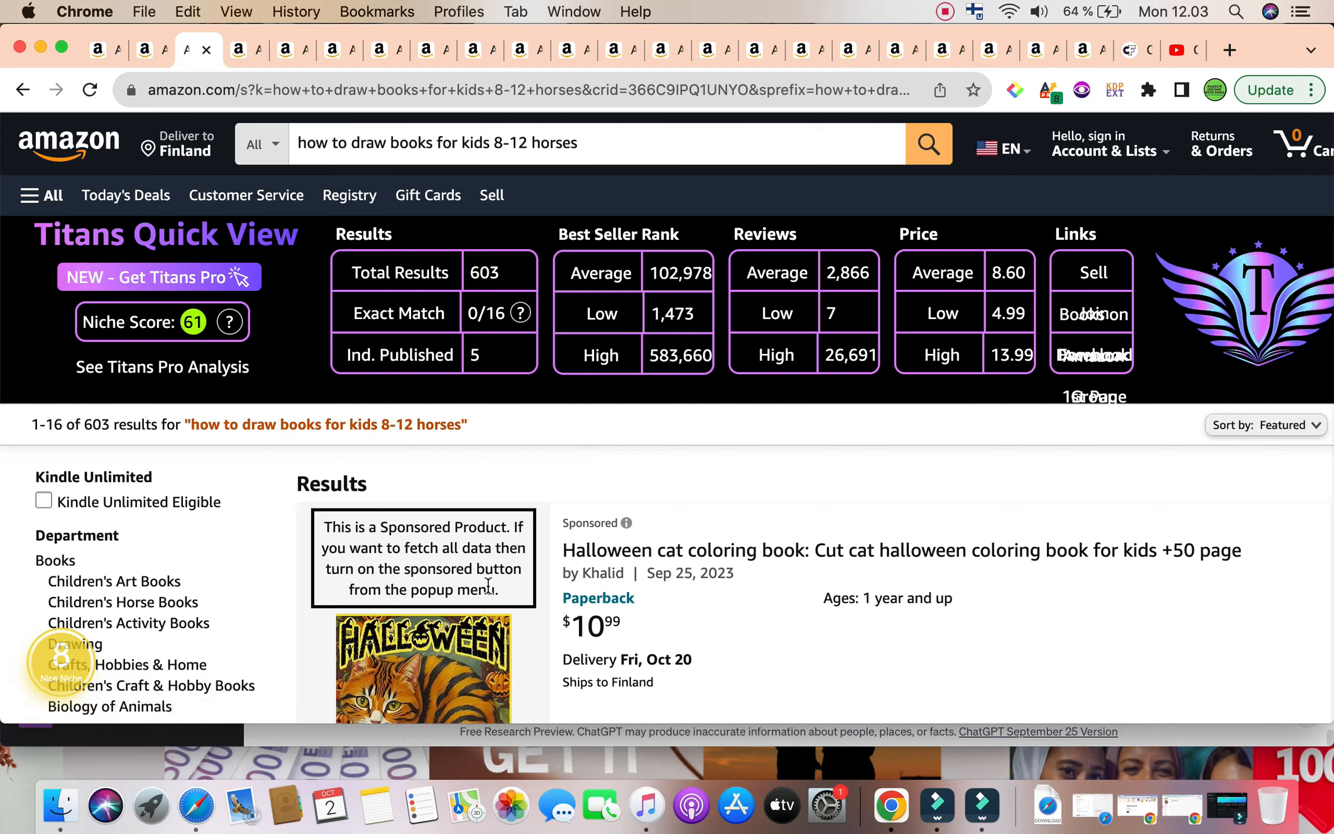
pyautogui.moveTo(94, 672)
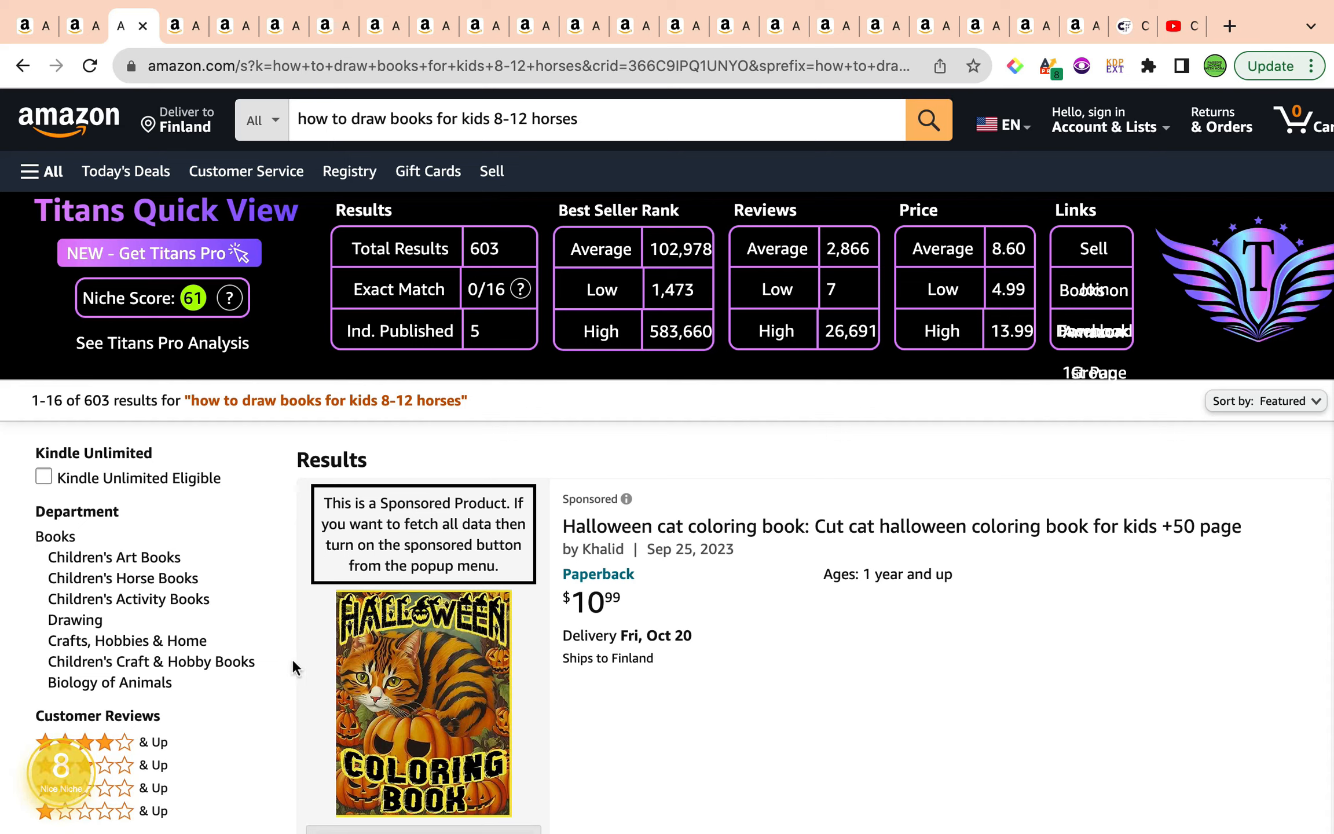
pyautogui.moveTo(500, 238)
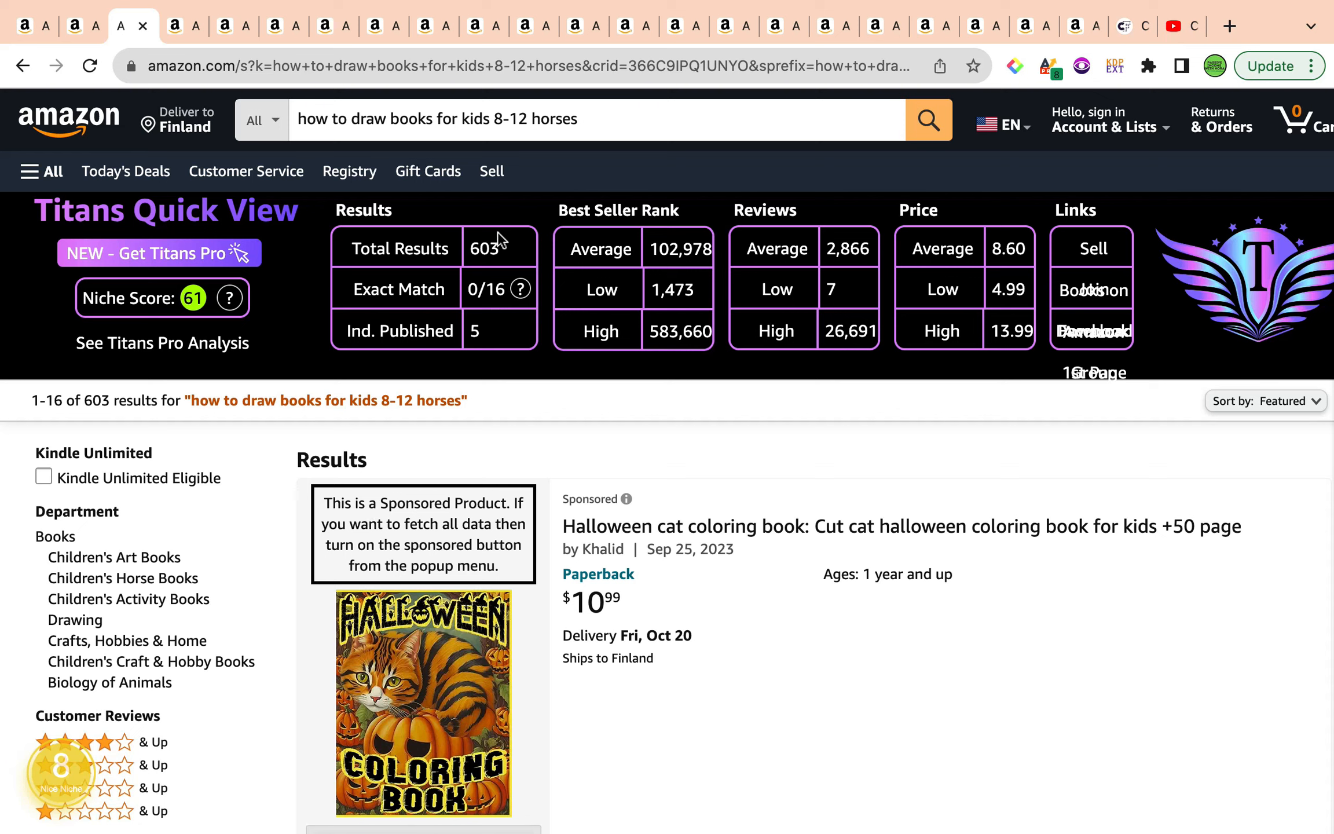
pyautogui.moveTo(703, 279)
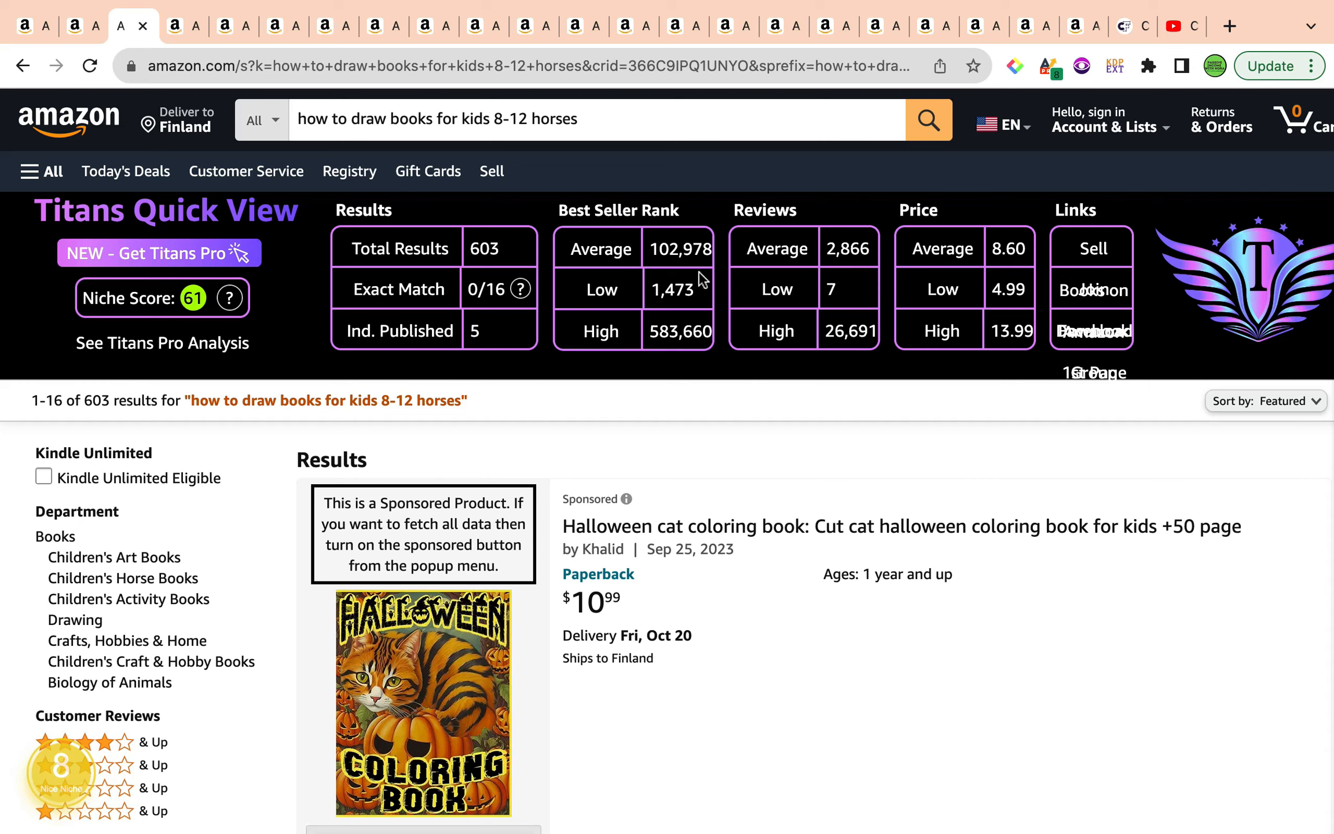
pyautogui.moveTo(701, 273)
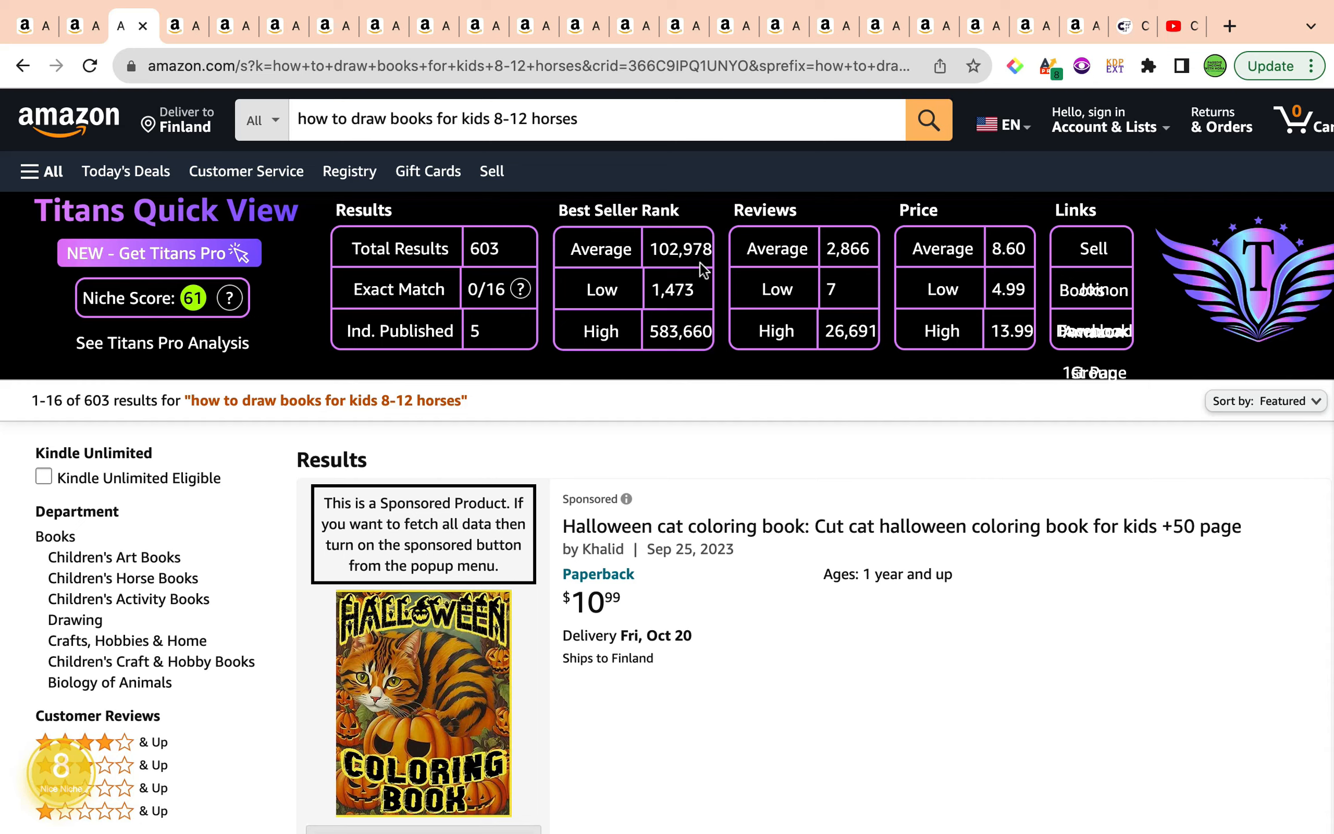
pyautogui.moveTo(855, 264)
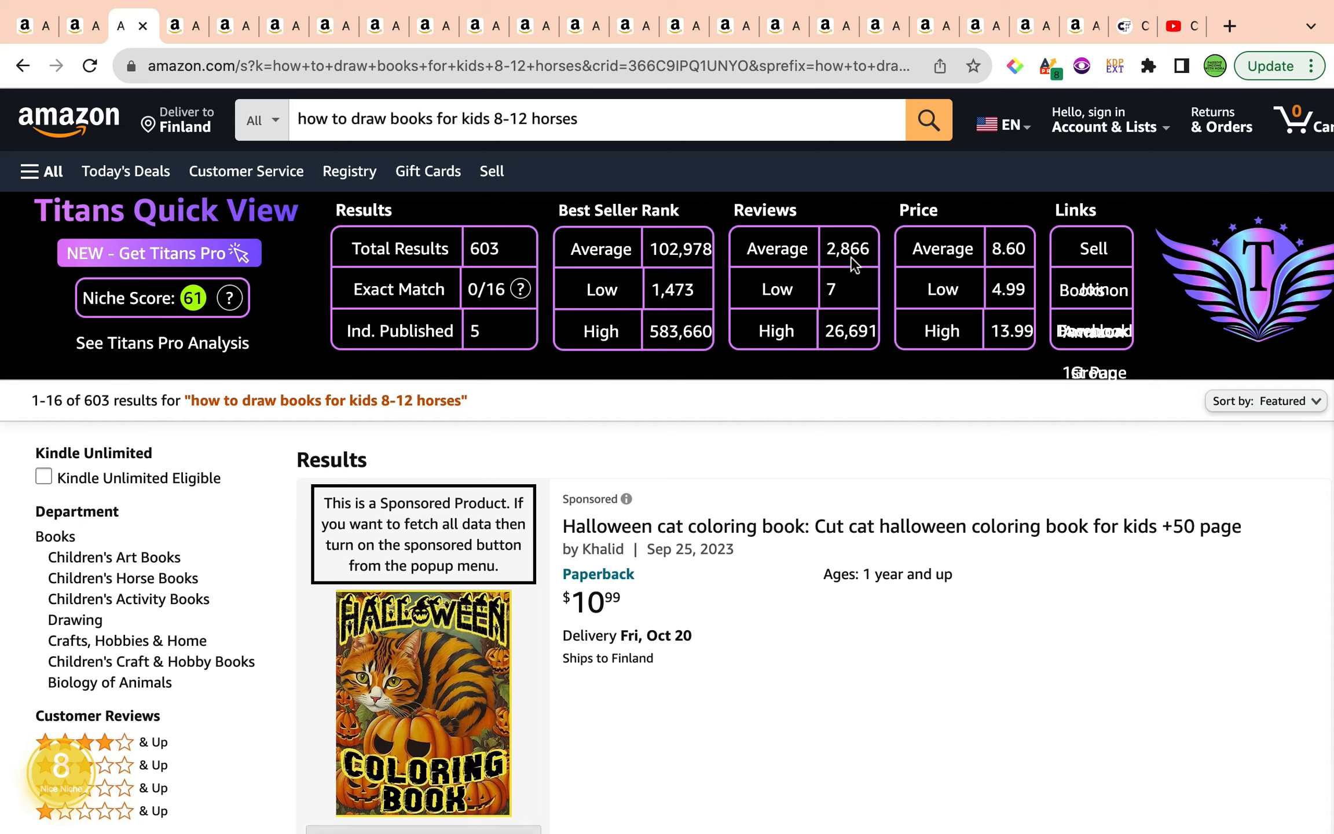
pyautogui.moveTo(1040, 275)
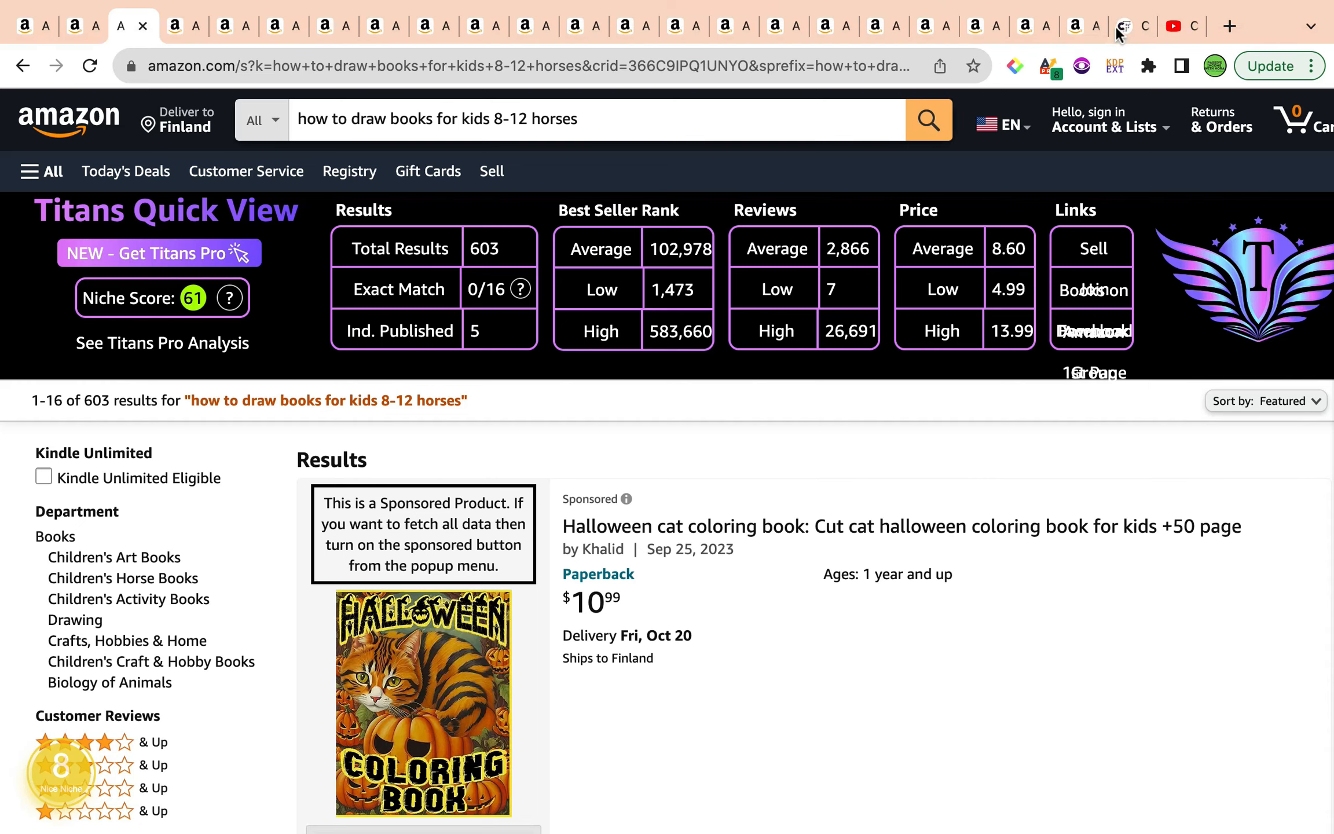
# - Search Creative Fabrica for 'how to draw horses'
pyautogui.click(1123, 26)
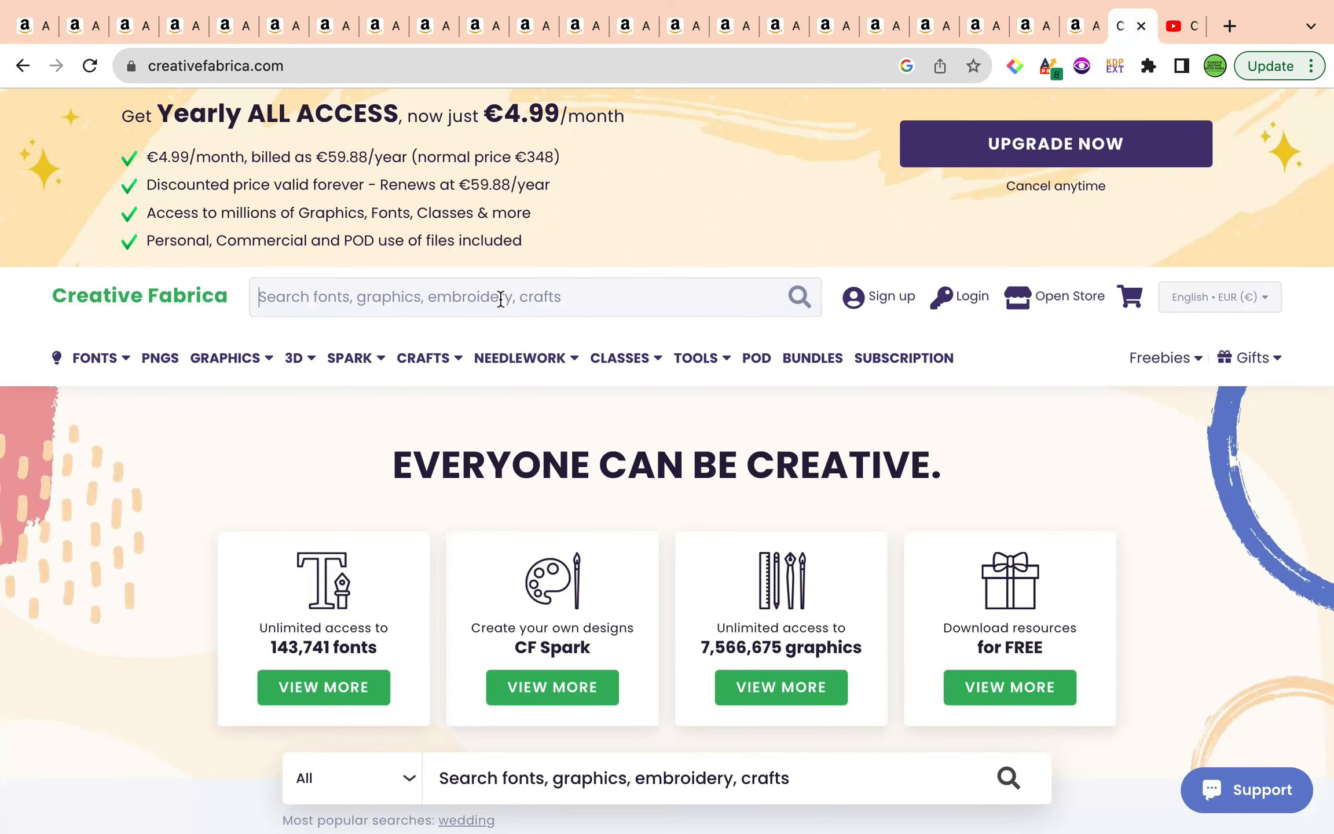
pyautogui.write('how to draw')
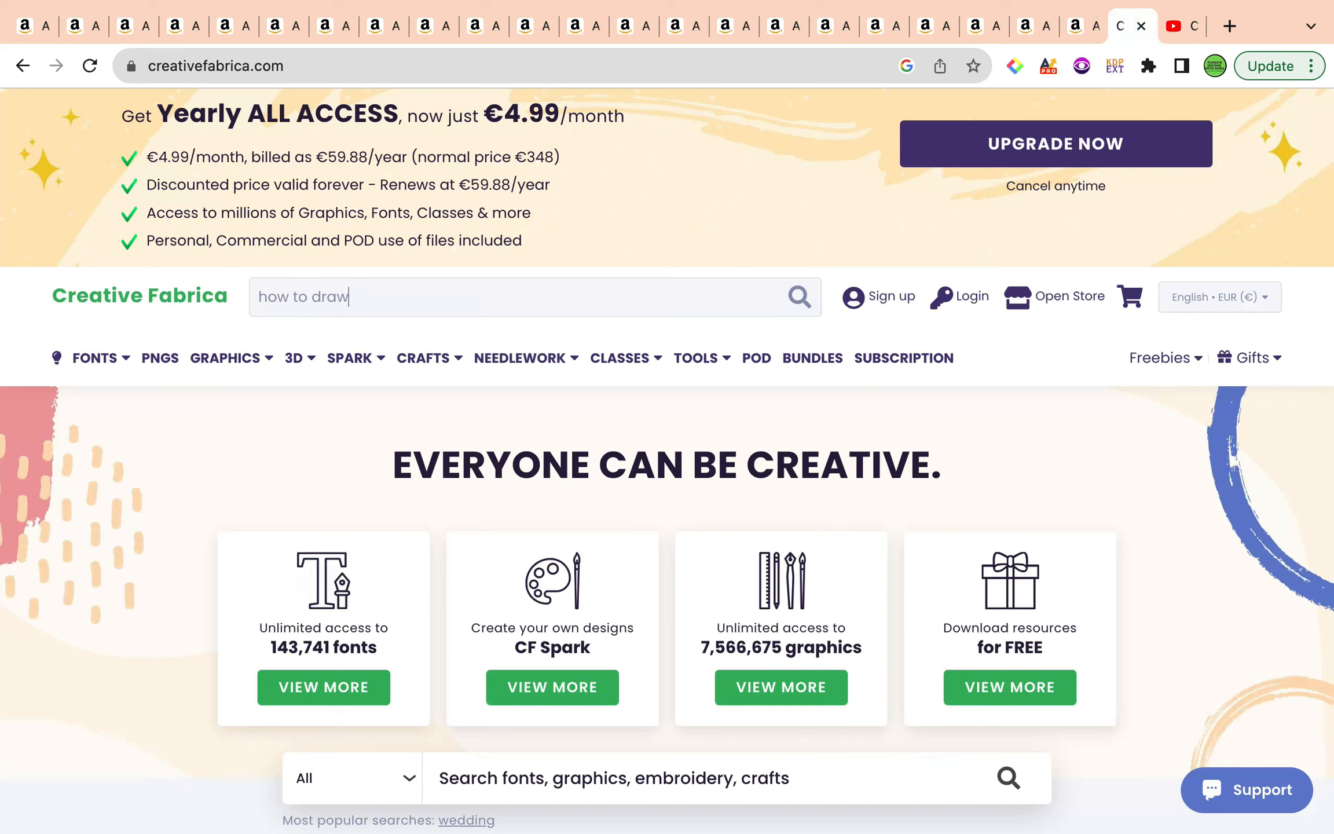
pyautogui.write('horses')
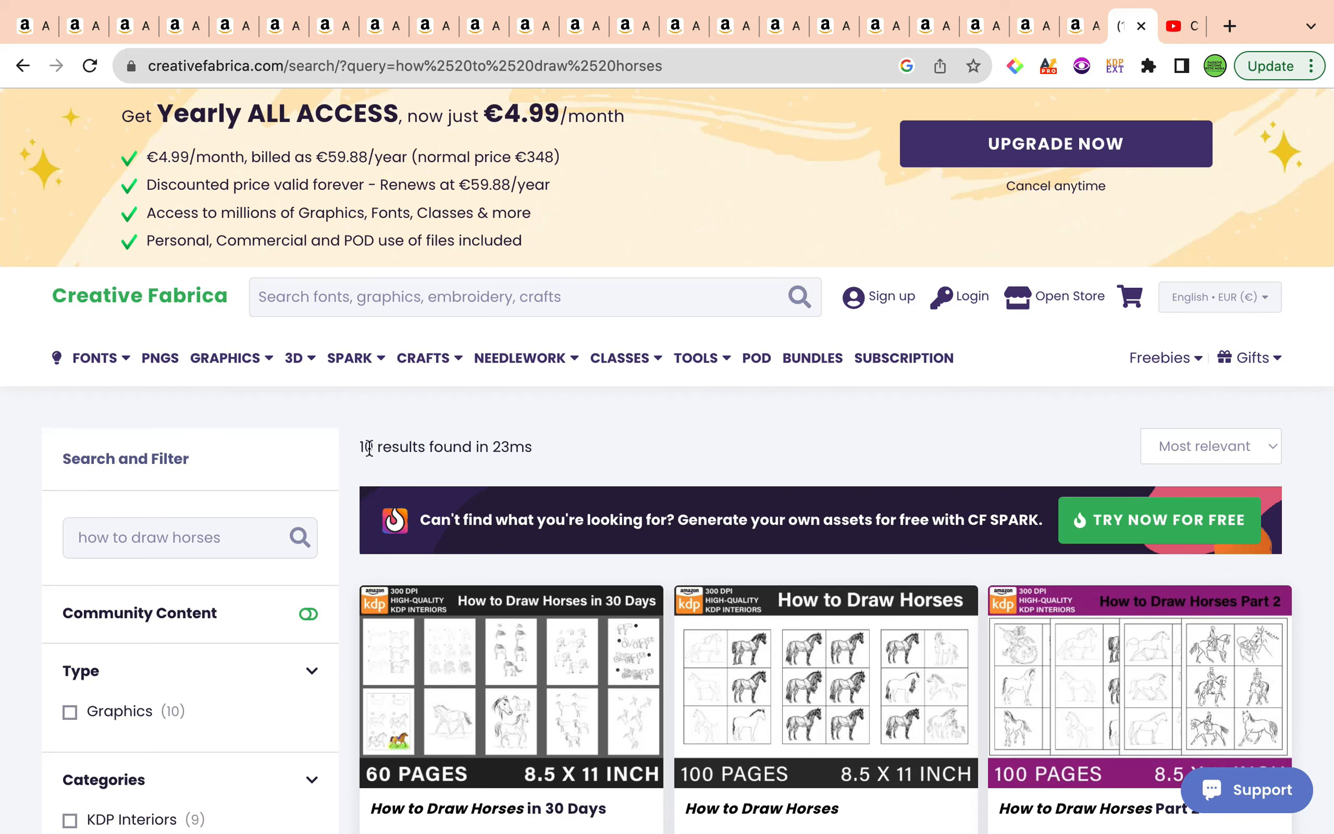
# - Filter the horse results to KDP Interiors, leaving 9, and scan through them
pyautogui.click(69, 643)
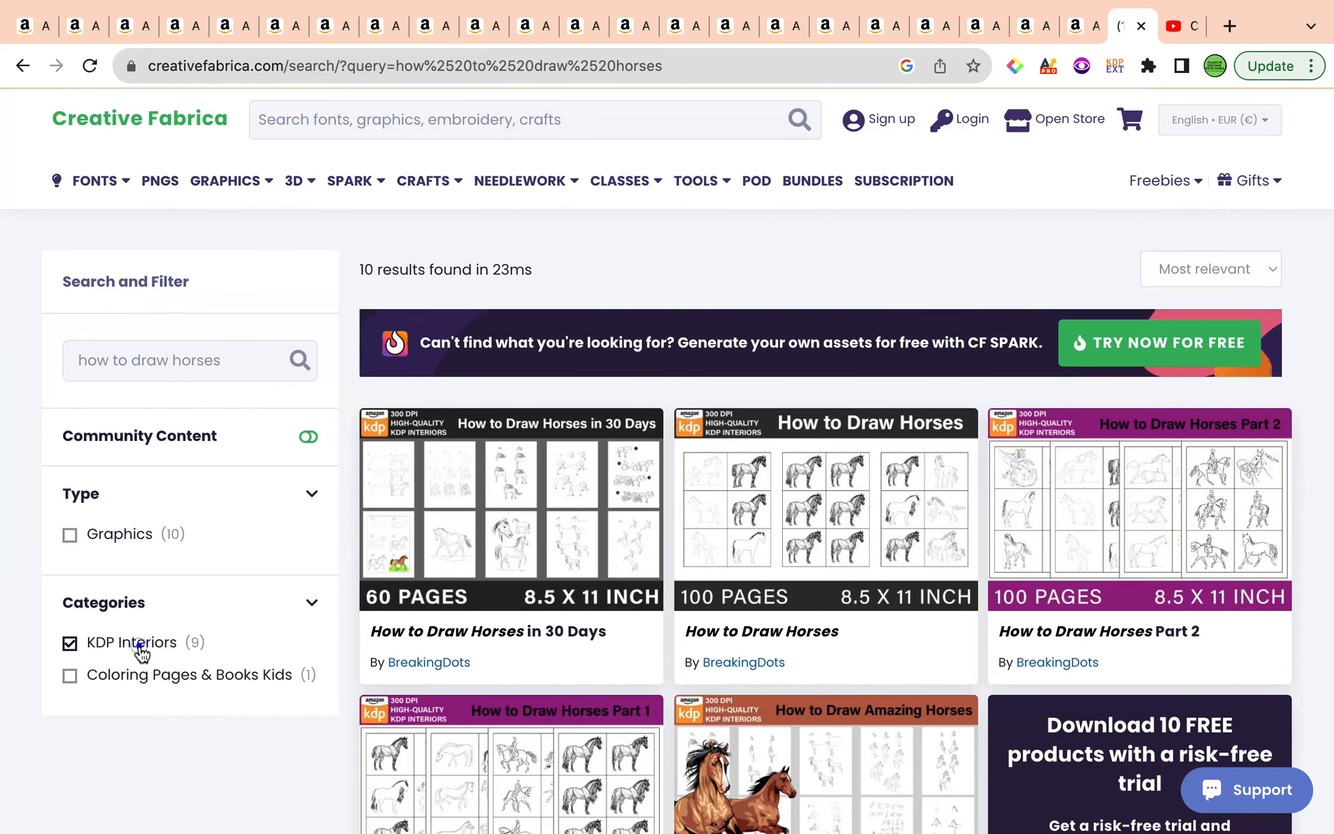
pyautogui.click(69, 643)
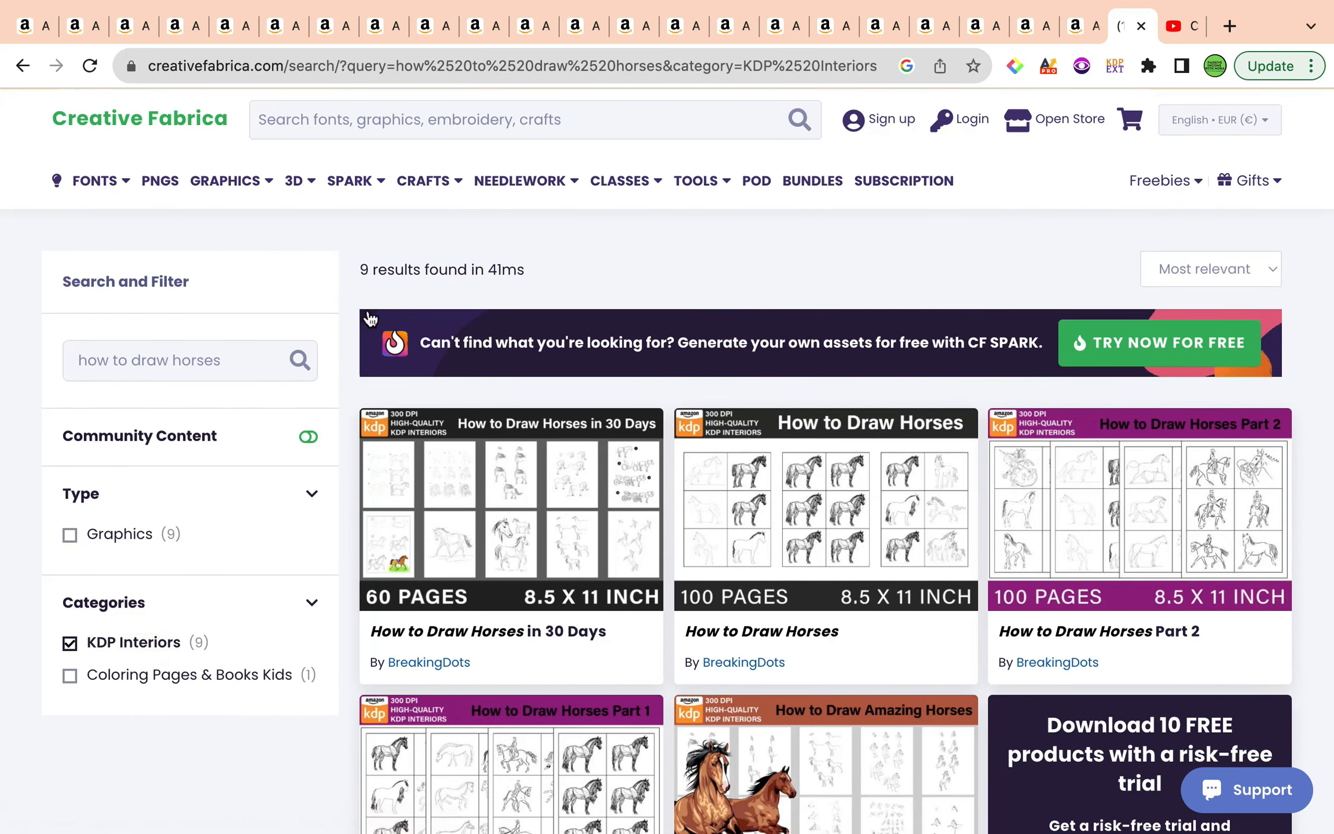
pyautogui.moveTo(361, 474)
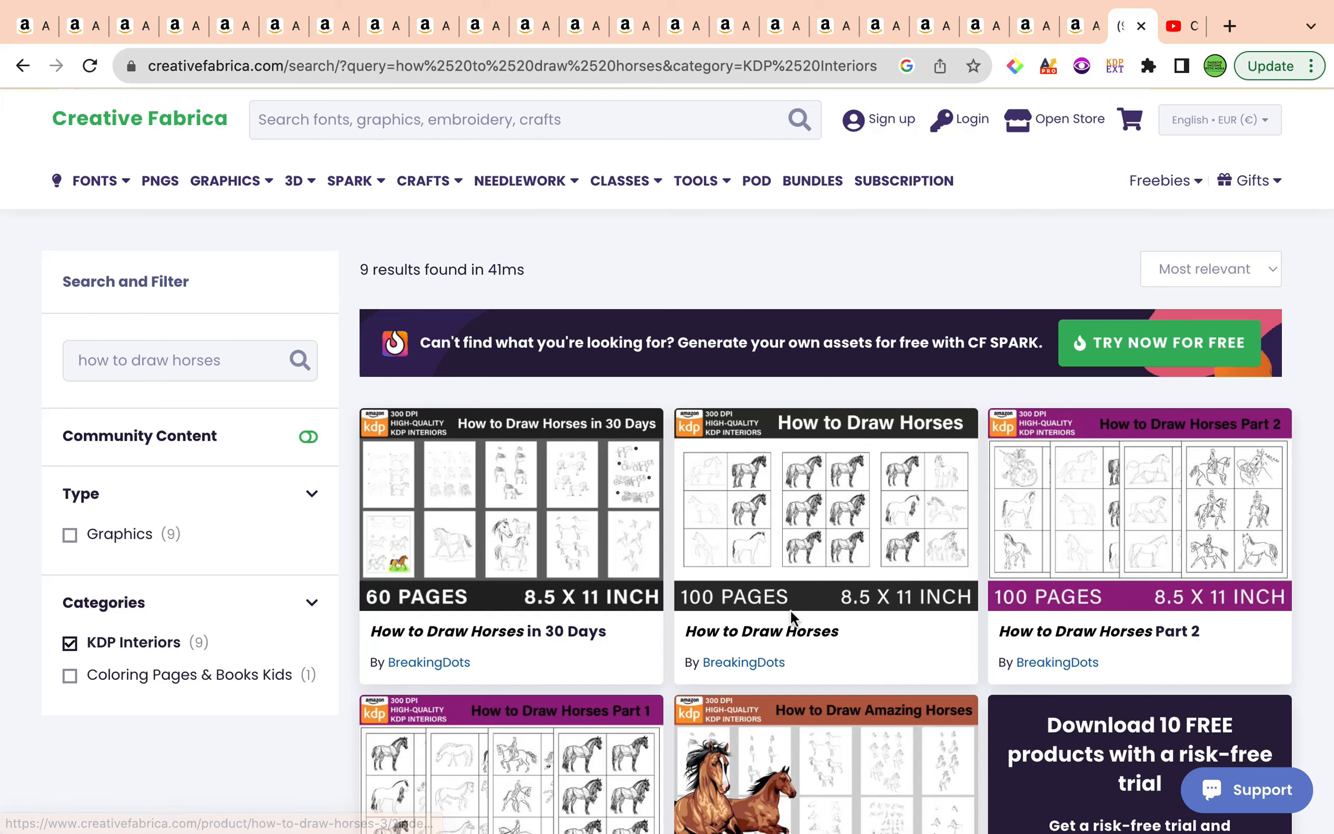
pyautogui.scroll(-3)
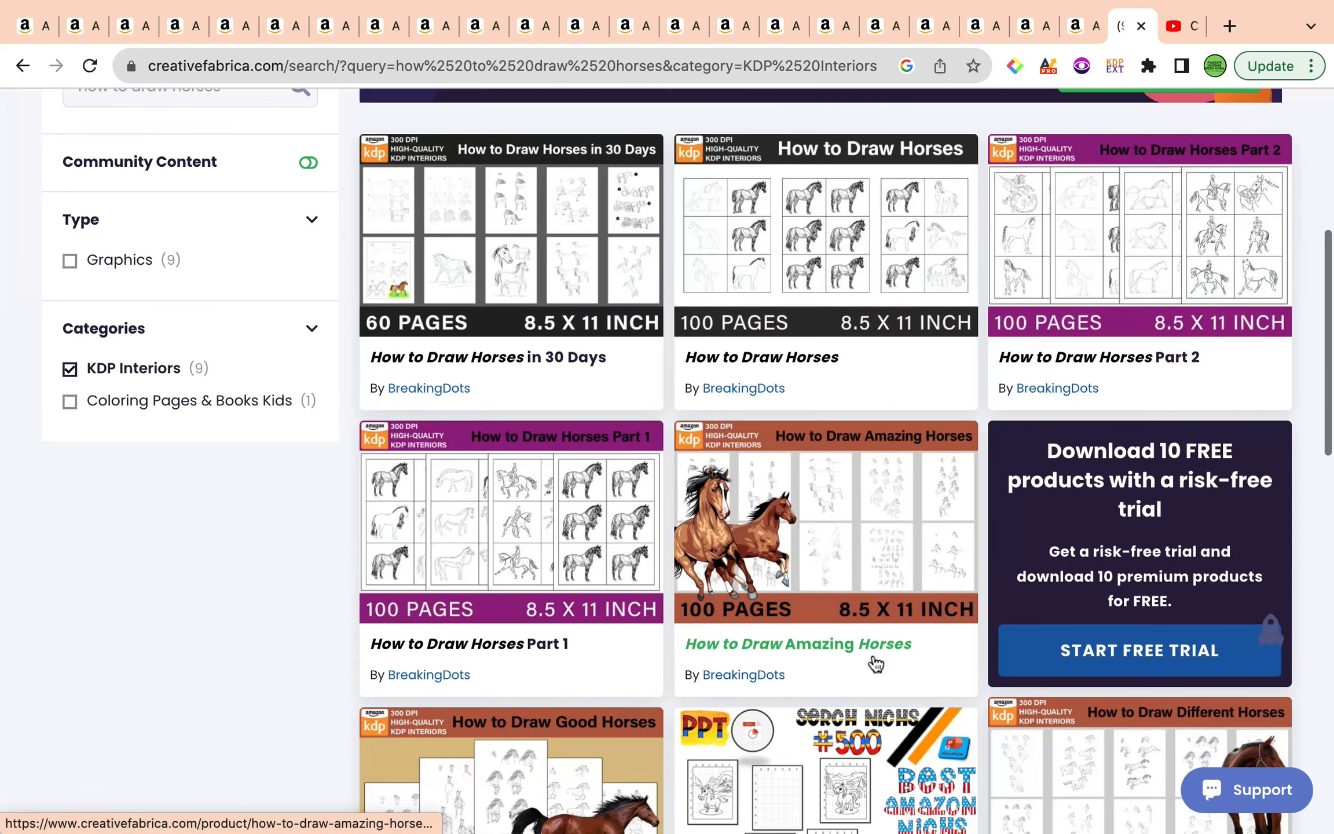
pyautogui.scroll(-3)
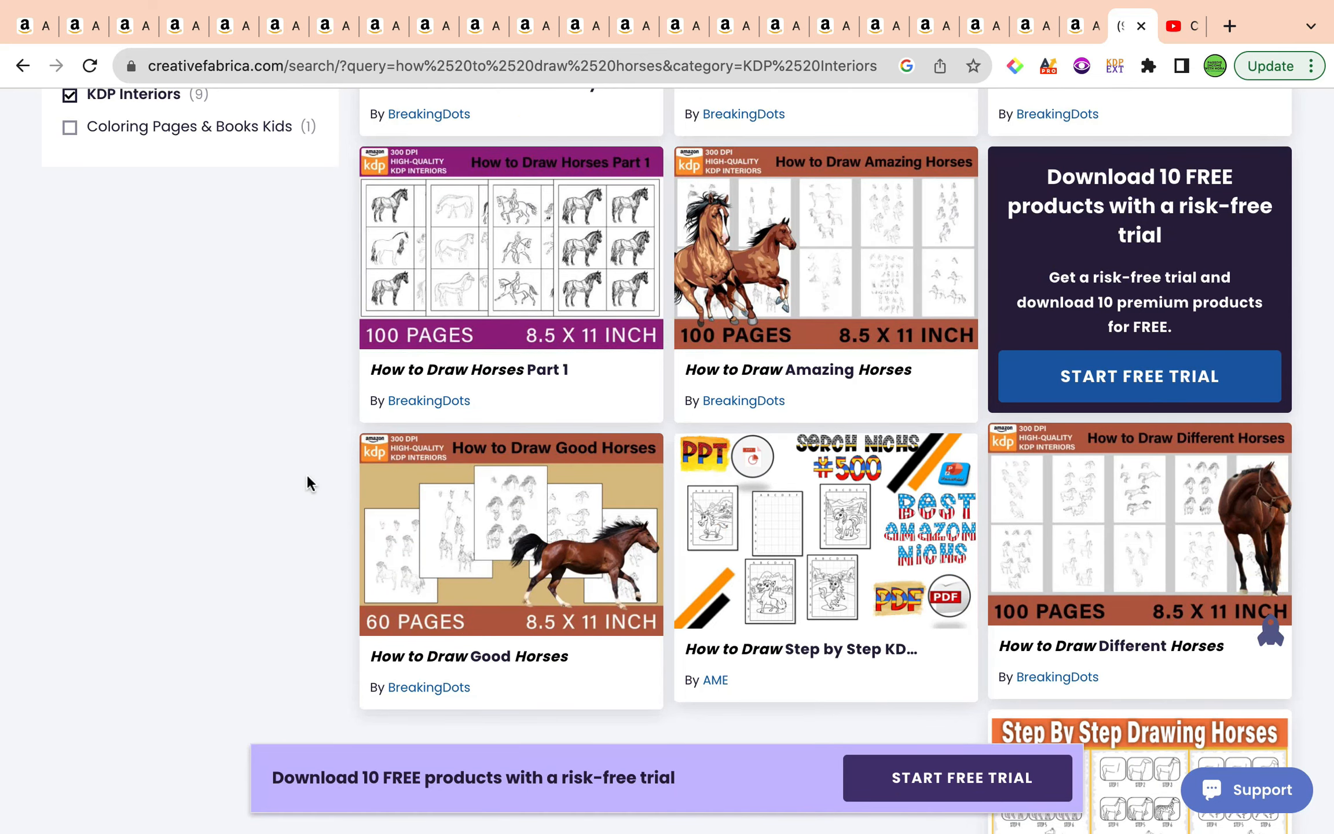
pyautogui.scroll(3)
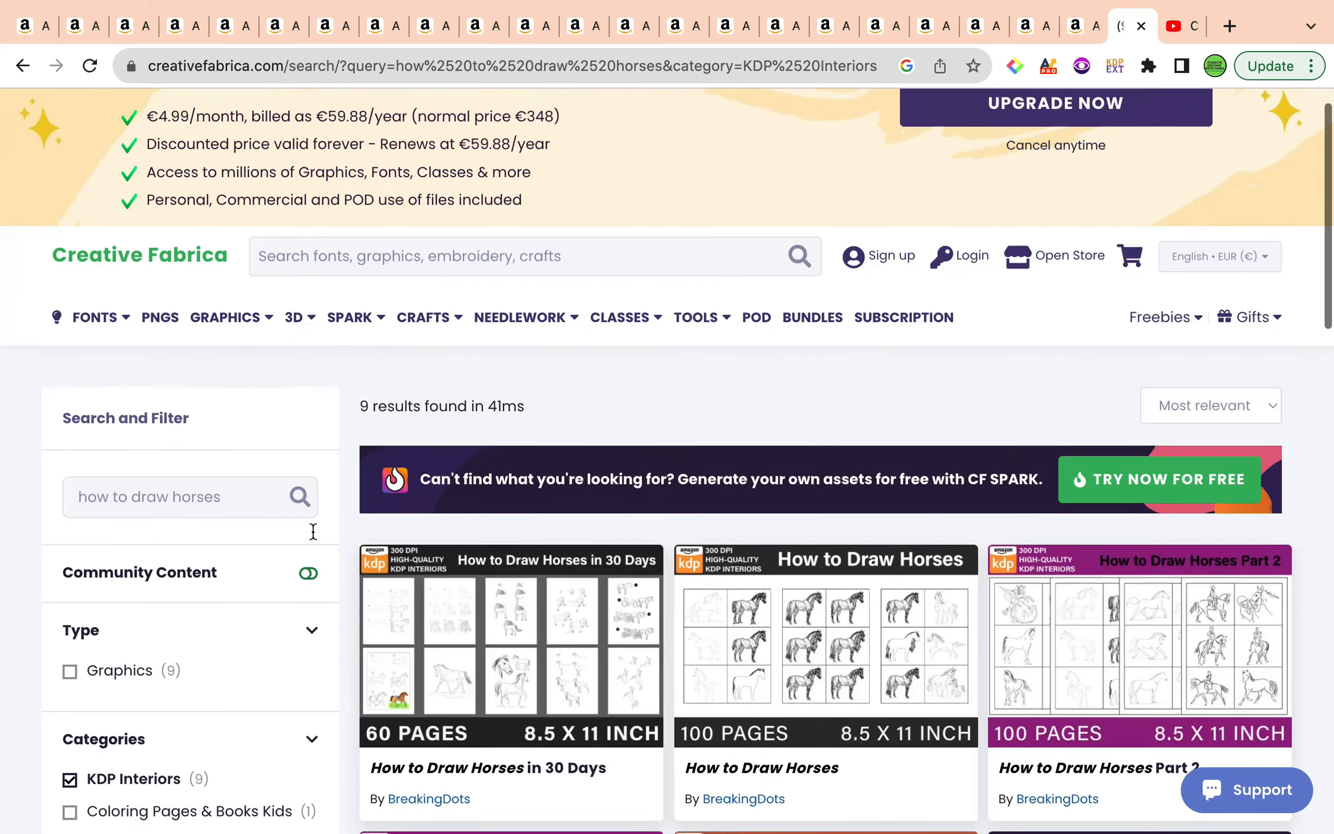
pyautogui.scroll(3)
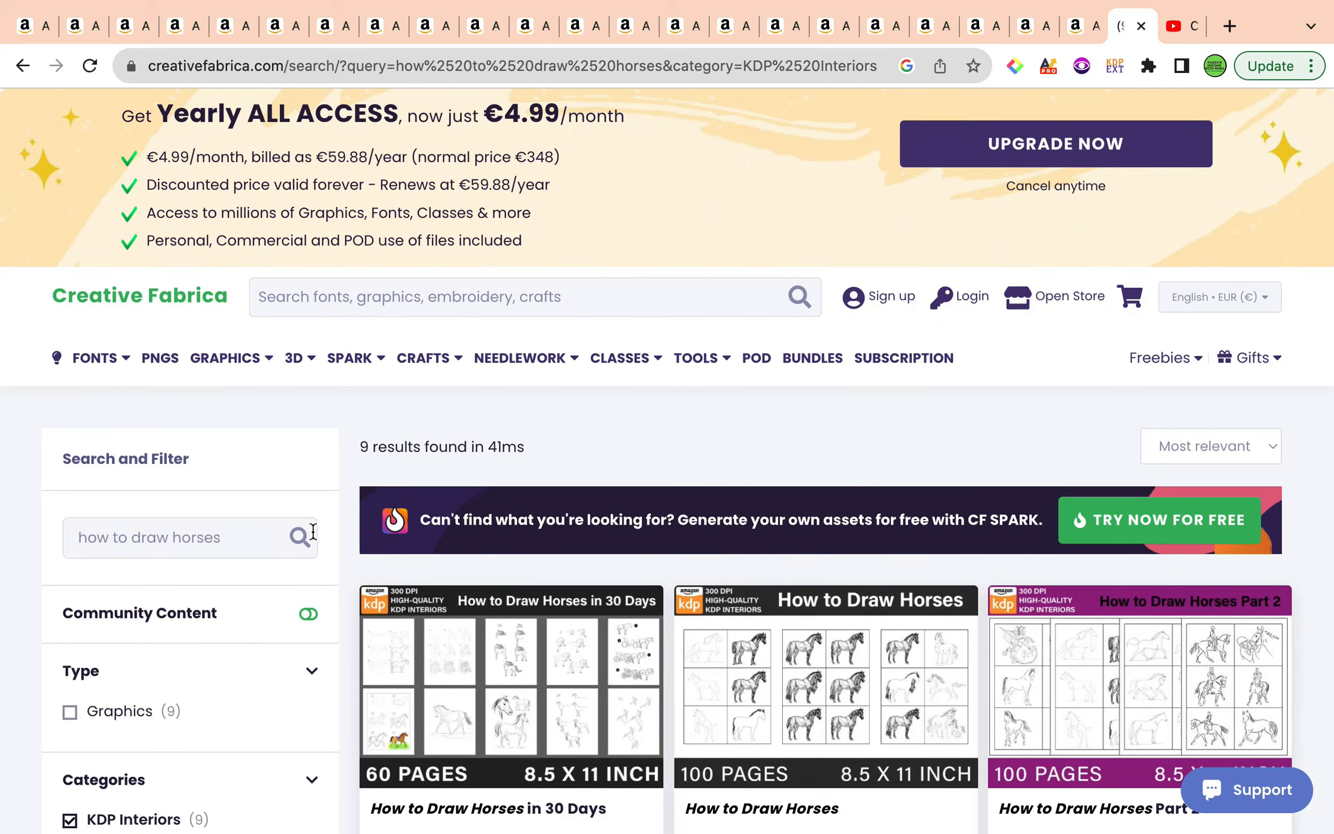
pyautogui.moveTo(1064, 28)
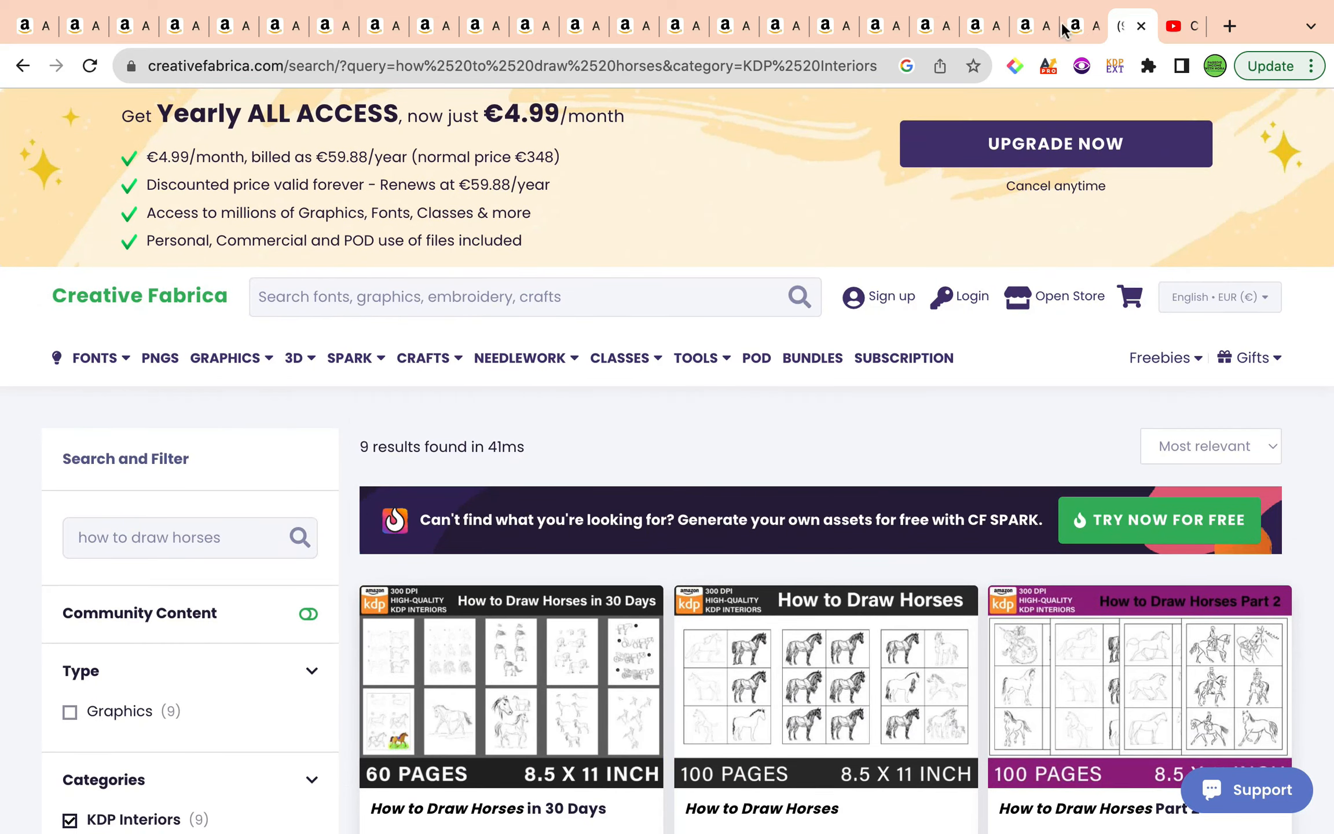
# - Run a Google search for 'types of horses' in a new tab to see the breeds list
pyautogui.click(1229, 26)
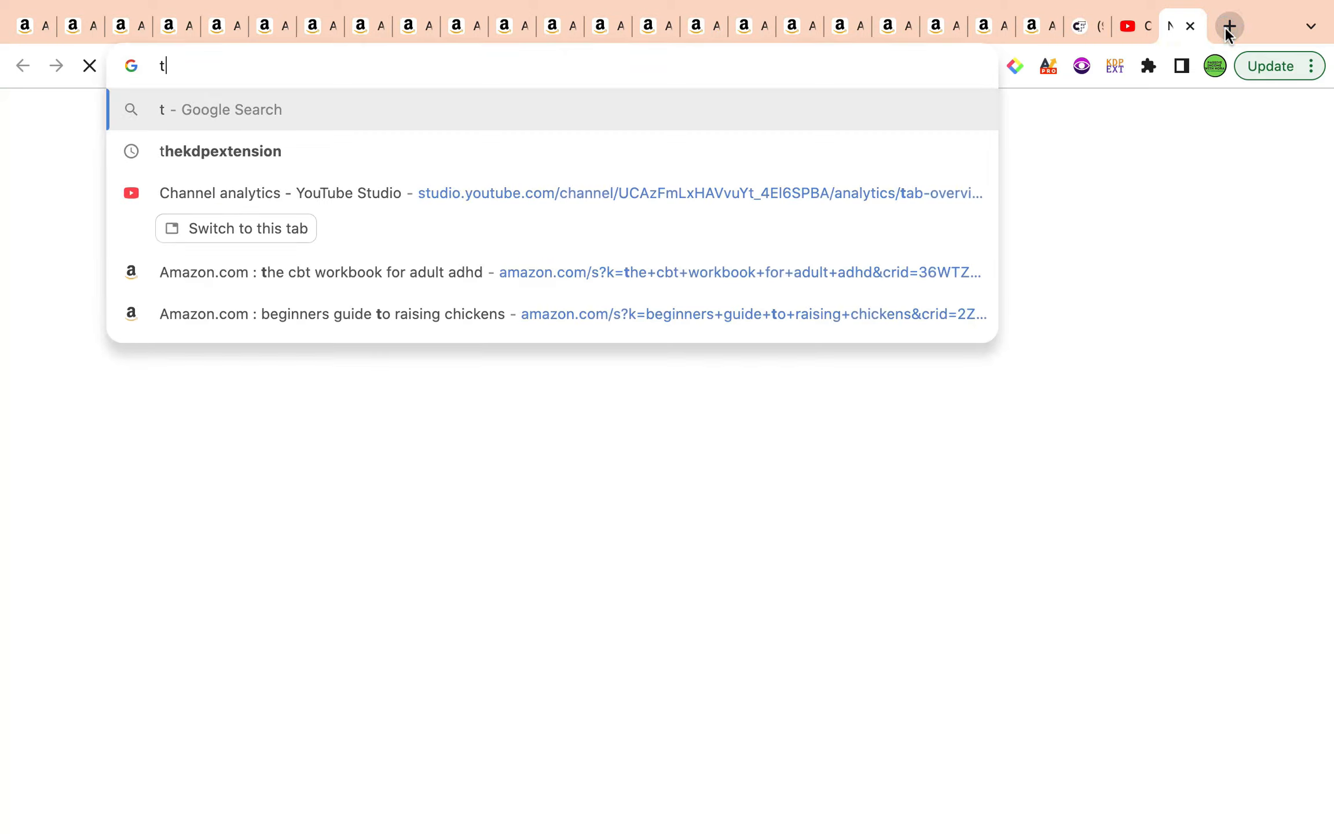
pyautogui.write('ypes')
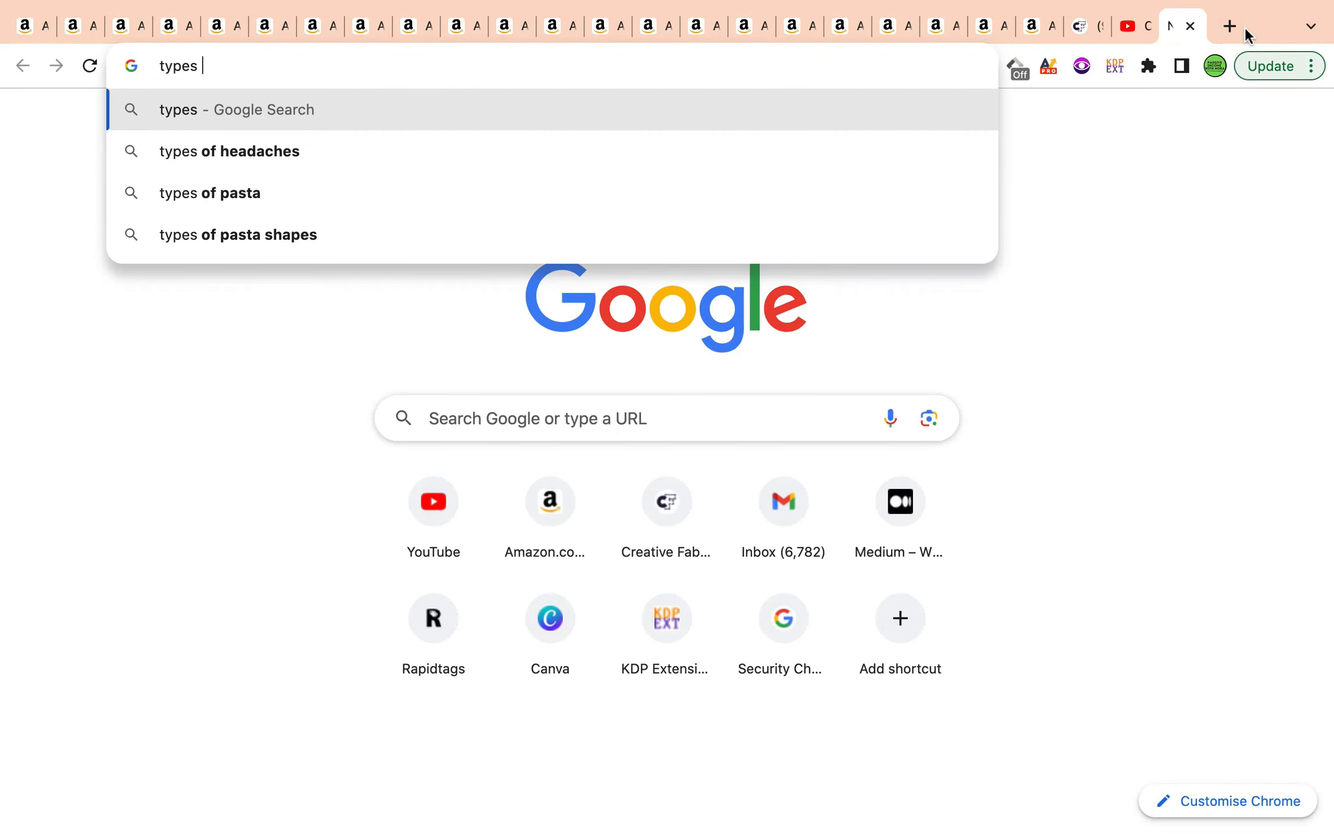
pyautogui.write('of horse')
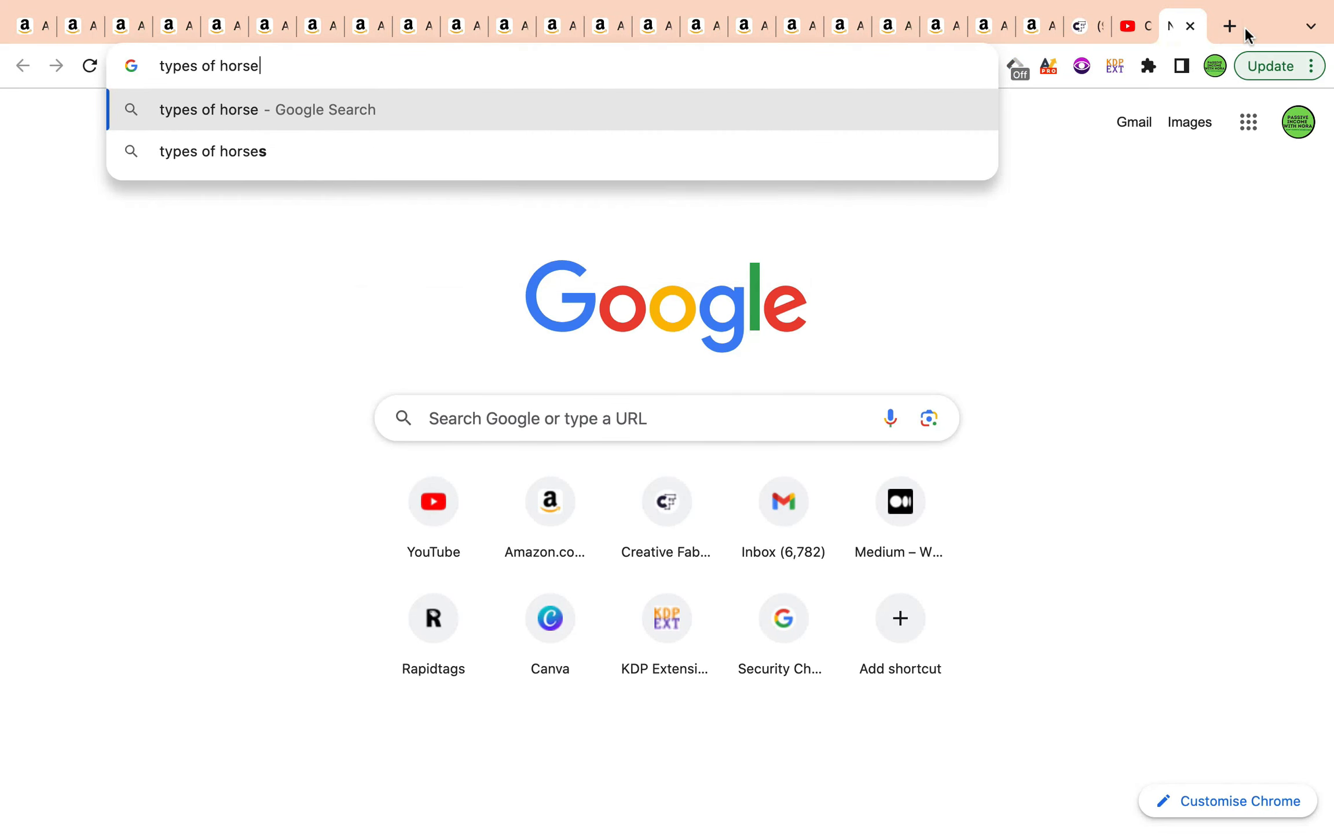
pyautogui.click(213, 150)
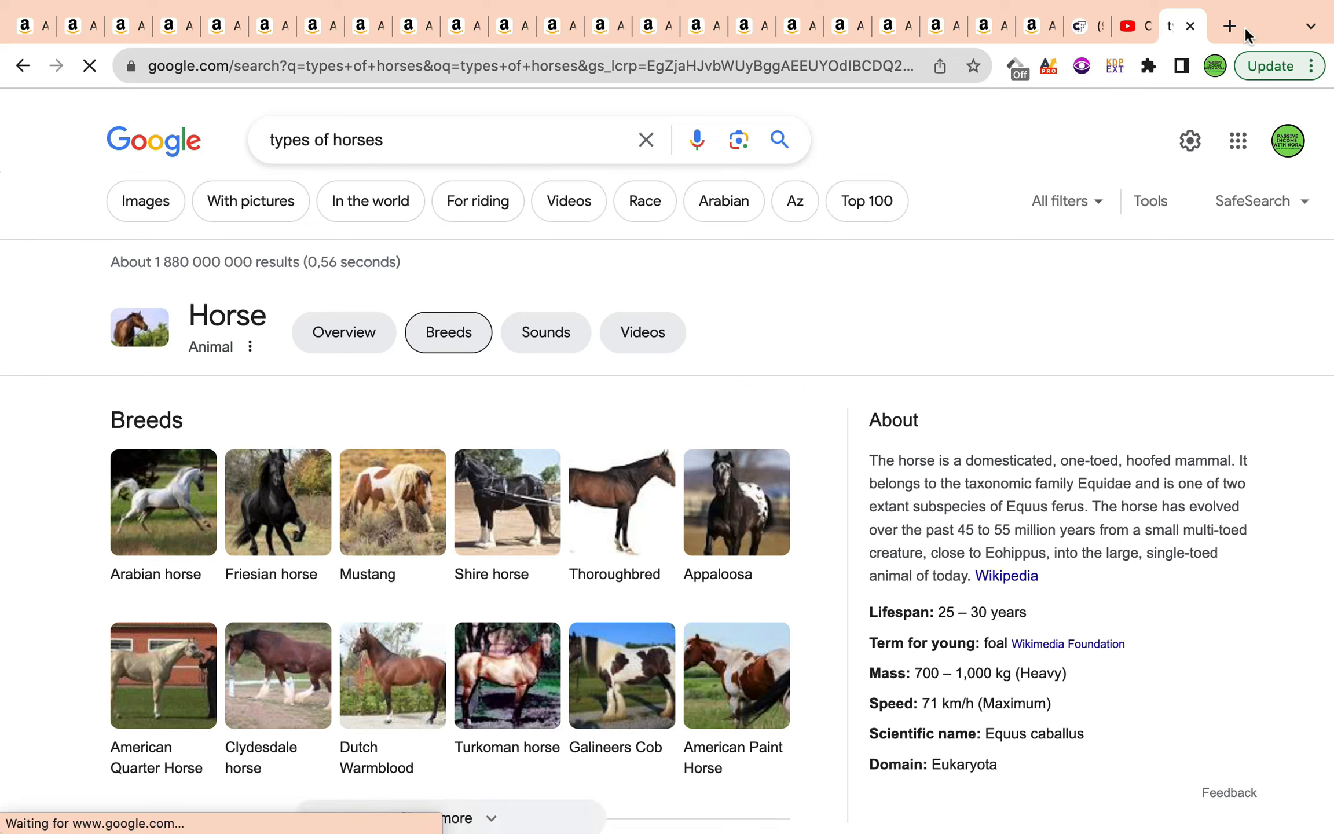
pyautogui.moveTo(271, 573)
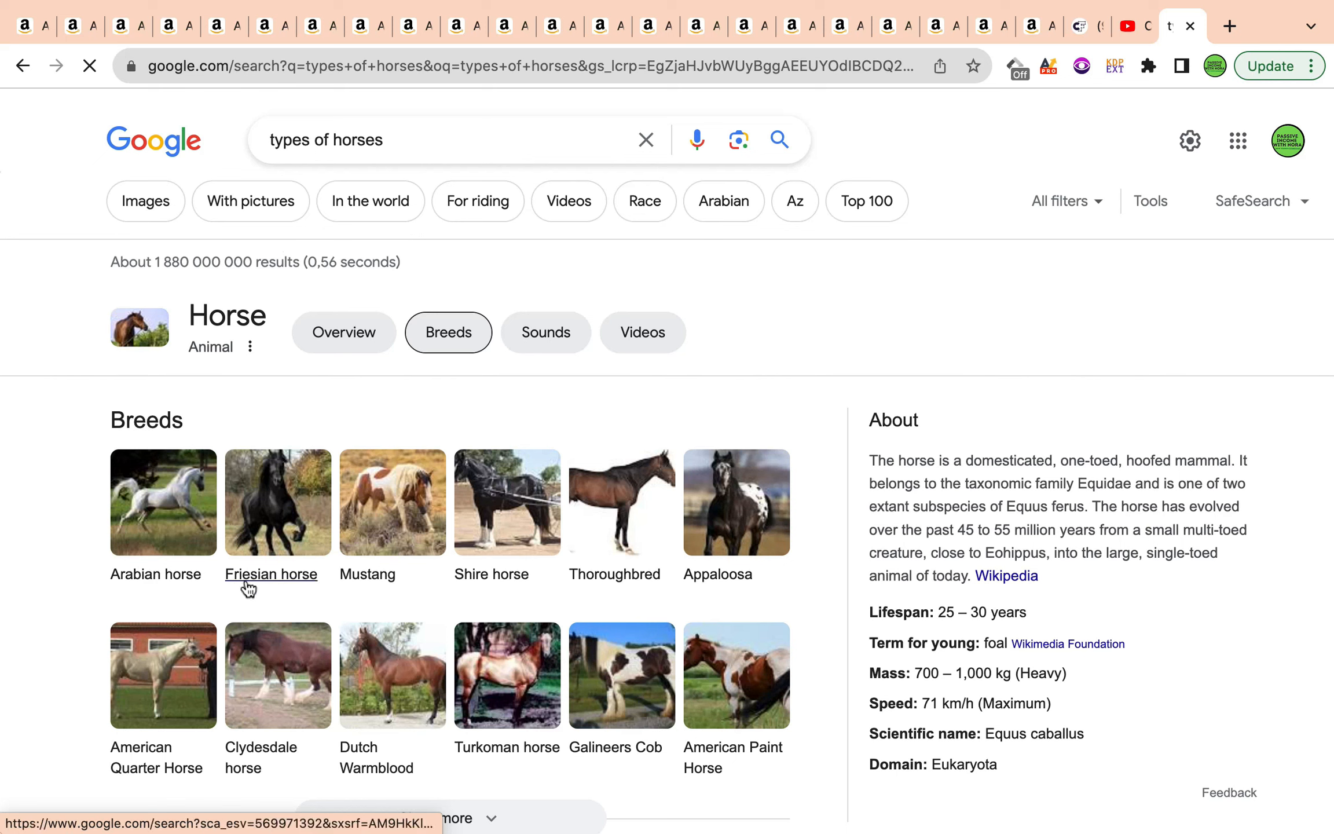
pyautogui.moveTo(585, 581)
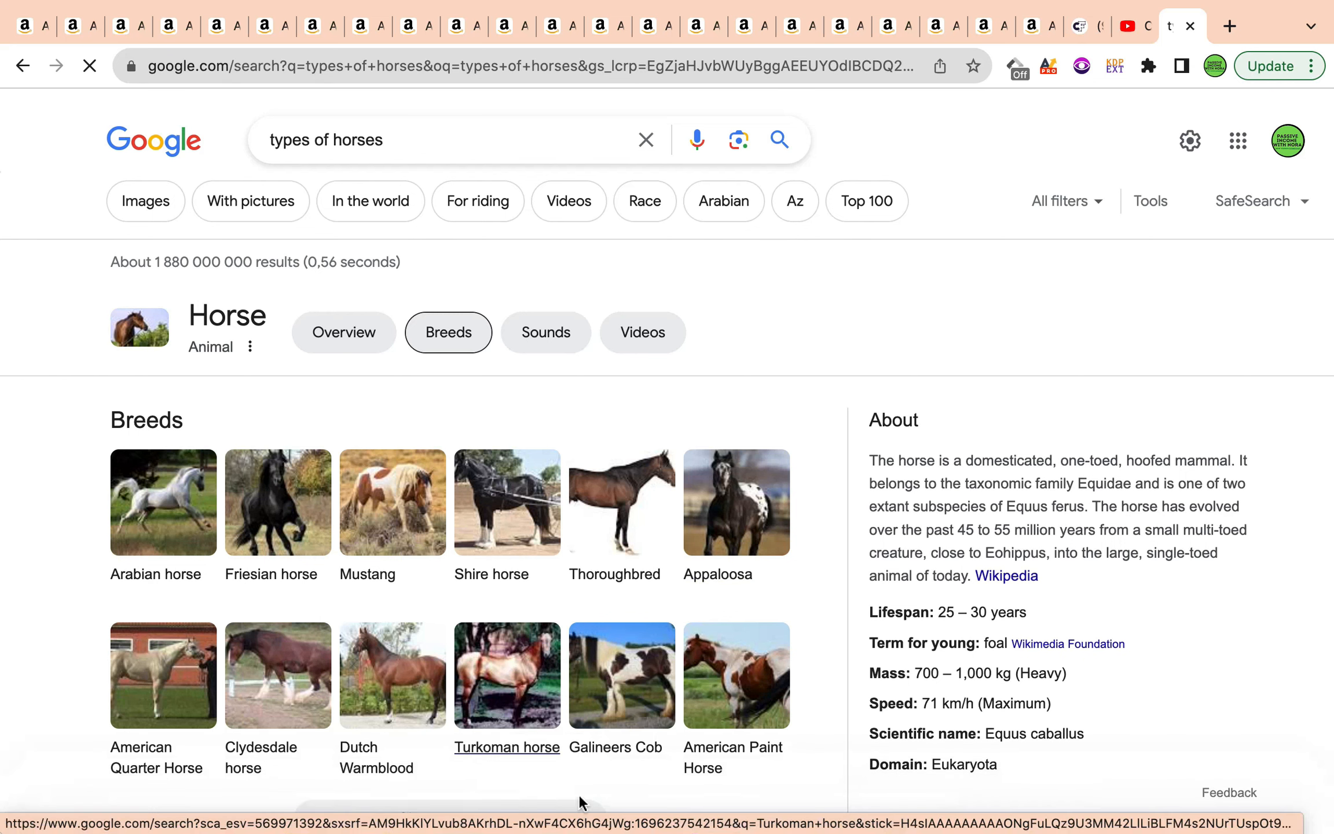
pyautogui.moveTo(583, 804)
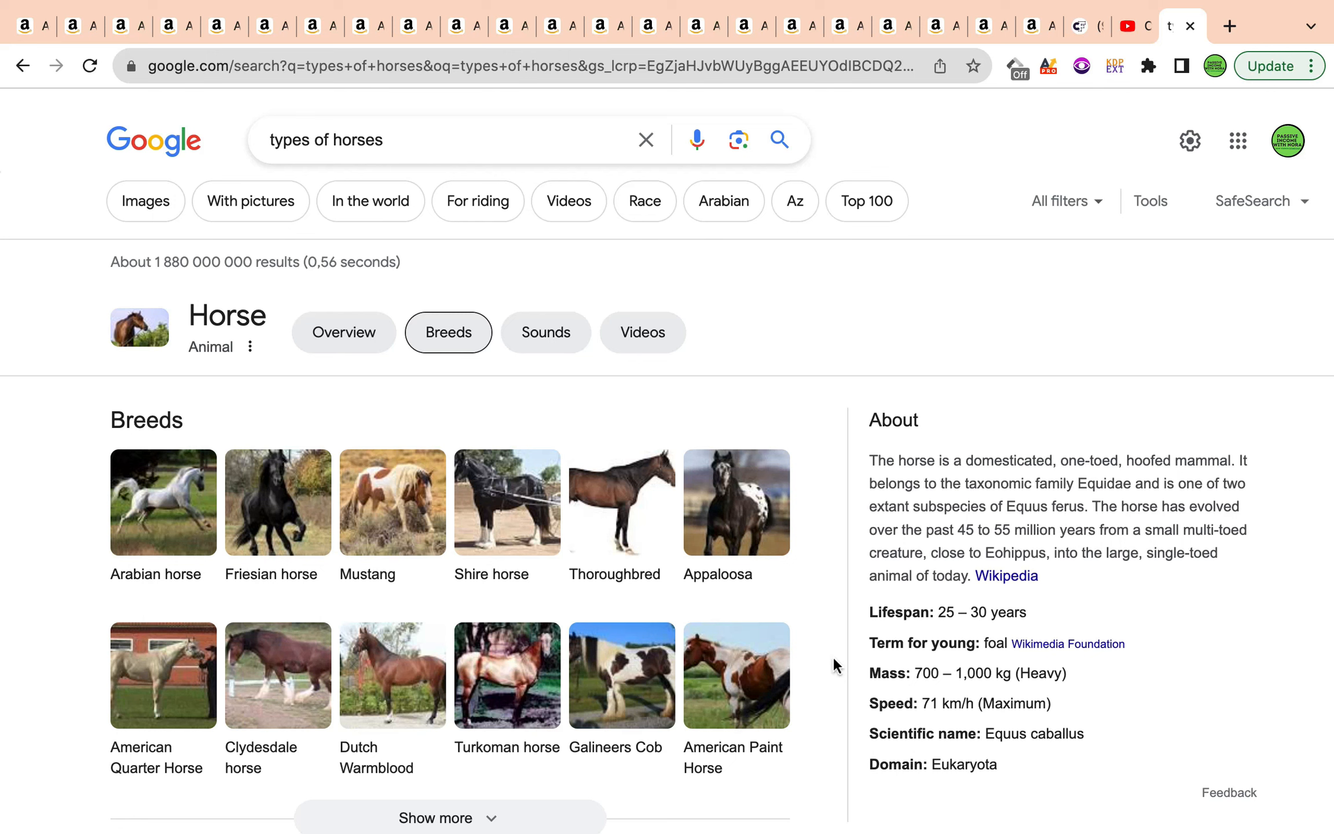
pyautogui.moveTo(156, 544)
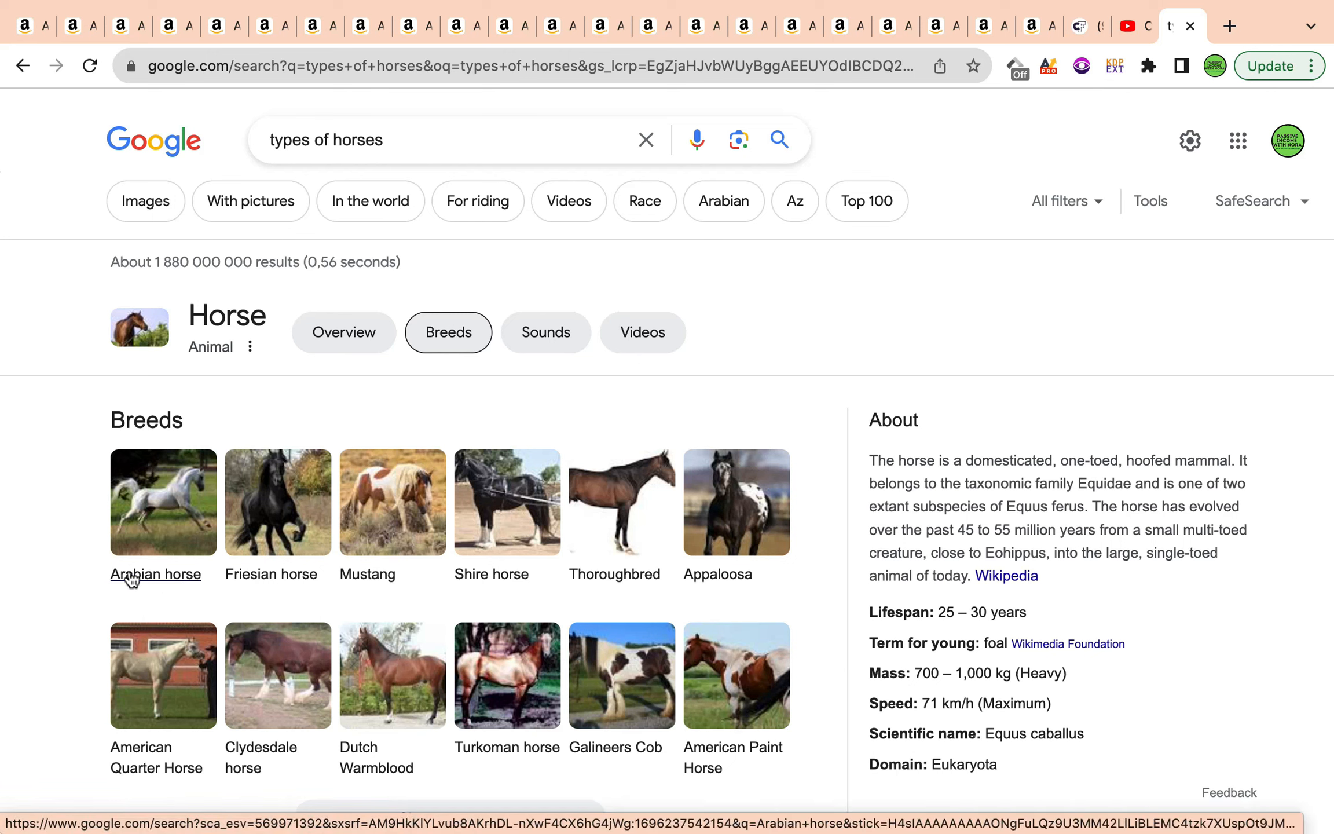
pyautogui.moveTo(526, 591)
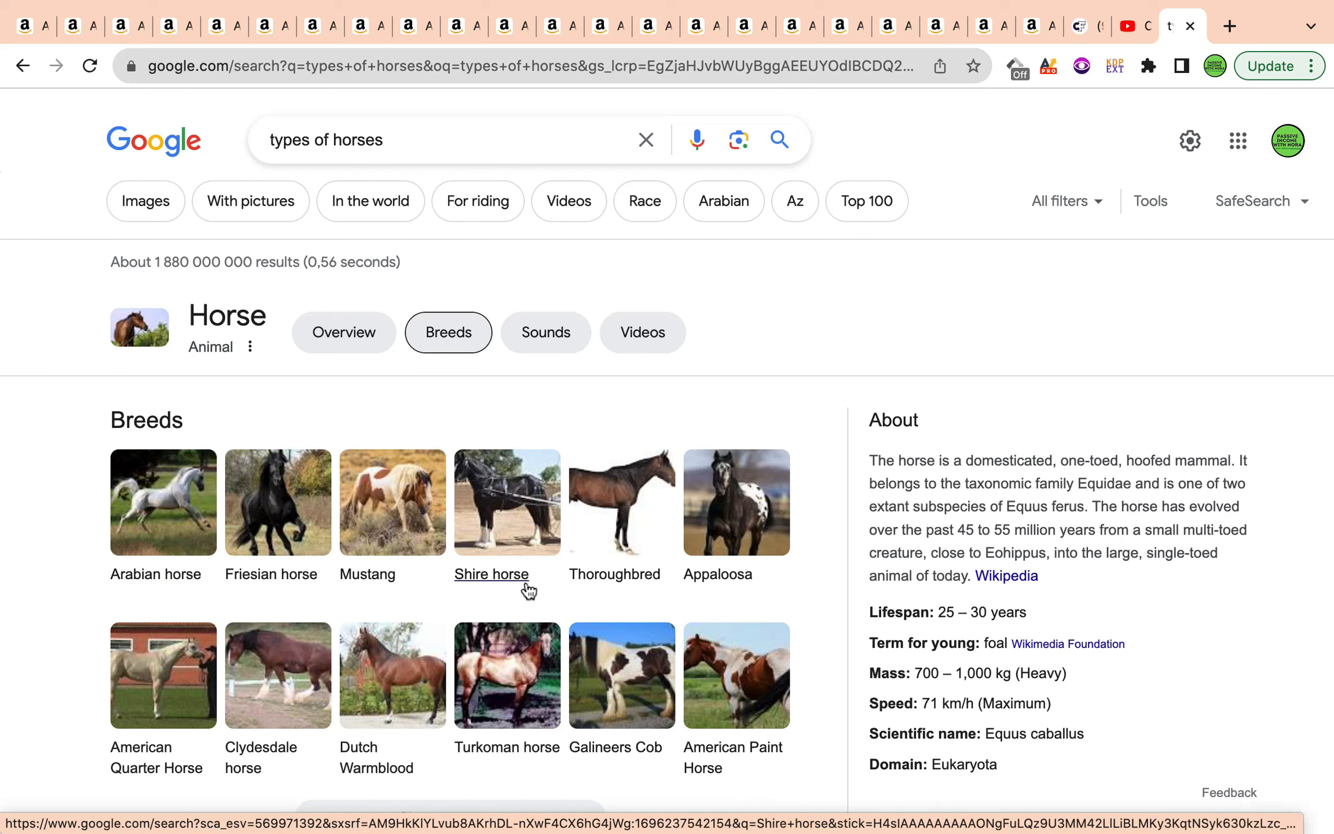
pyautogui.moveTo(634, 595)
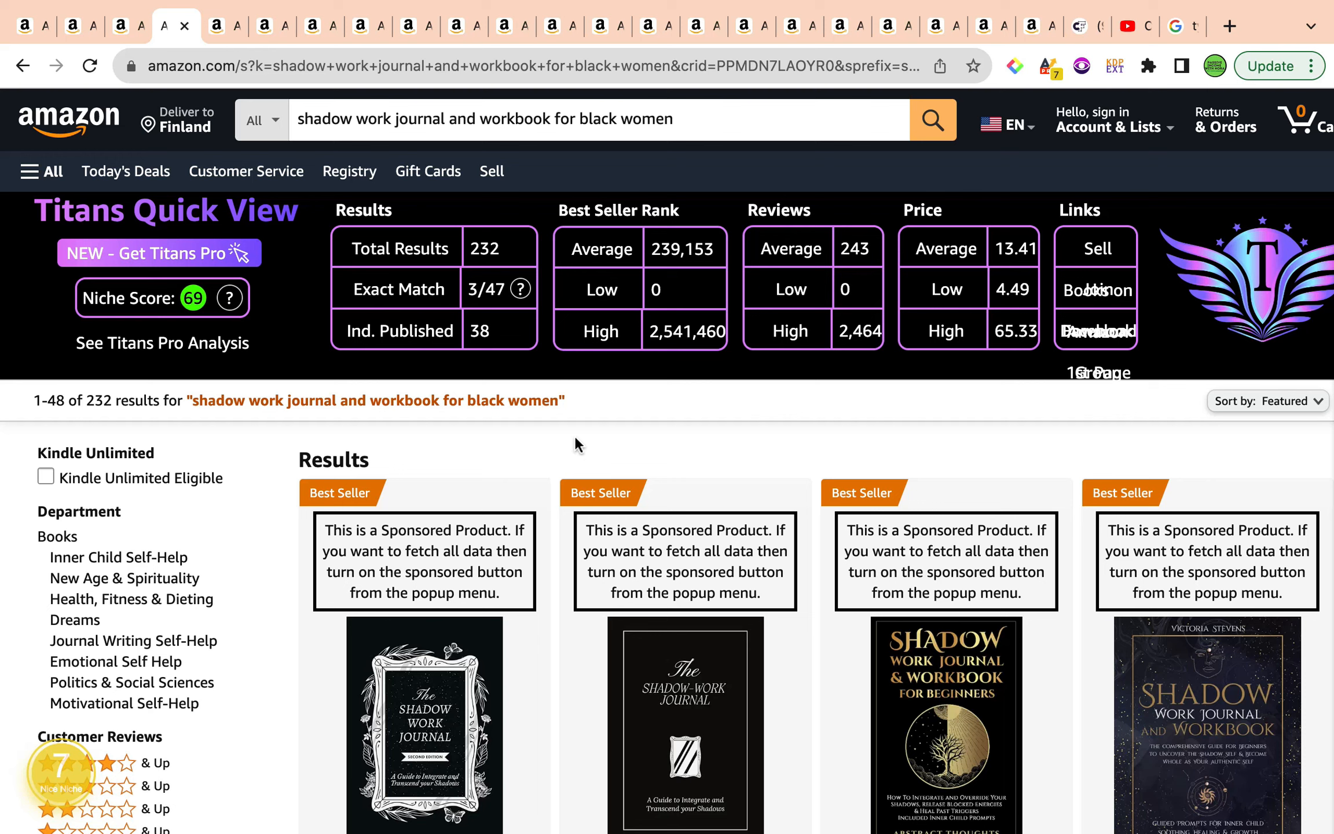
pyautogui.moveTo(496, 524)
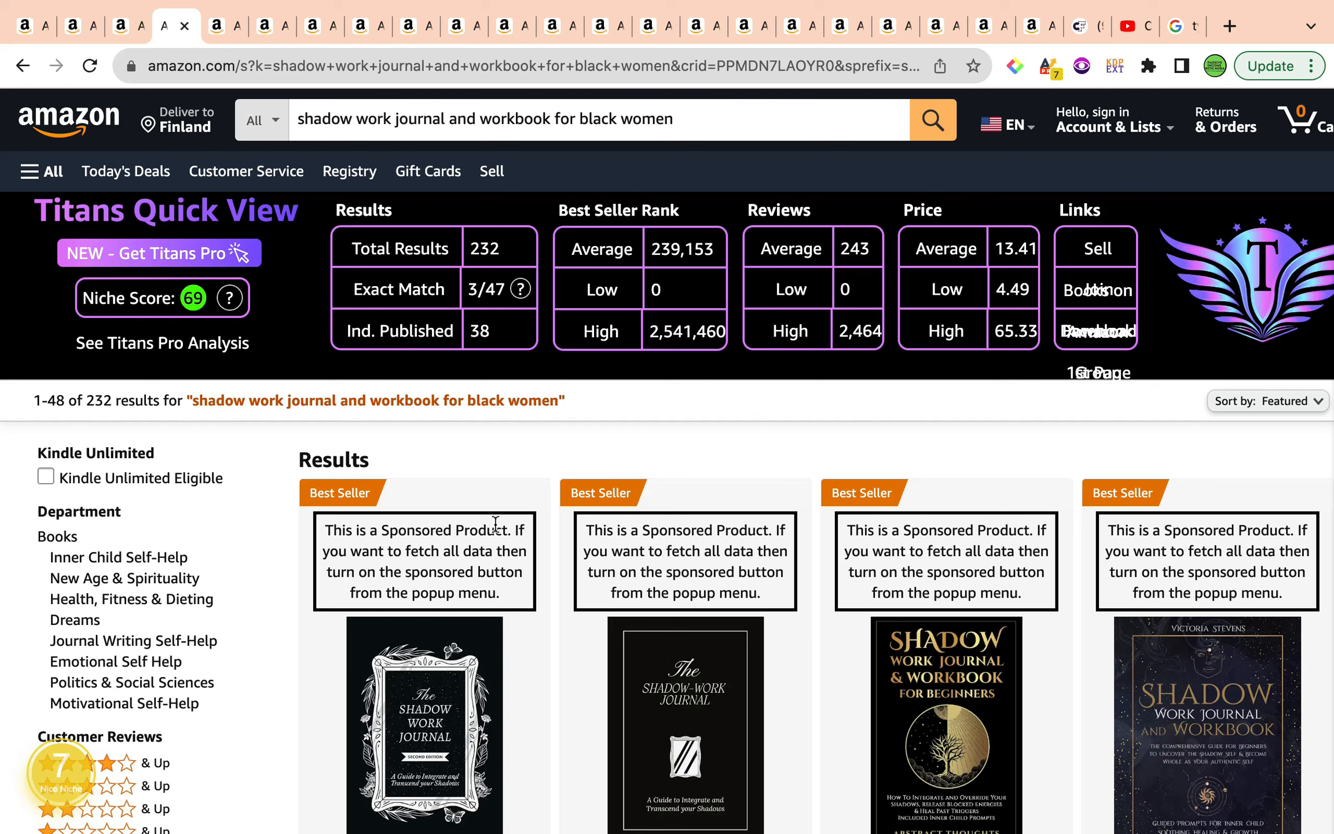
pyautogui.moveTo(401, 374)
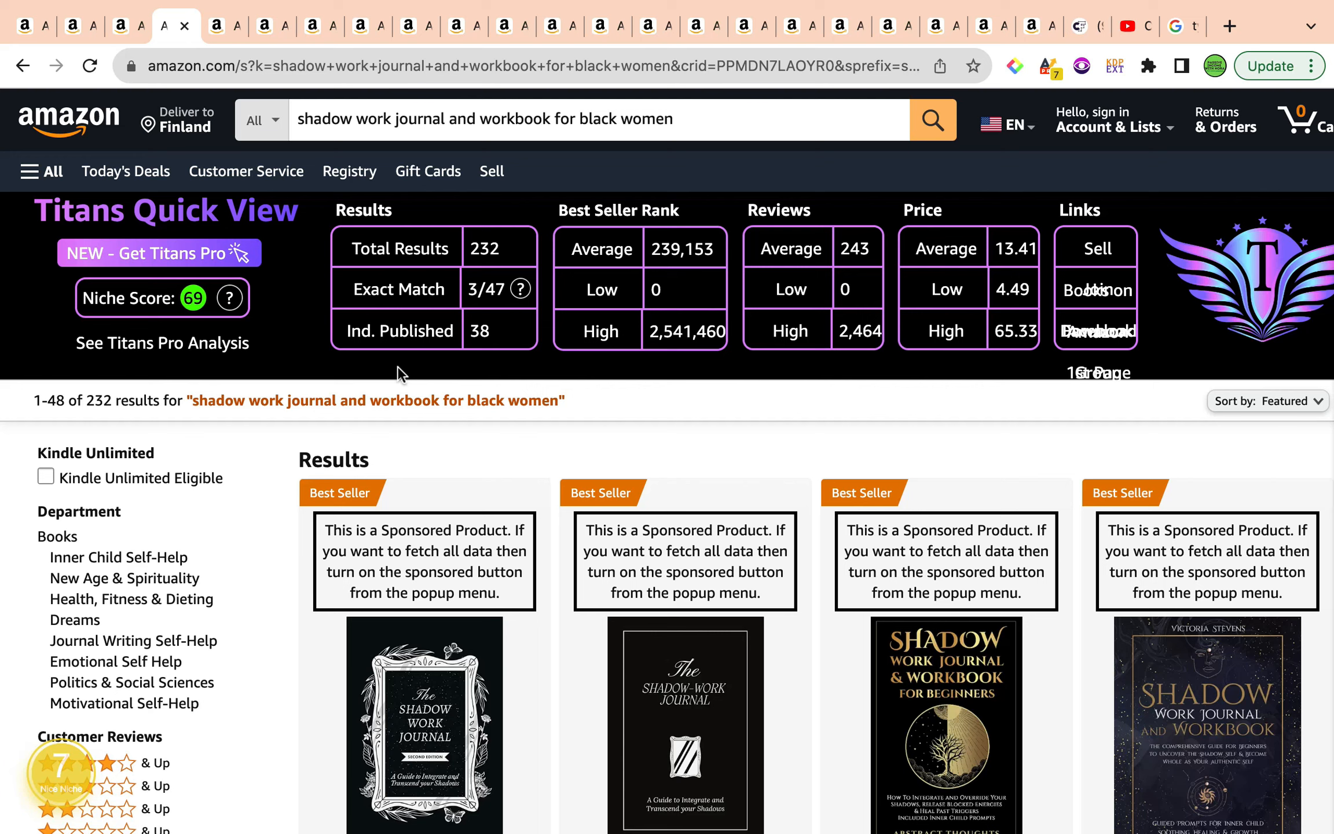
pyautogui.moveTo(64, 808)
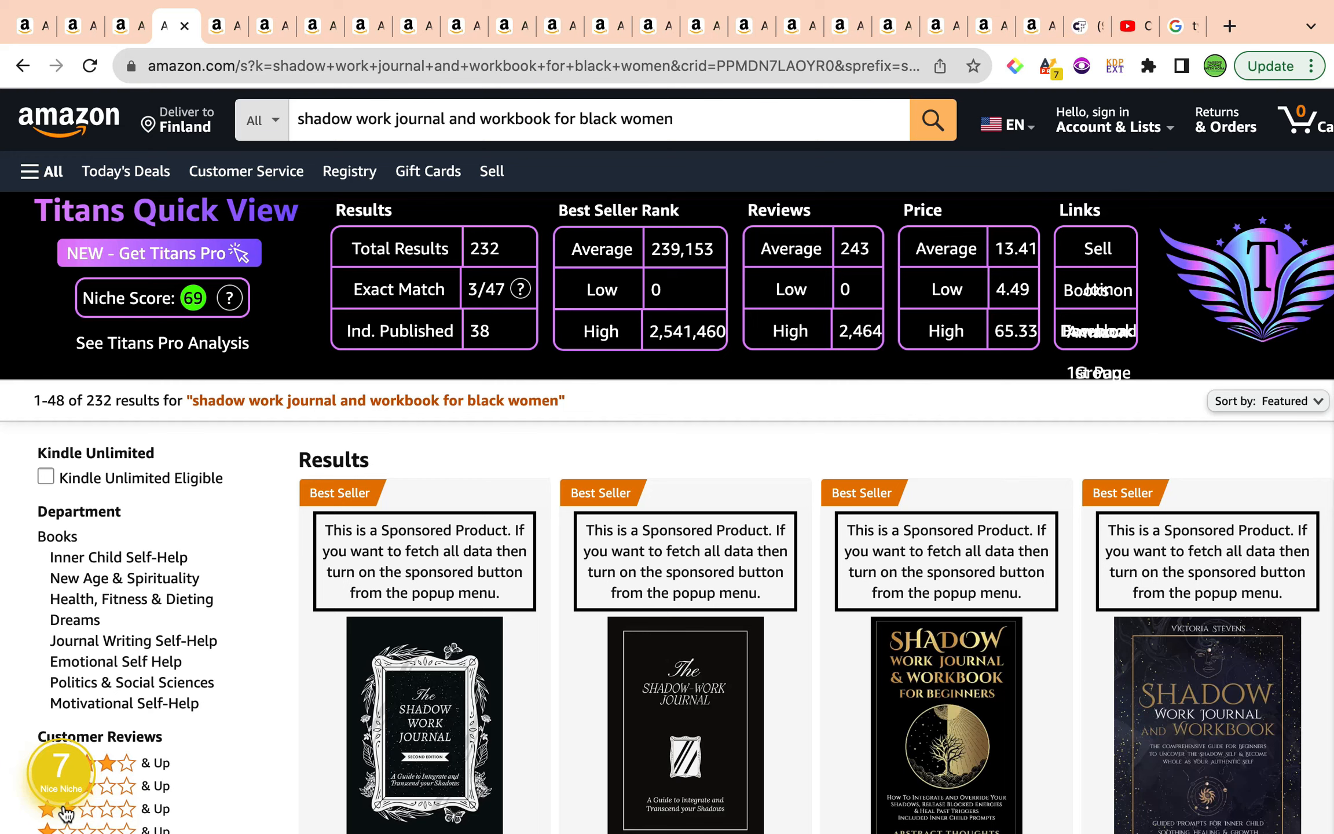
pyautogui.moveTo(546, 332)
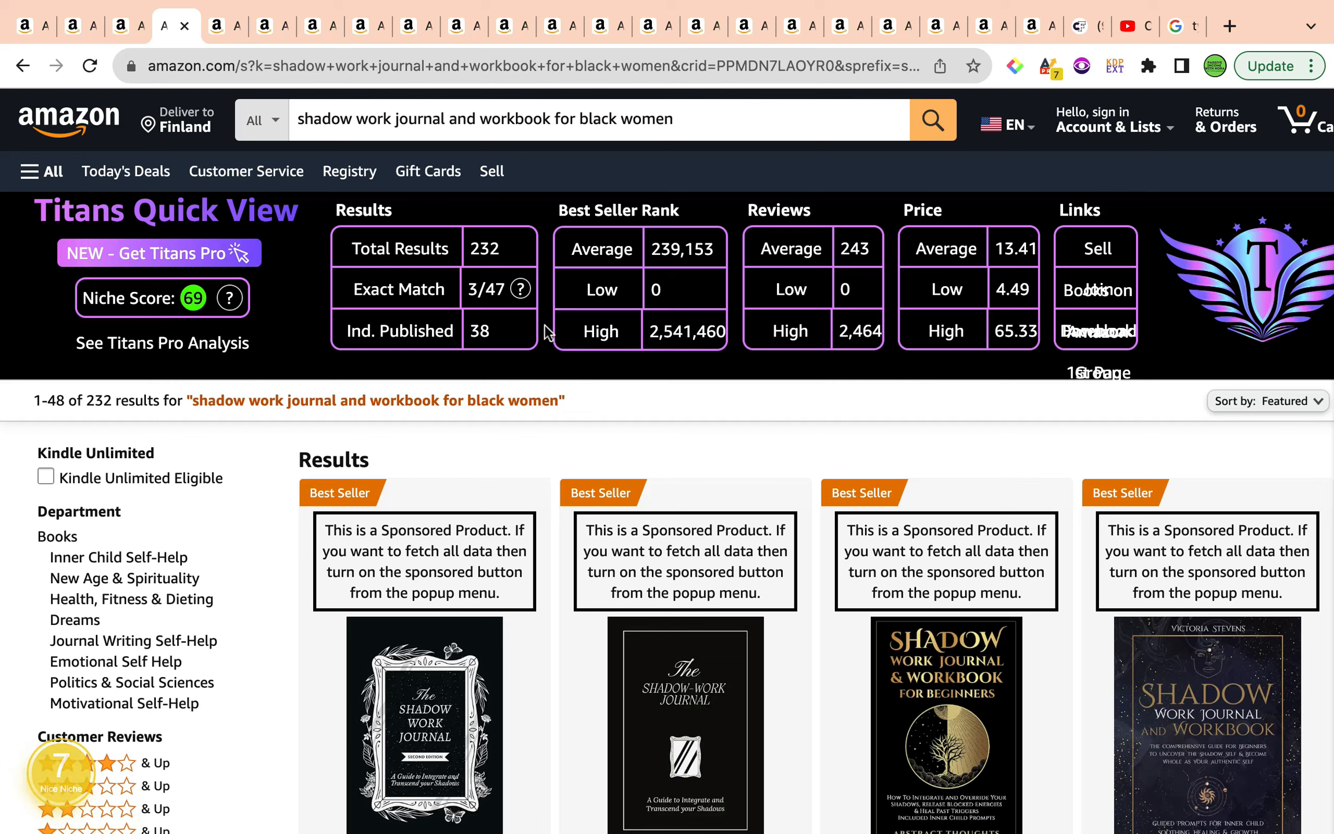
pyautogui.moveTo(543, 330)
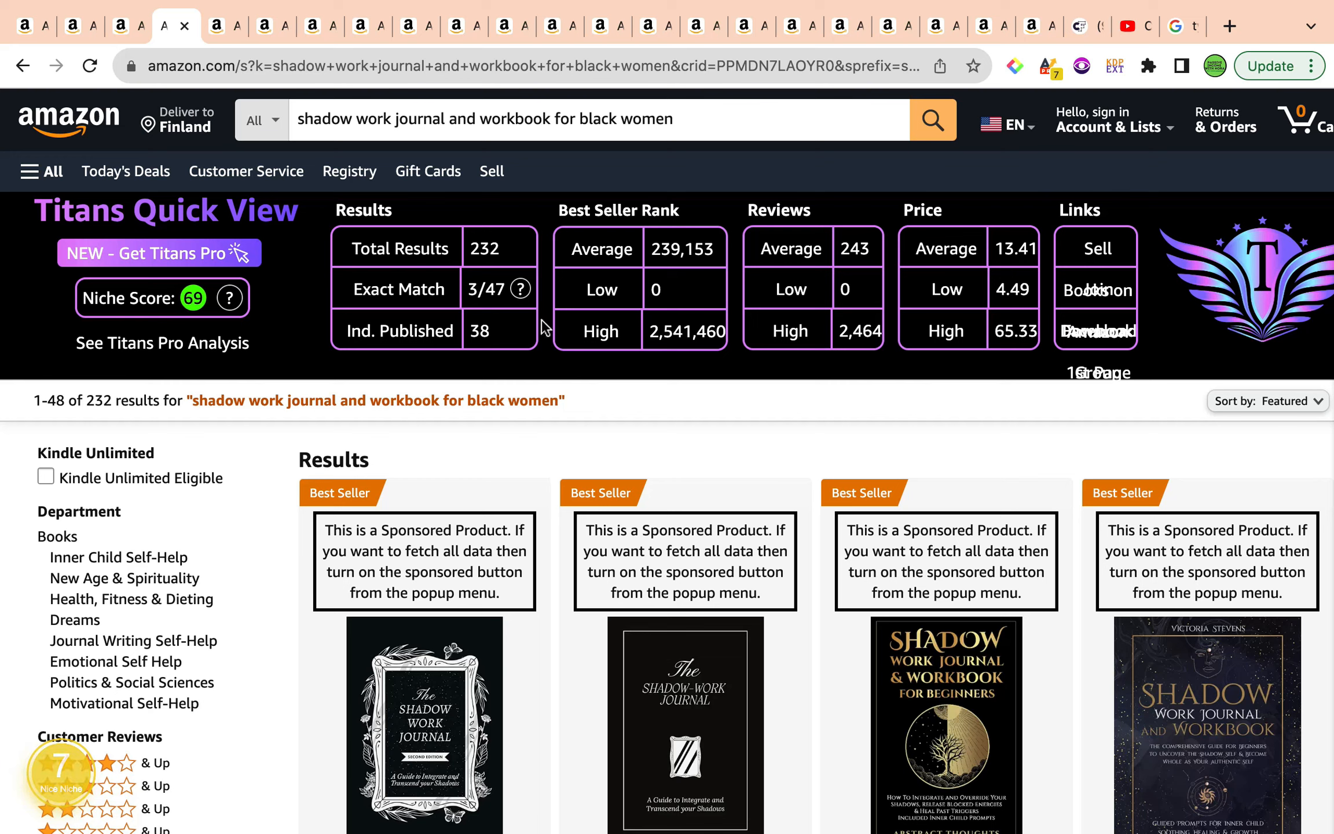
pyautogui.moveTo(570, 213)
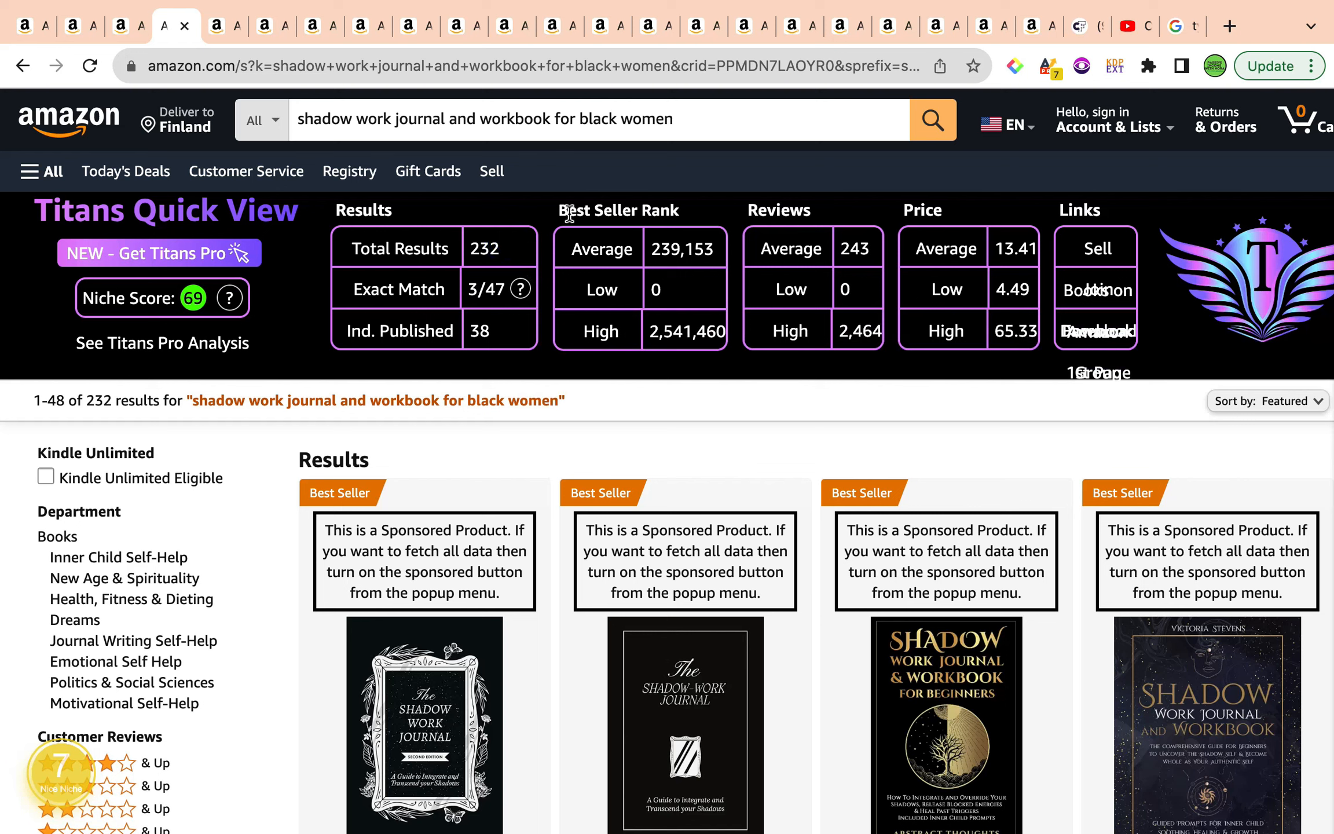
pyautogui.moveTo(654, 271)
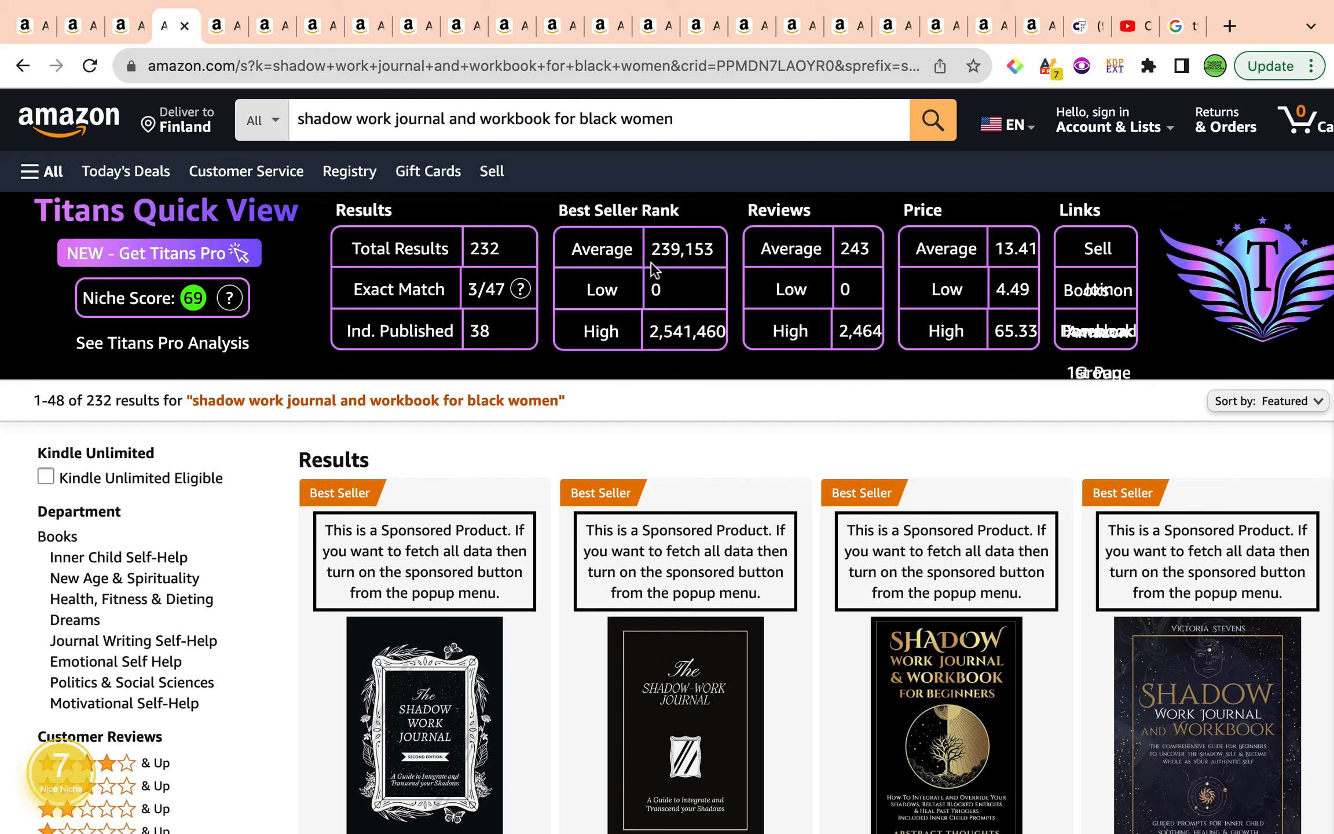
pyautogui.moveTo(878, 275)
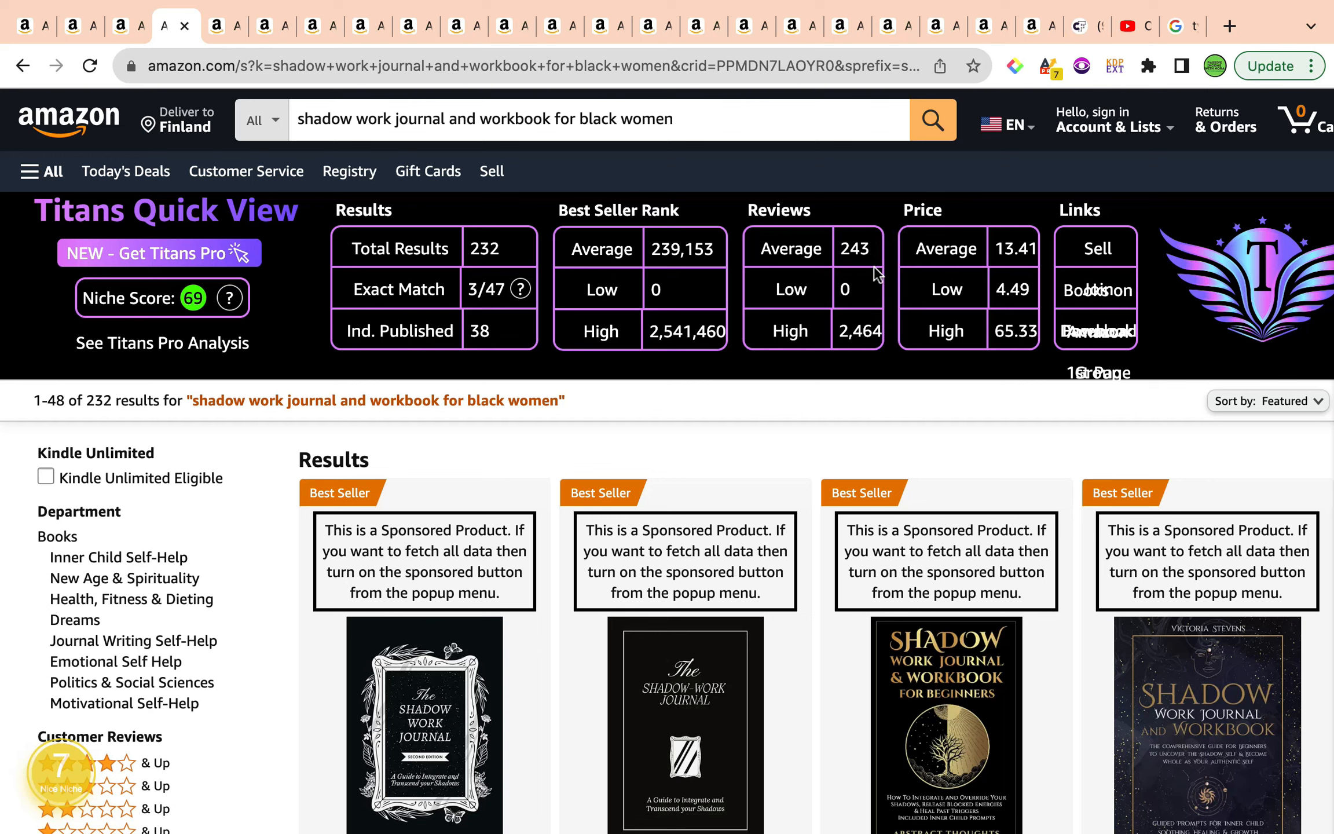
pyautogui.moveTo(1059, 238)
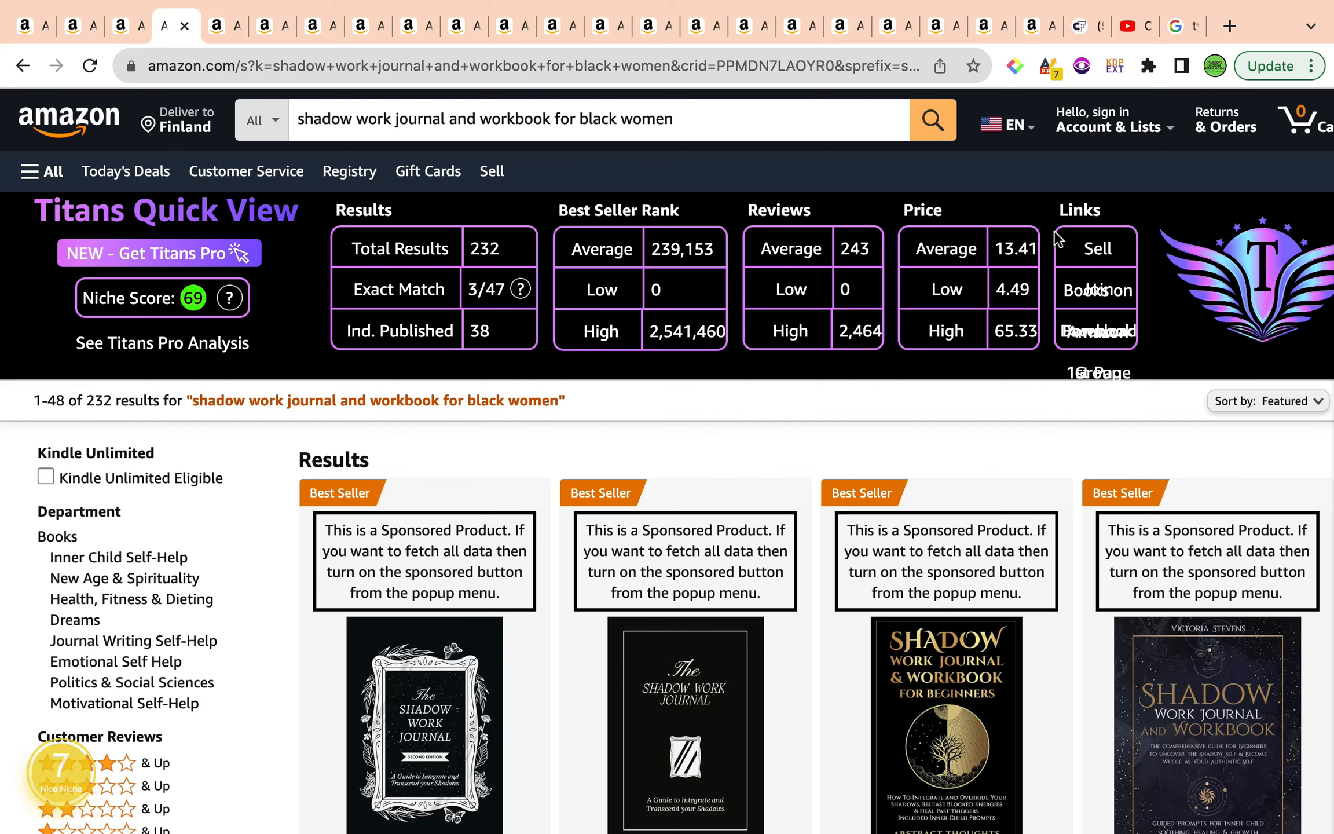
pyautogui.moveTo(768, 53)
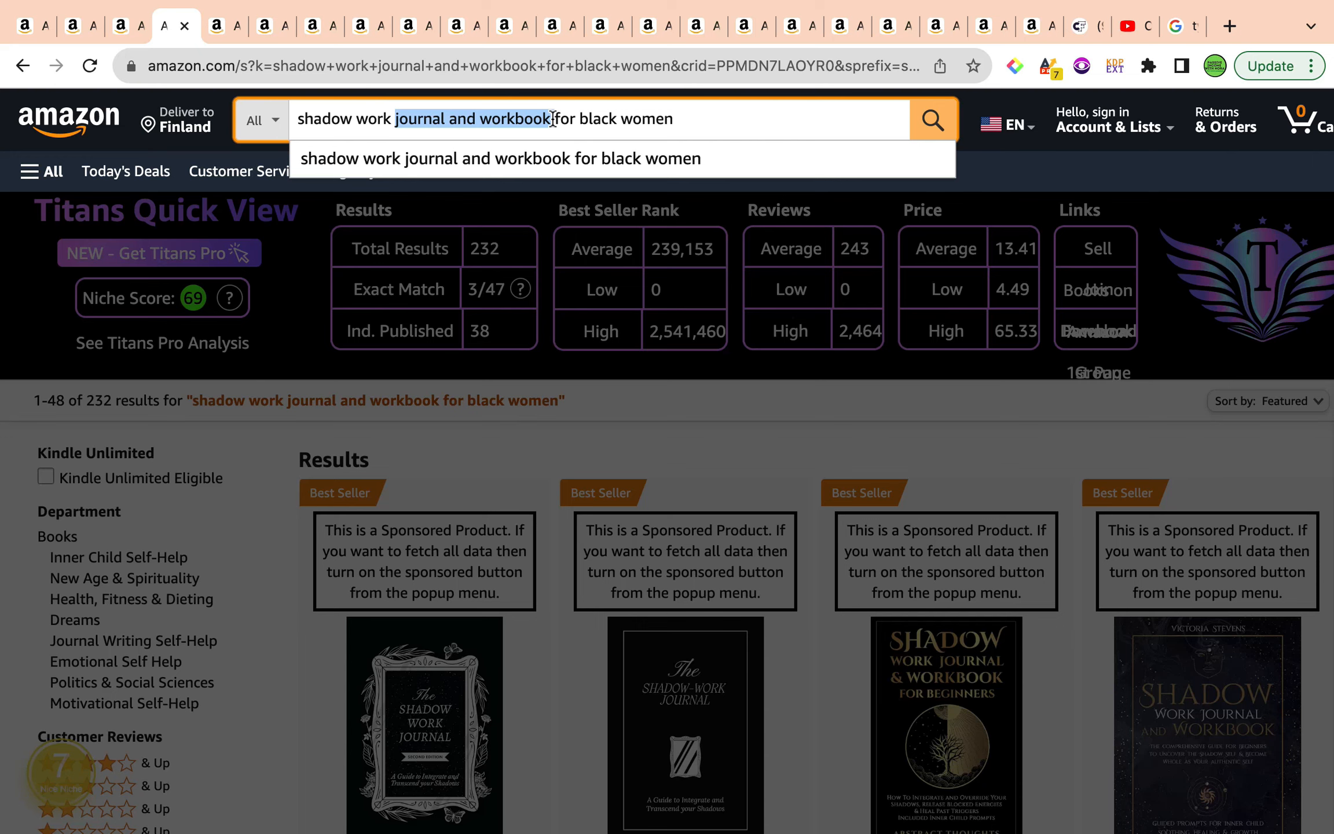
pyautogui.click(1192, 25)
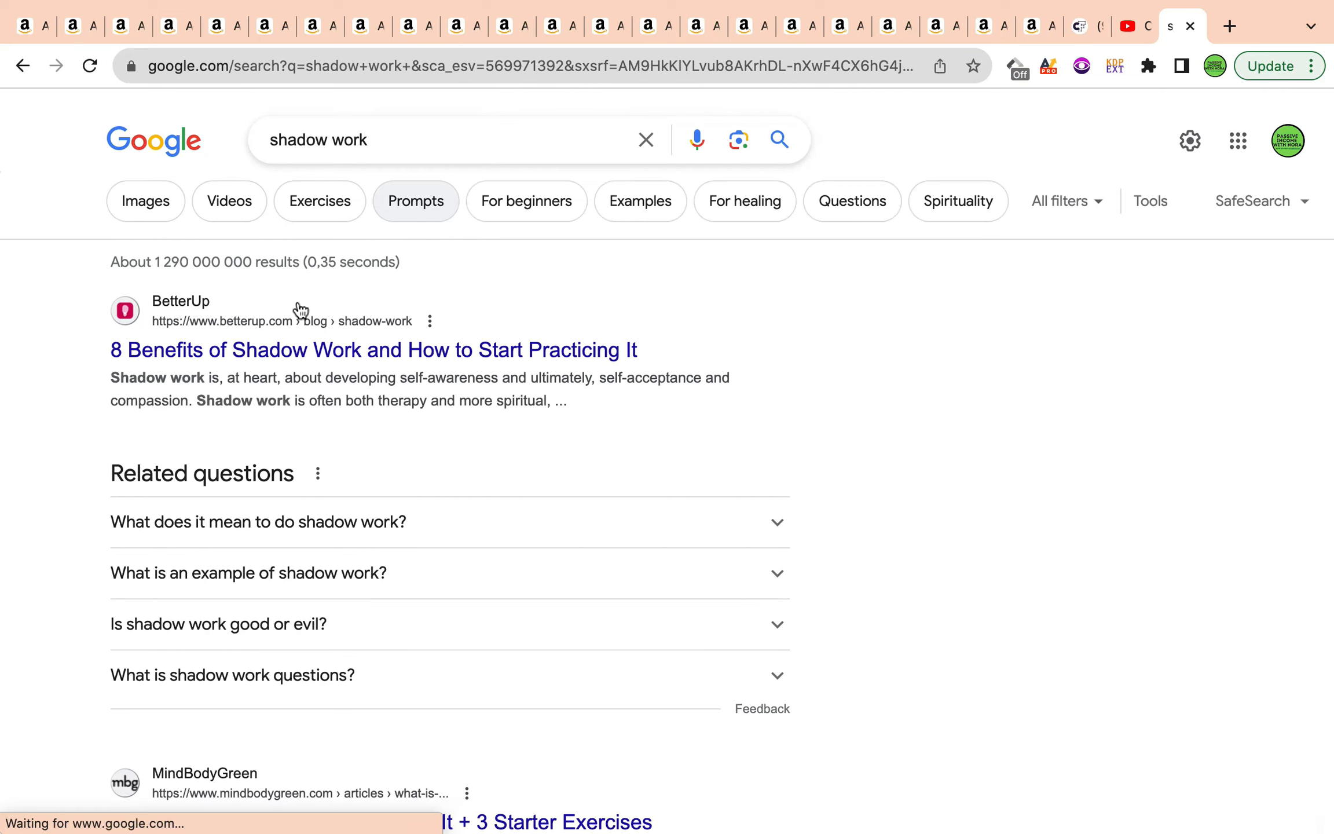
pyautogui.moveTo(345, 384)
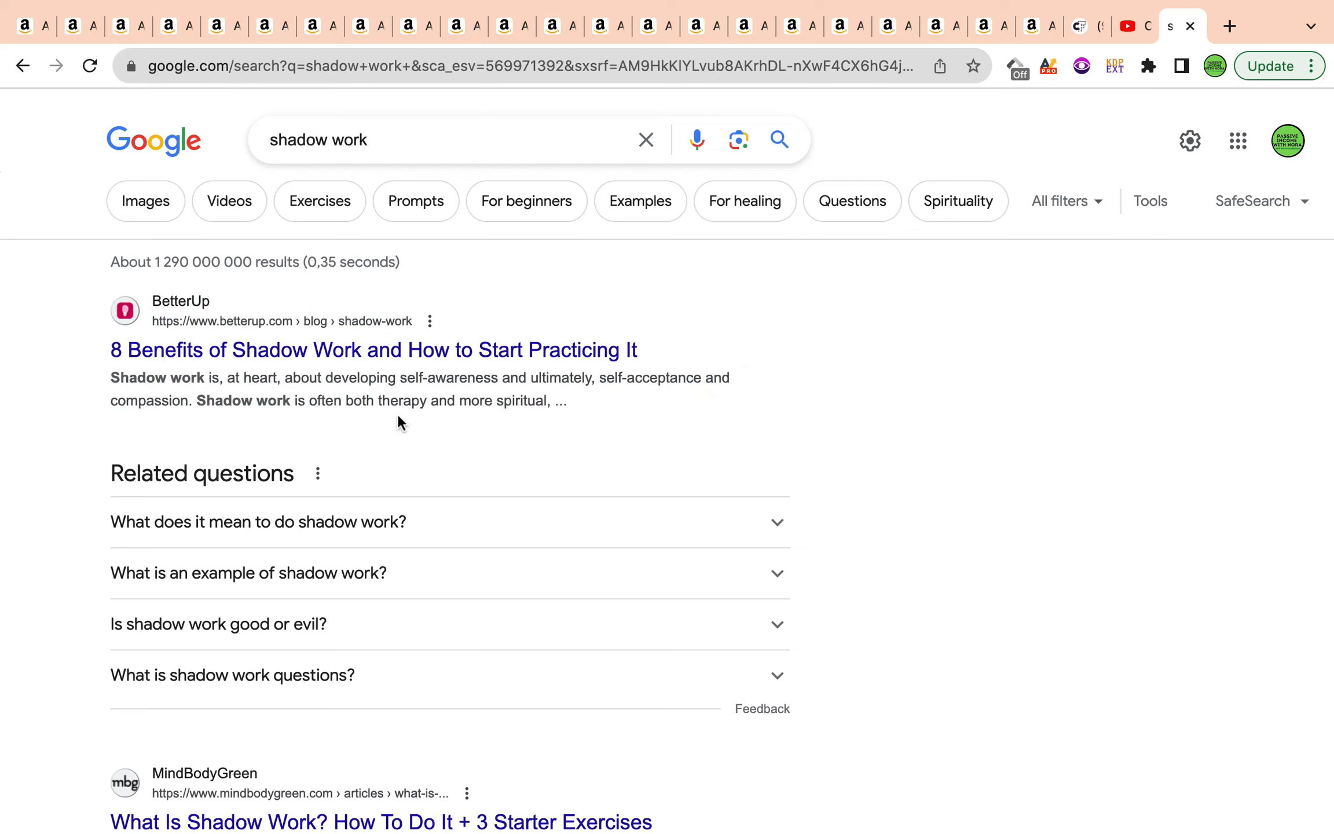
pyautogui.moveTo(462, 536)
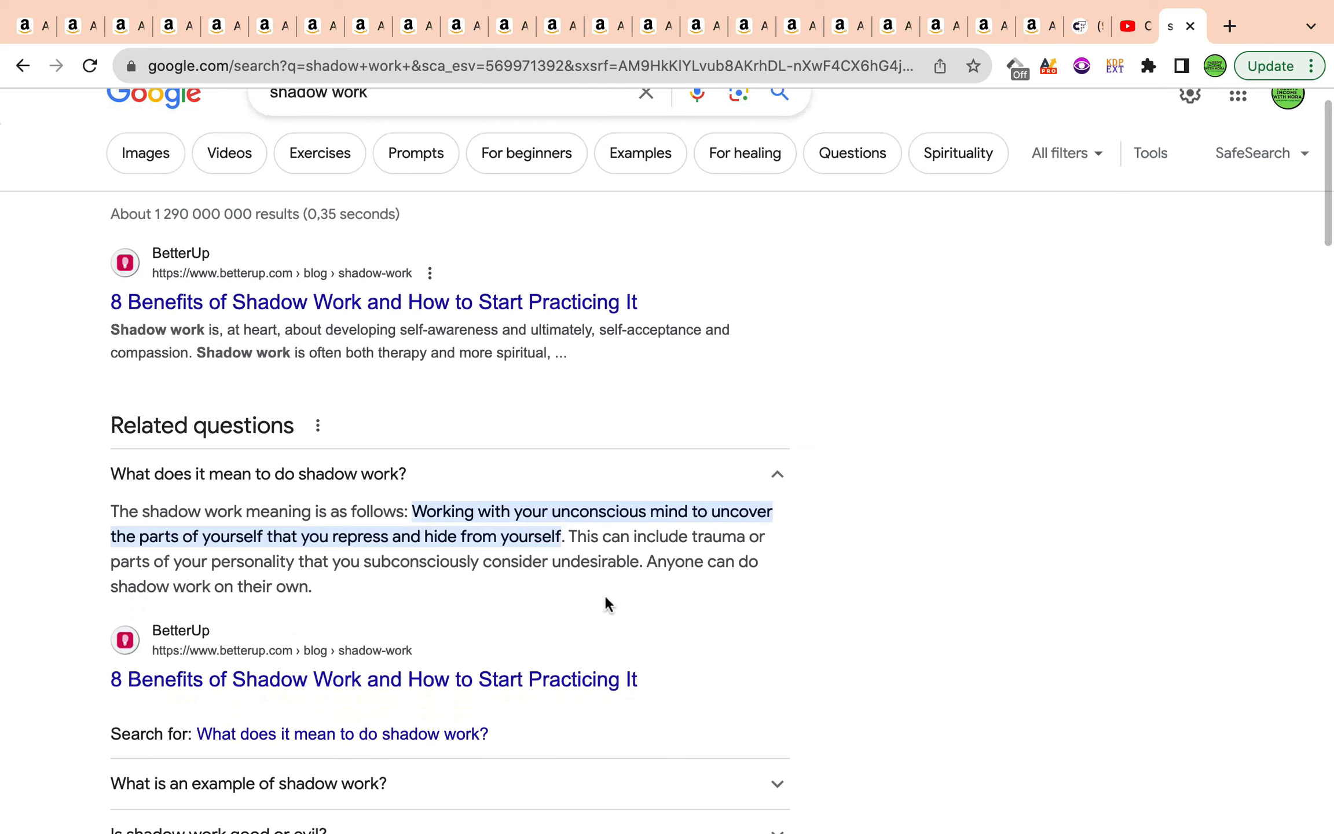
pyautogui.moveTo(293, 553)
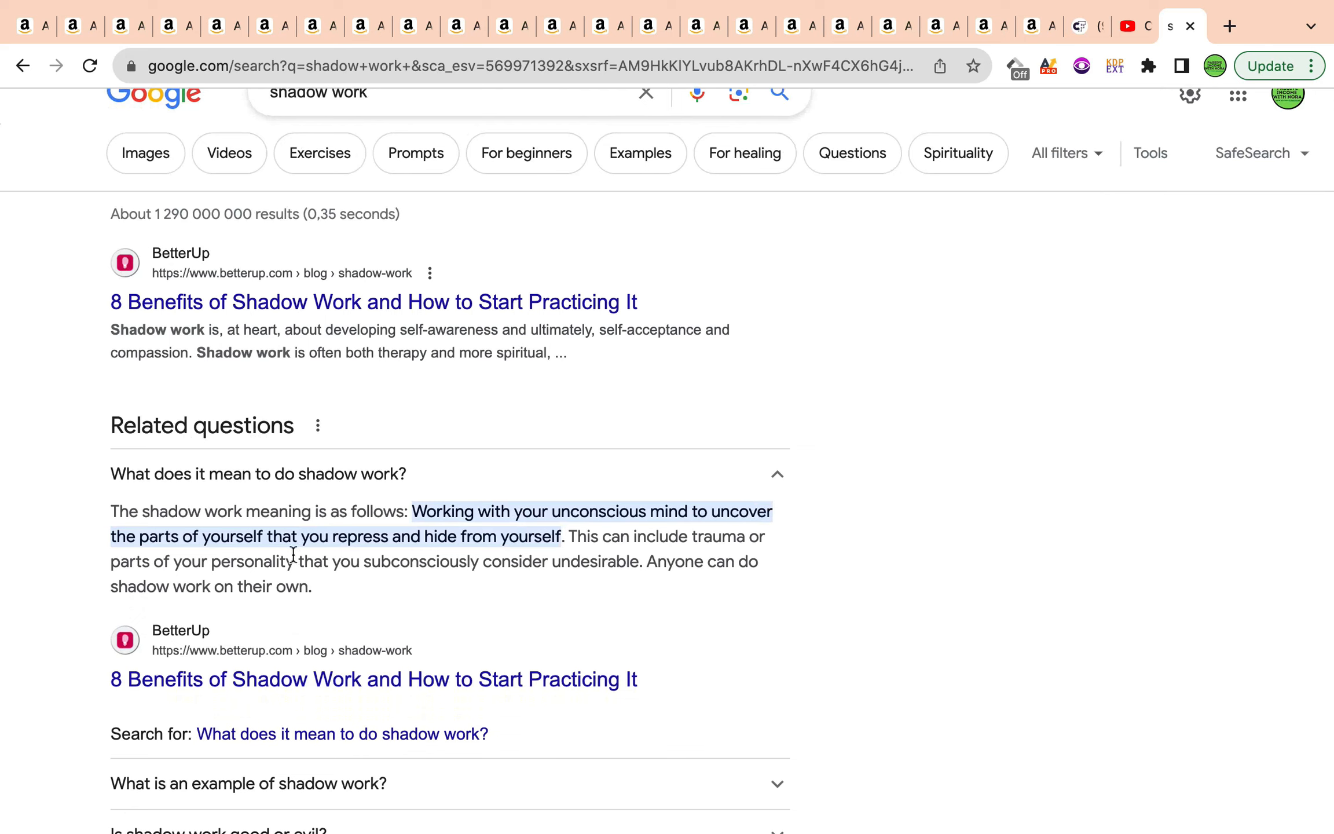
pyautogui.moveTo(469, 537)
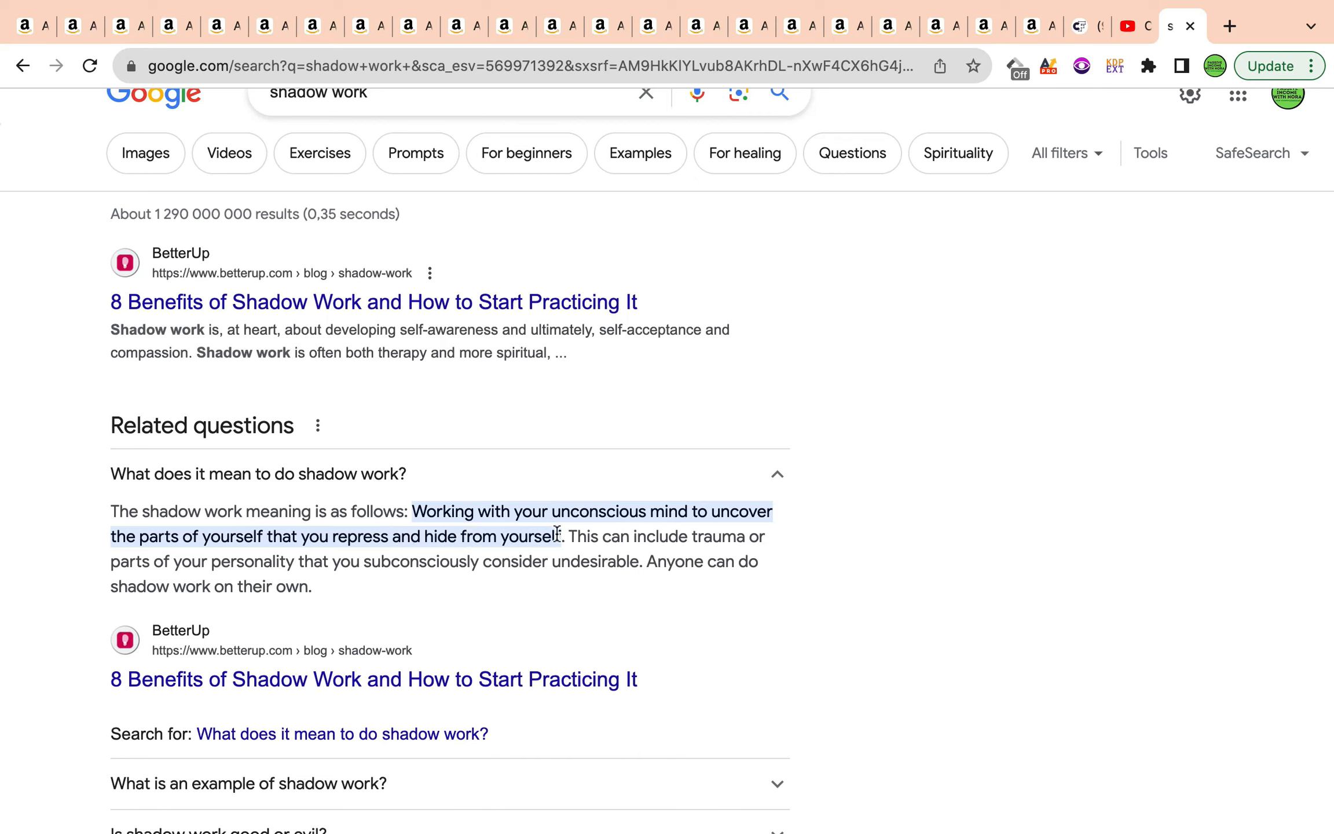
pyautogui.moveTo(645, 588)
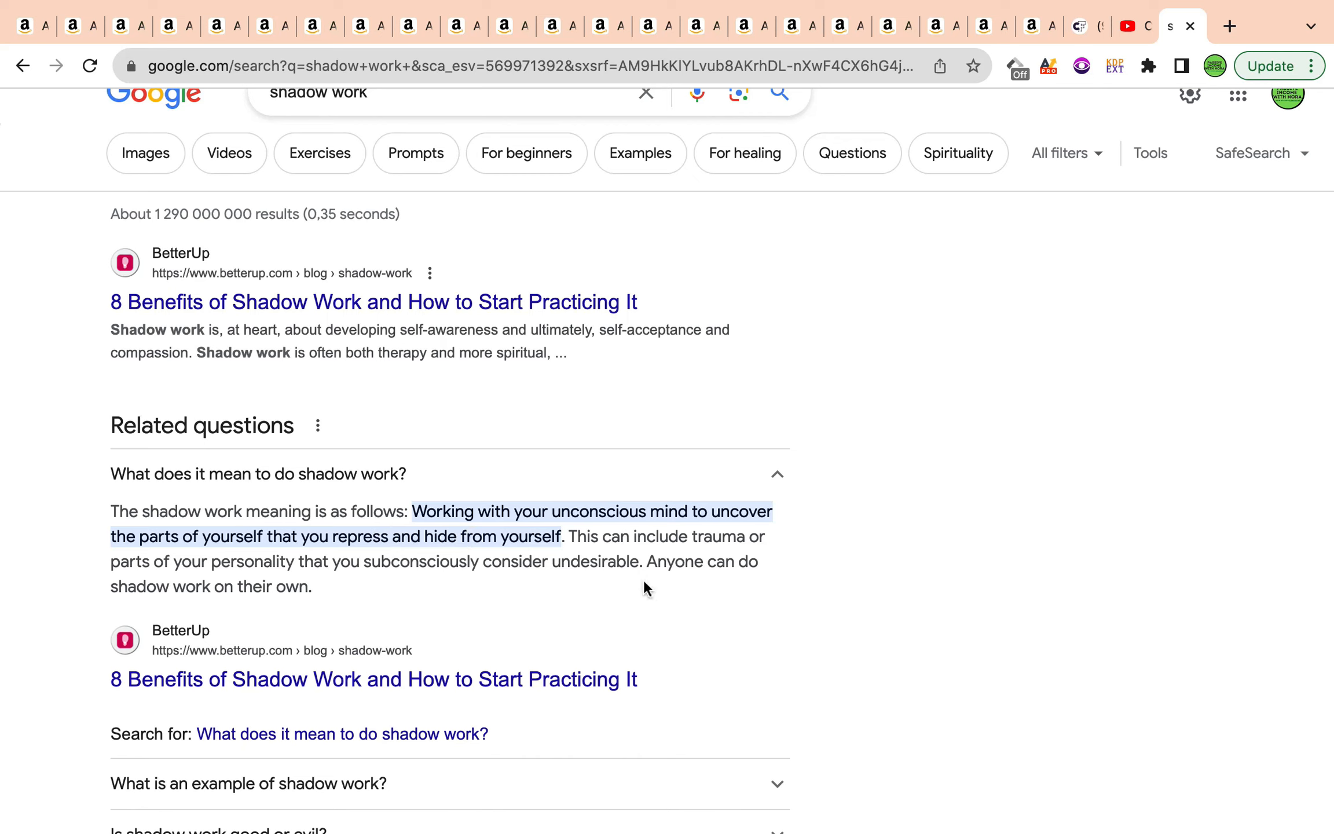
pyautogui.moveTo(450, 612)
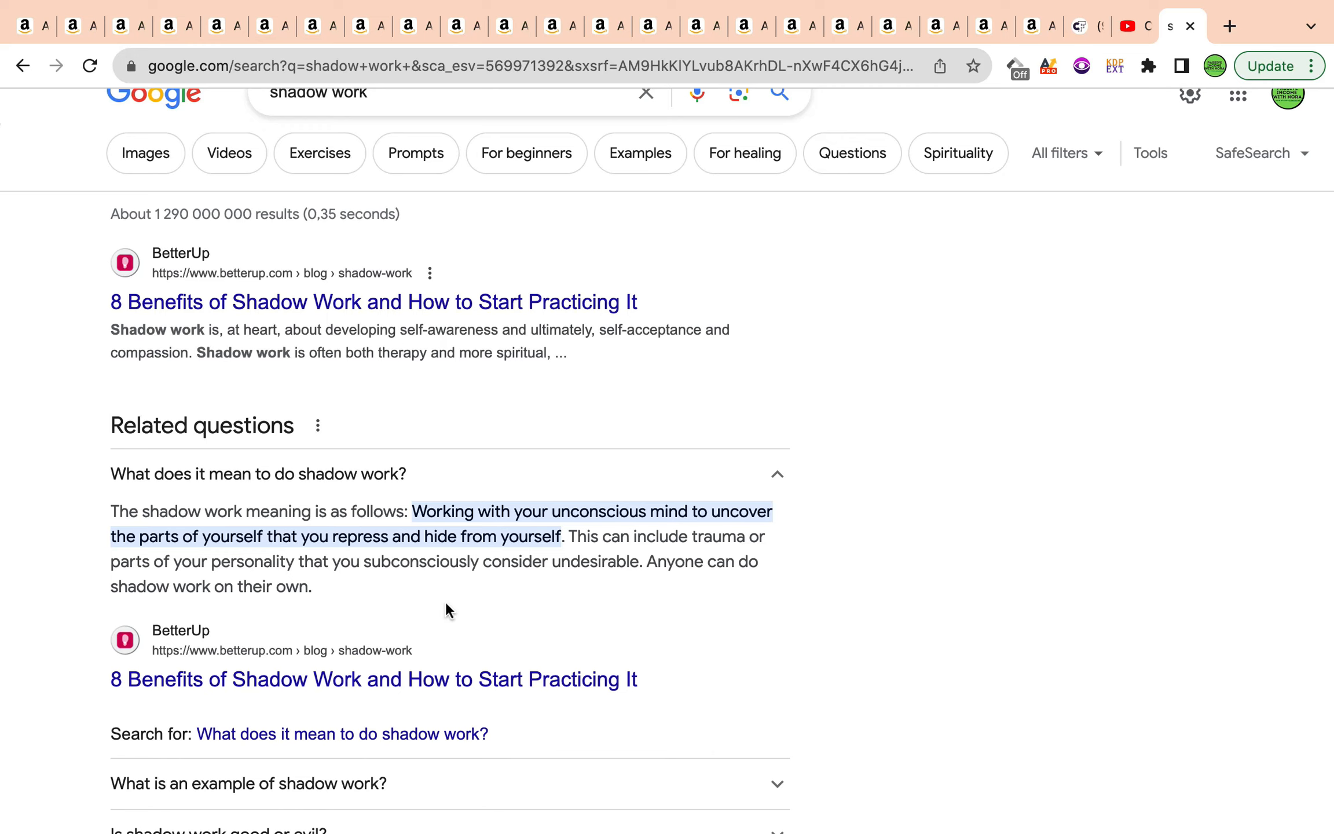
pyautogui.moveTo(120, 53)
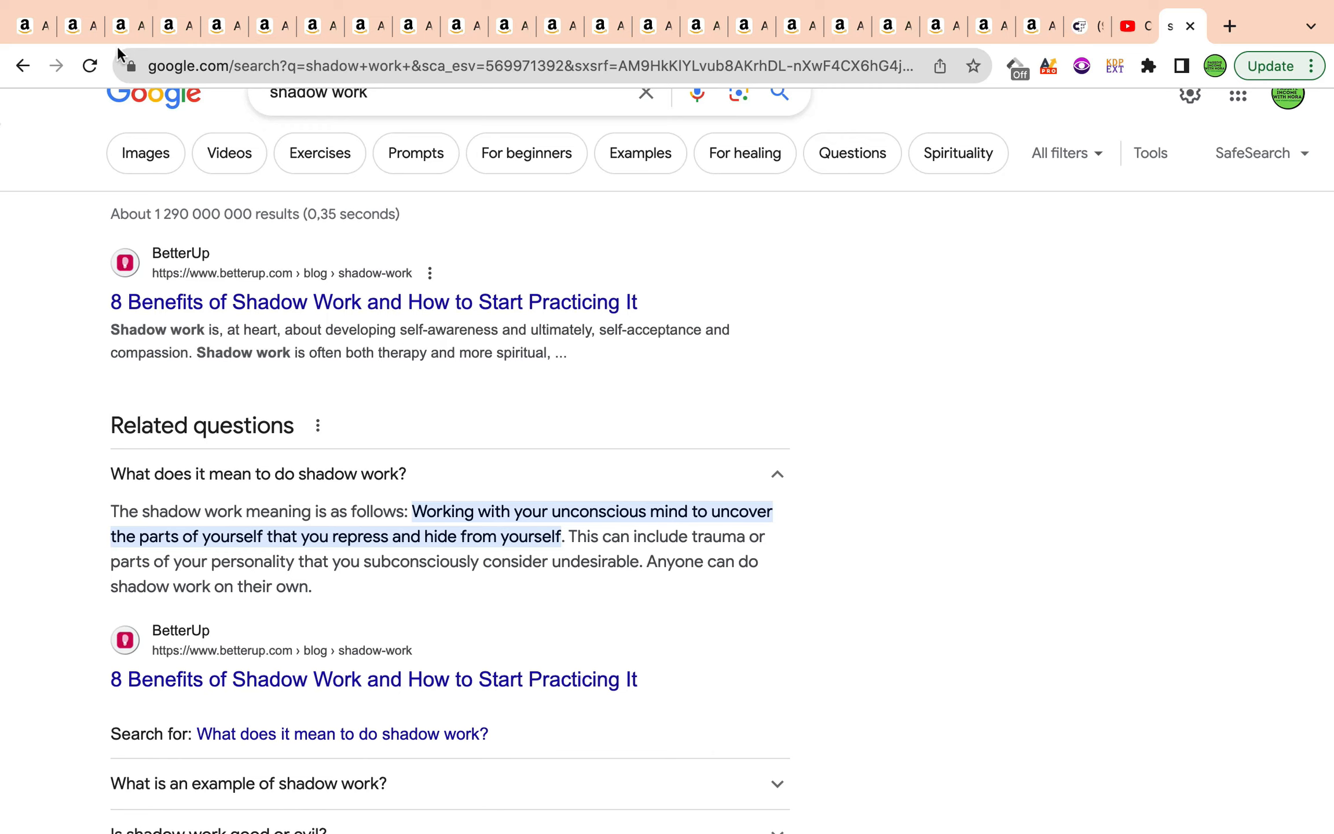
pyautogui.moveTo(176, 26)
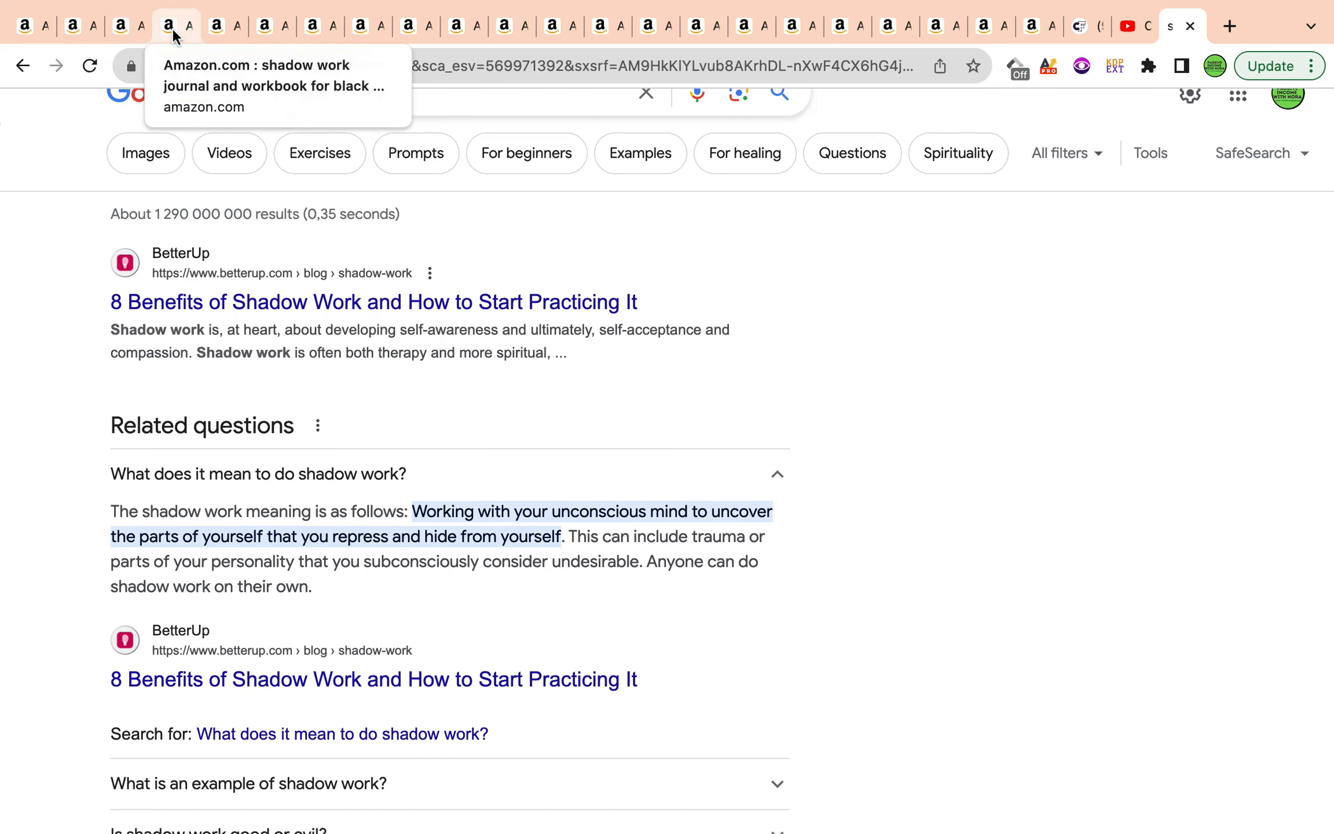
# - Return to the Amazon results for the shadow work journal keyword
pyautogui.click(176, 25)
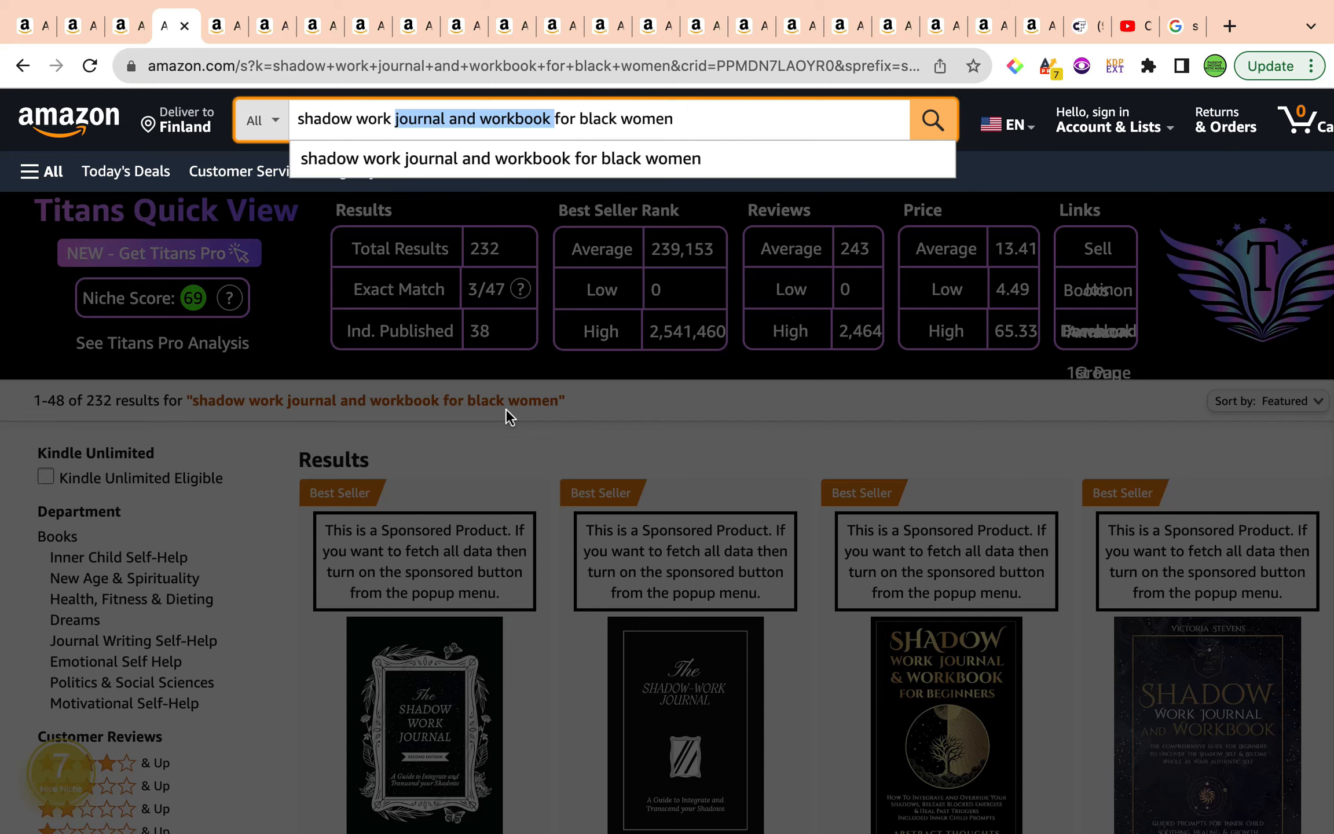
pyautogui.moveTo(1176, 7)
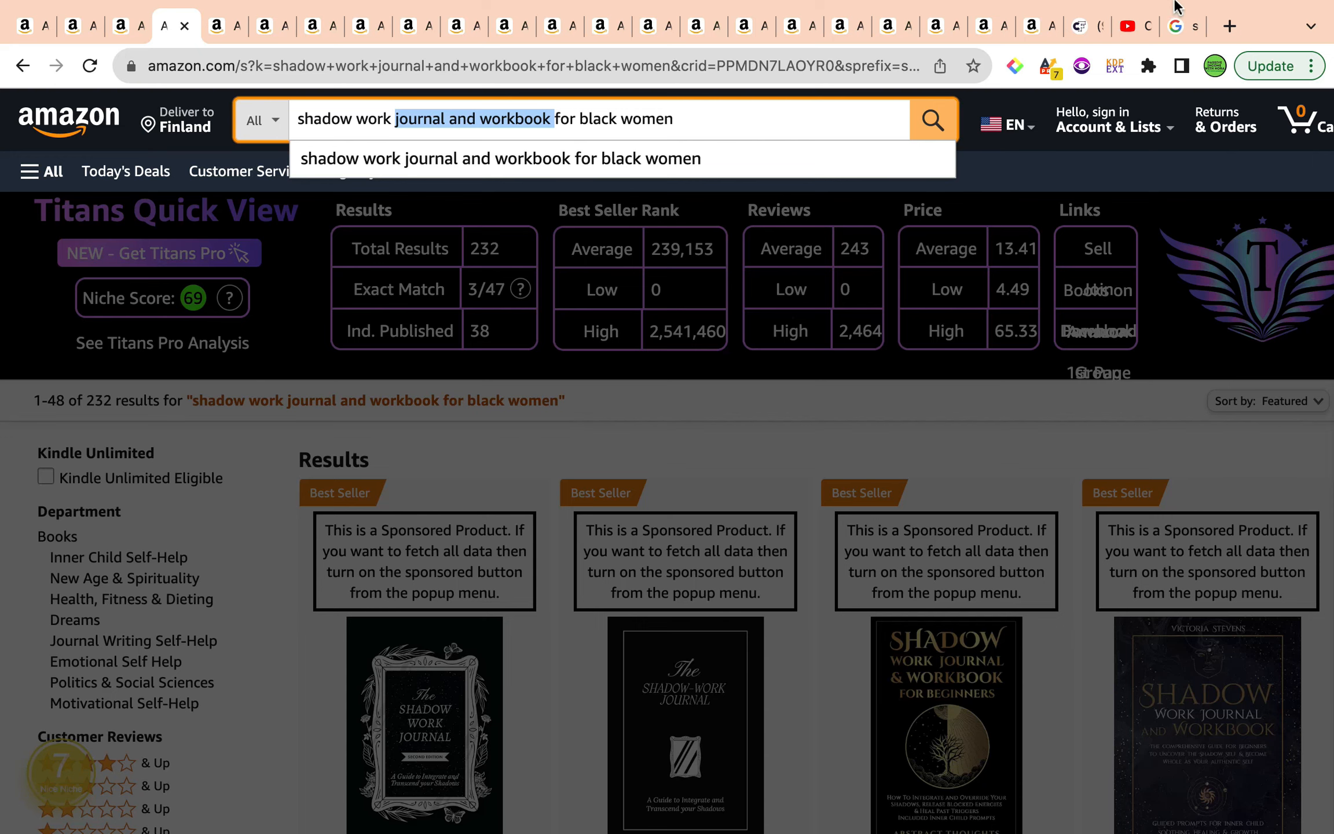
# - Switch to the Creative Fabrica tab showing the 9 horse drawing interiors
pyautogui.click(1085, 26)
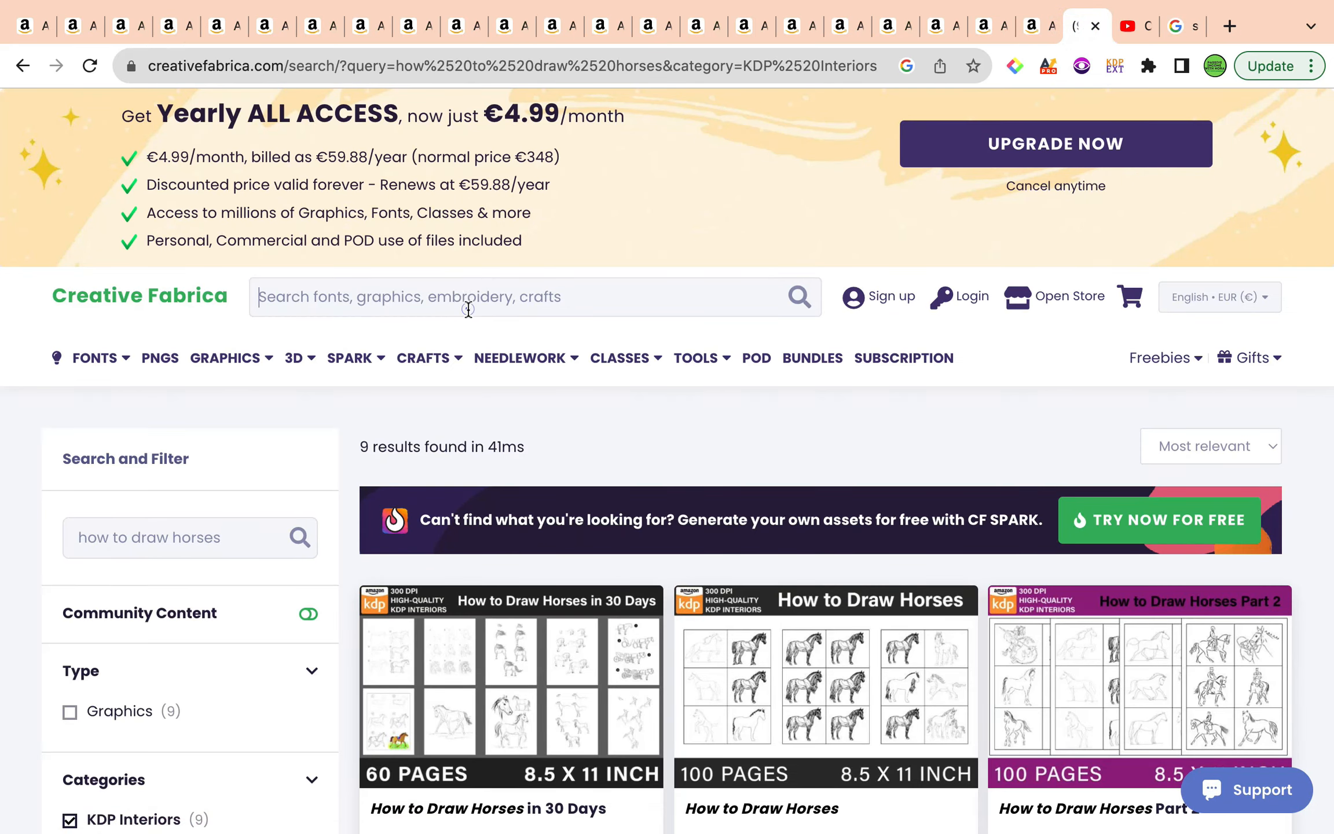
# - Search Creative Fabrica for 'Black women' and scan the 15,188 clipart and design results
pyautogui.write('Black')
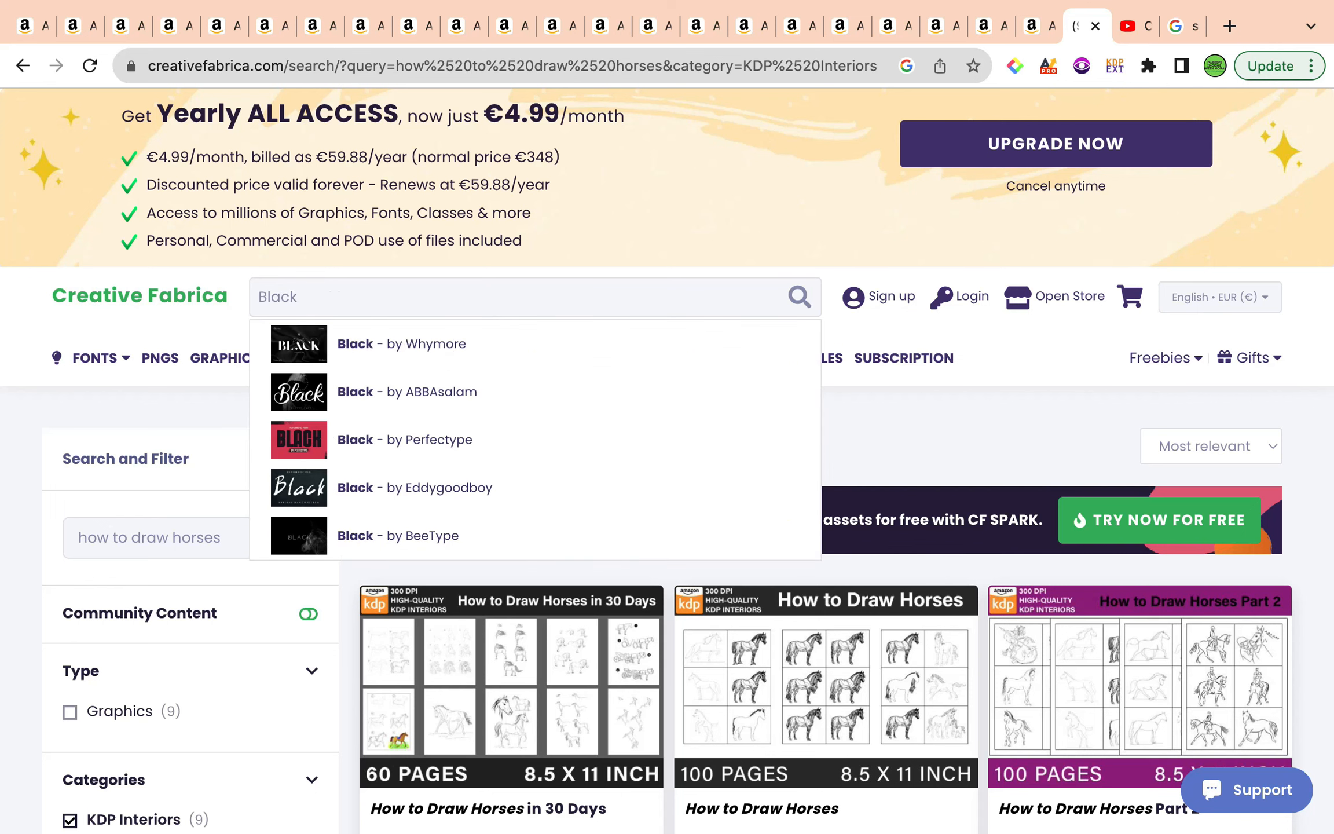
pyautogui.write('women')
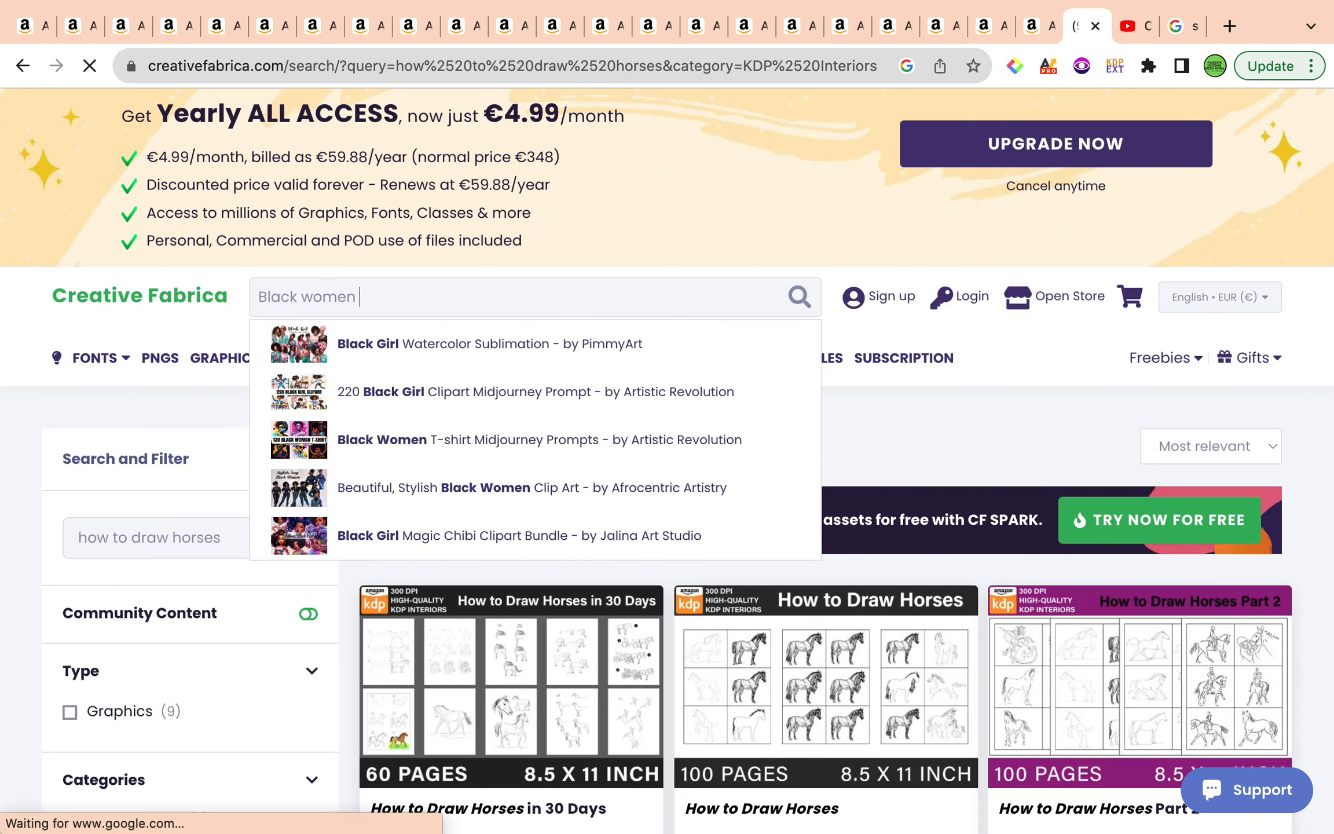
pyautogui.press('Return')
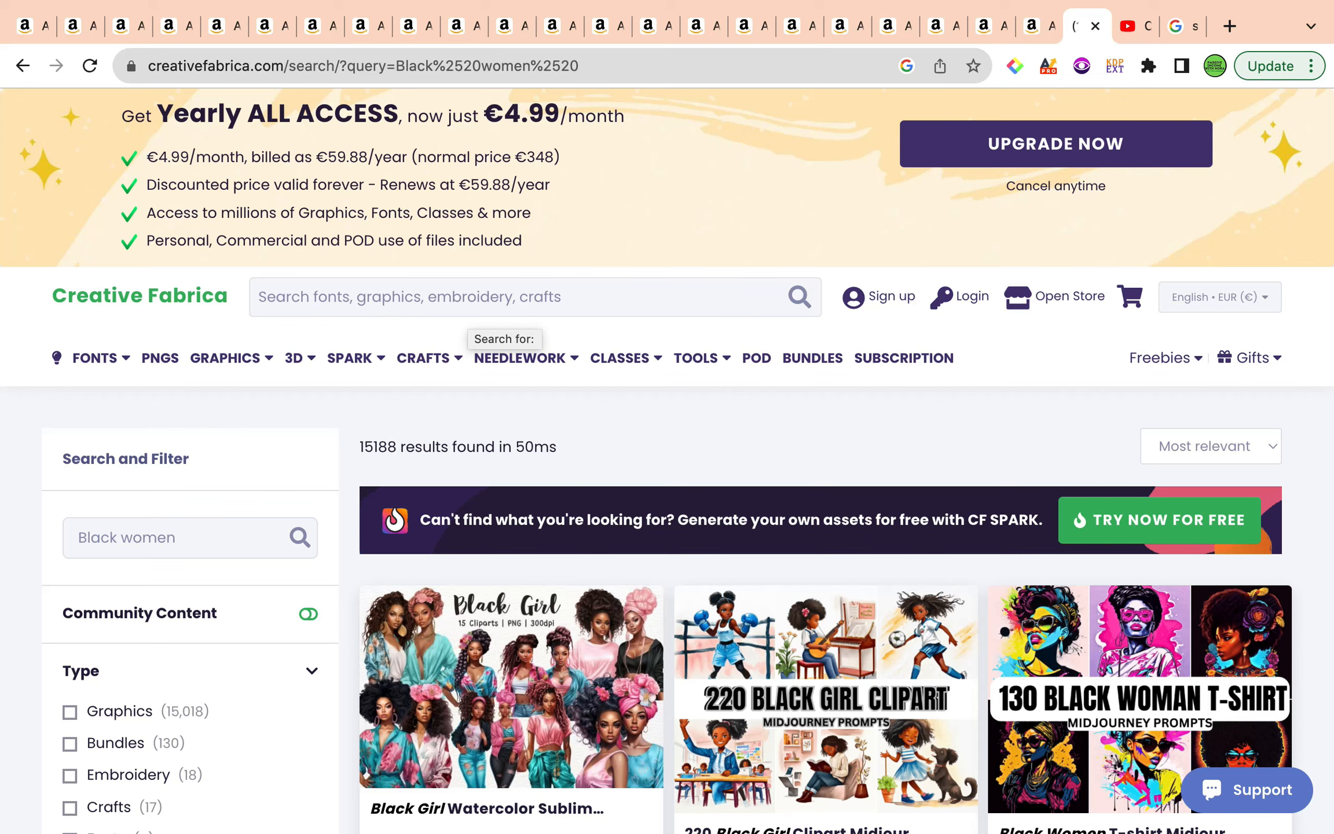
pyautogui.scroll(-3)
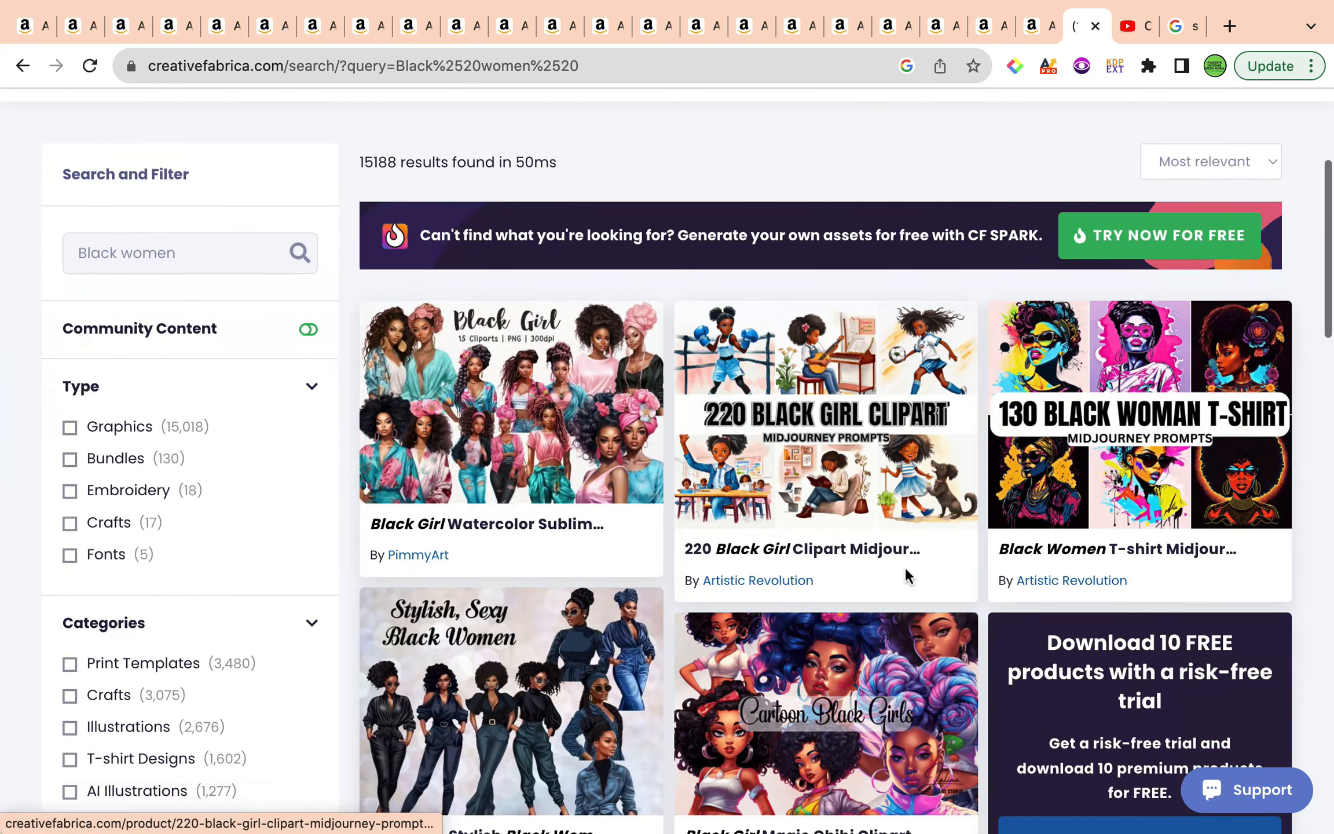
pyautogui.moveTo(634, 567)
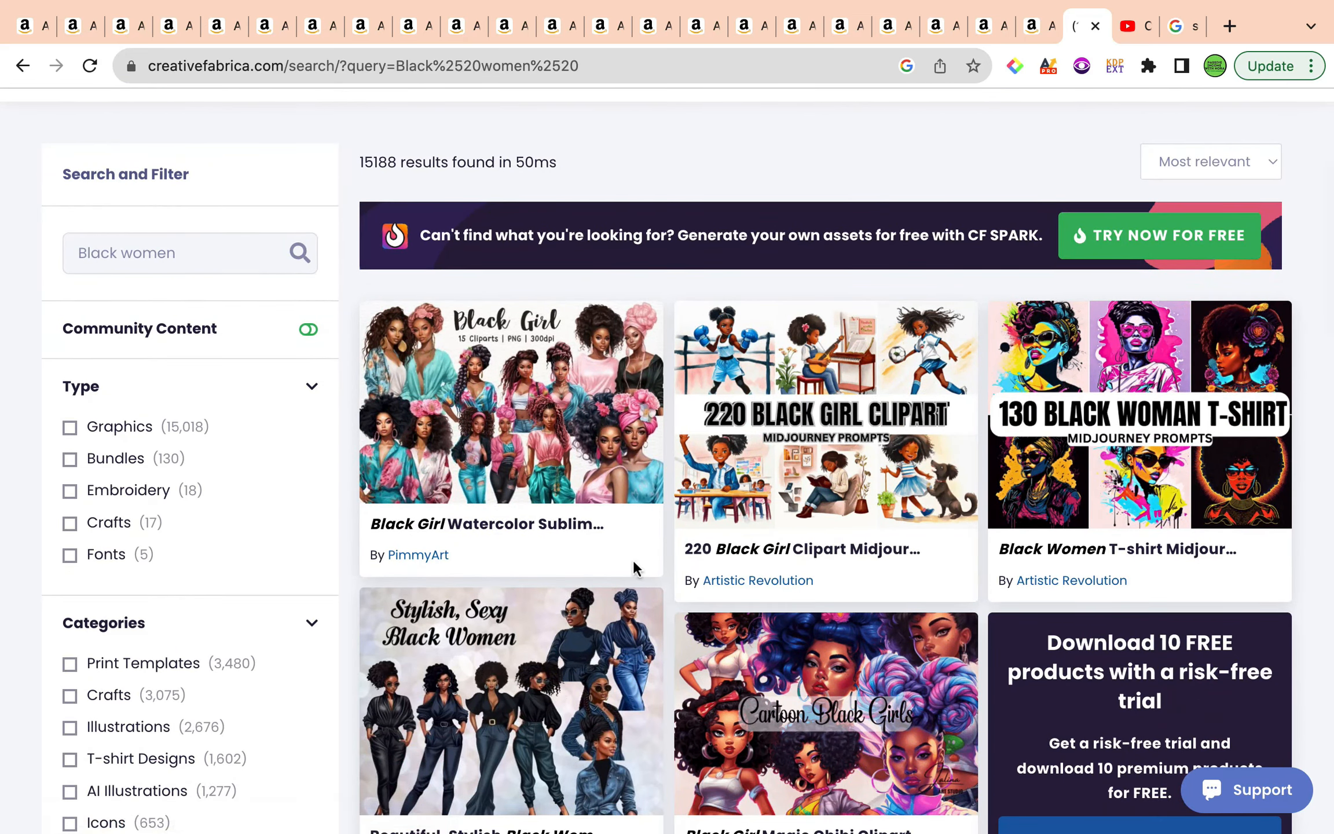
pyautogui.moveTo(466, 348)
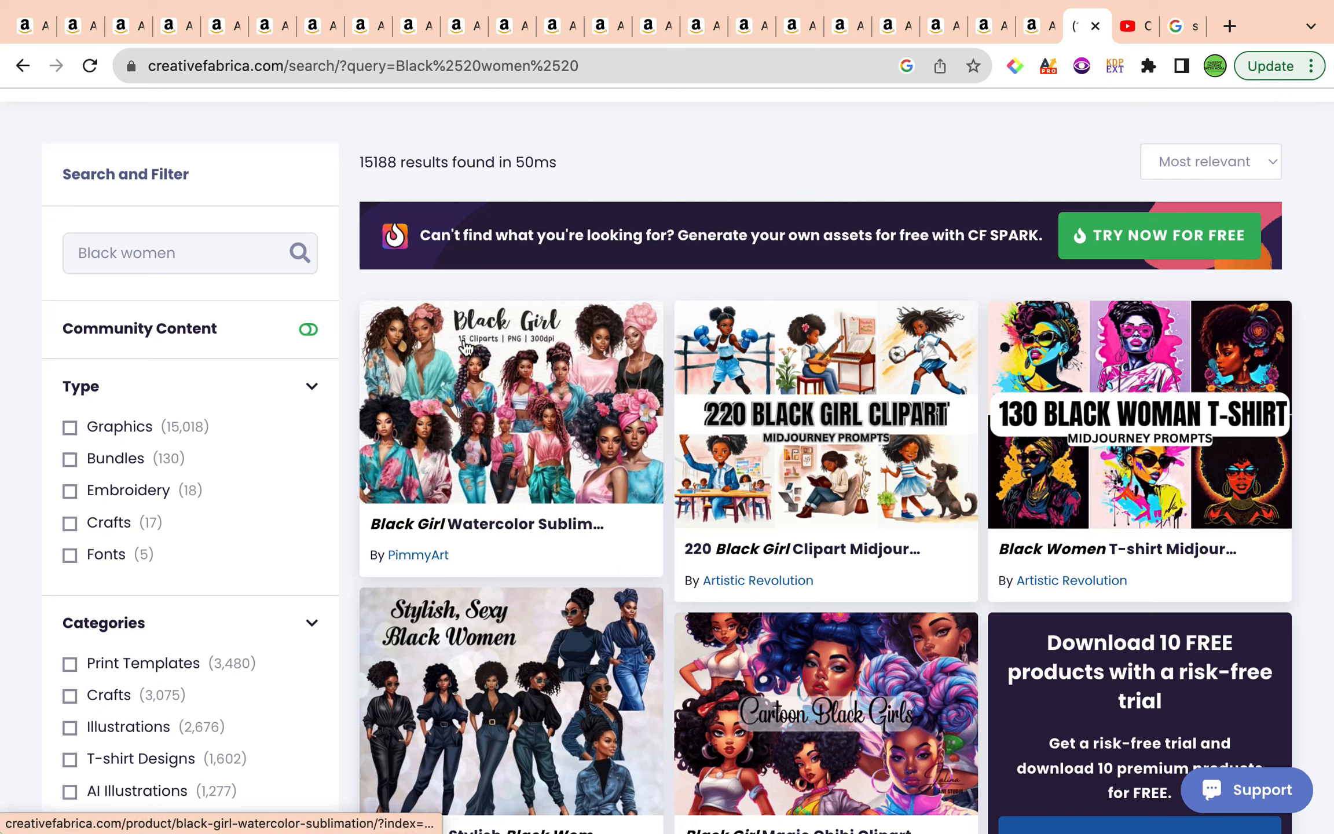
pyautogui.moveTo(578, 567)
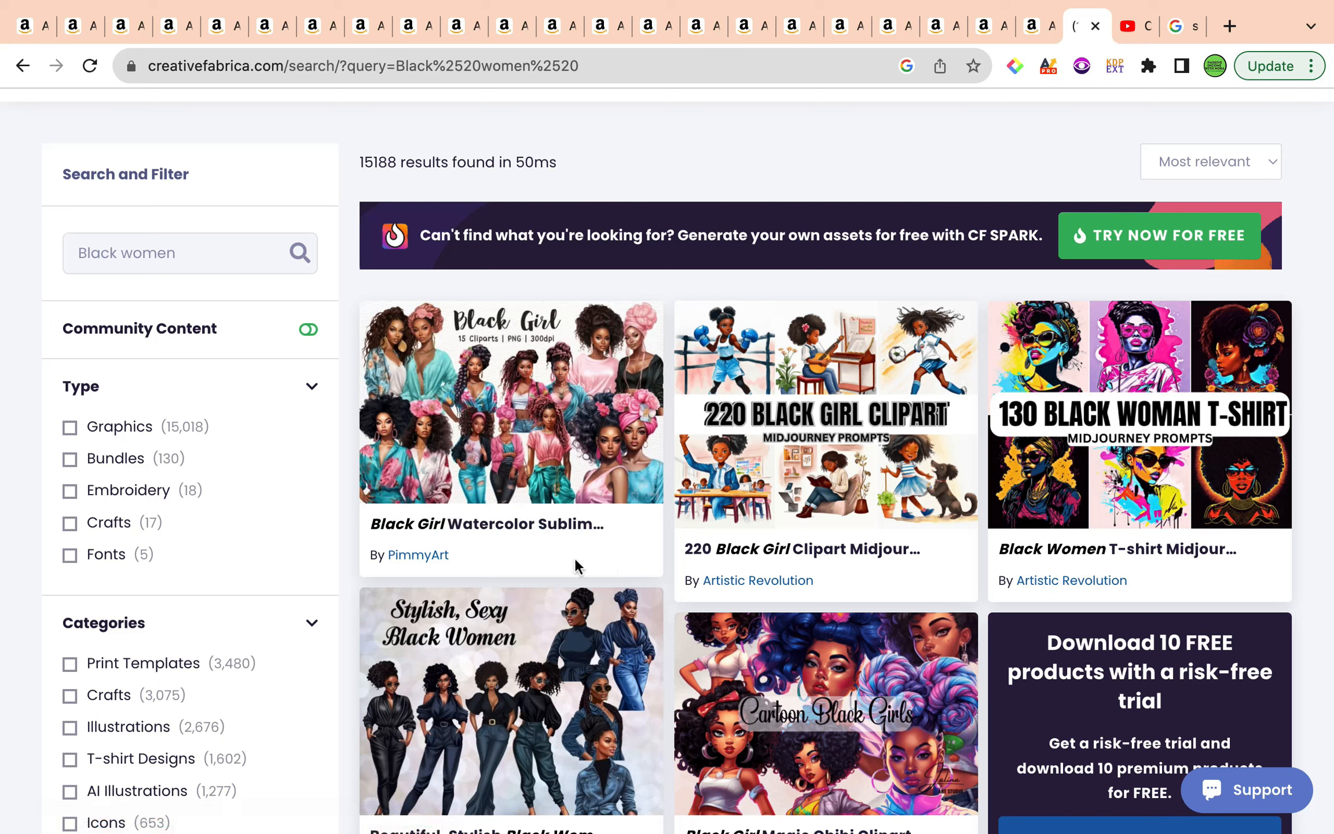
pyautogui.moveTo(742, 512)
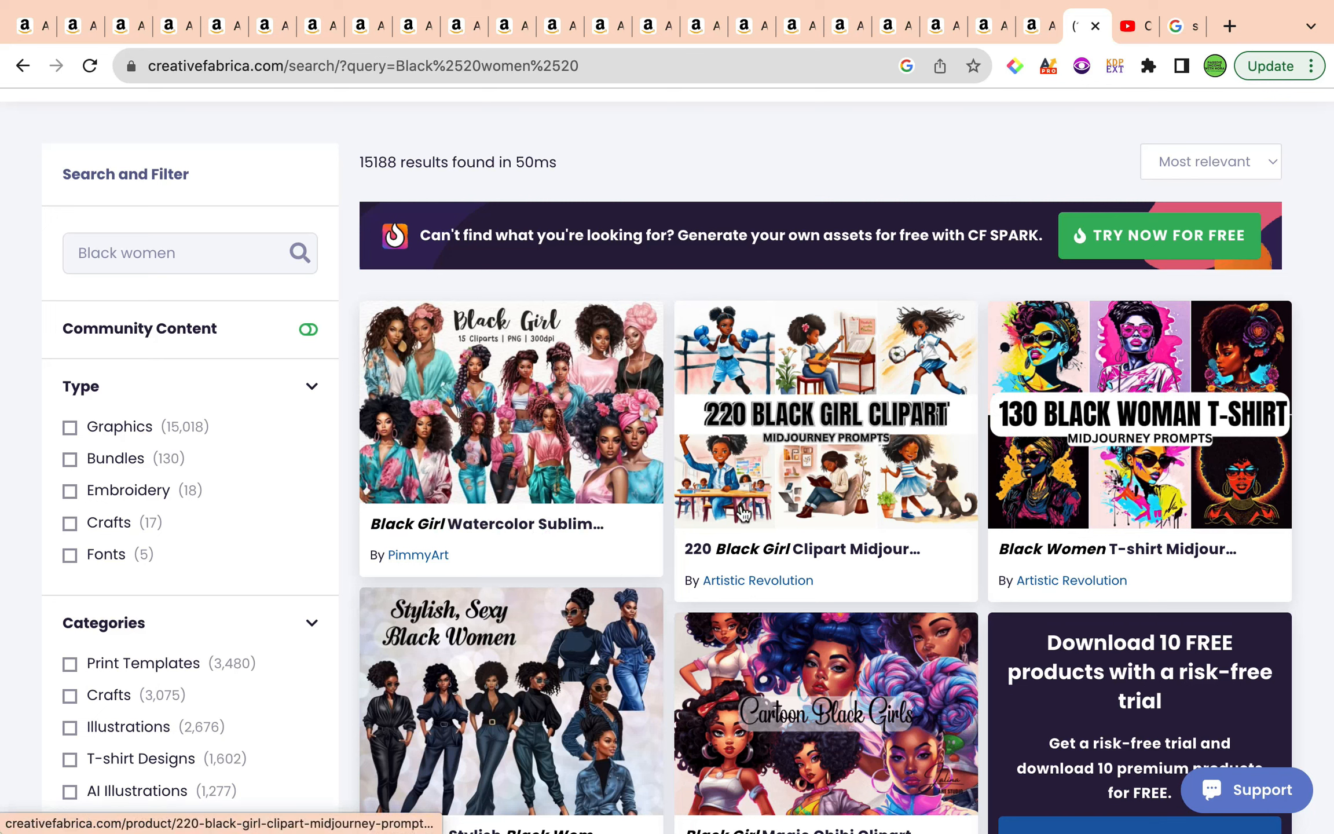
pyautogui.moveTo(779, 462)
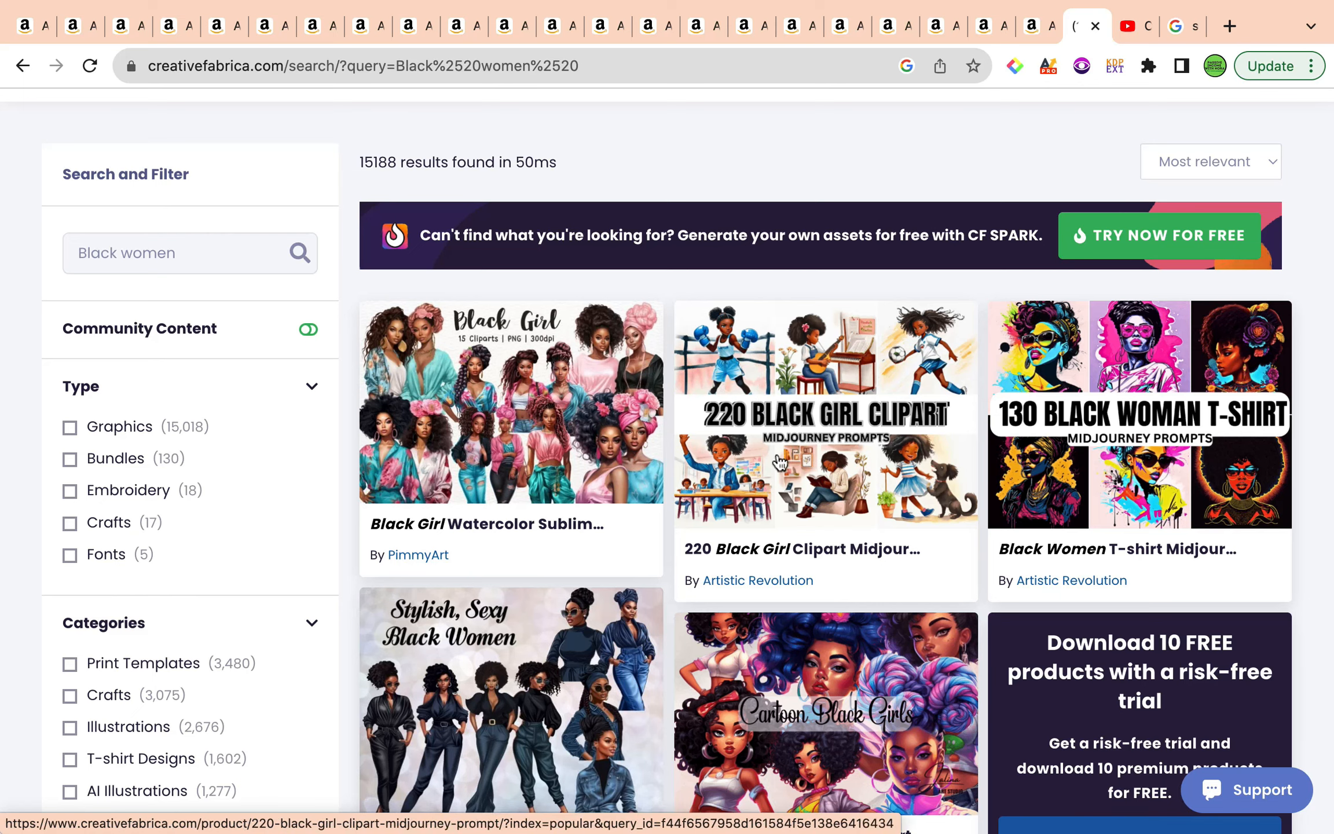
pyautogui.scroll(-3)
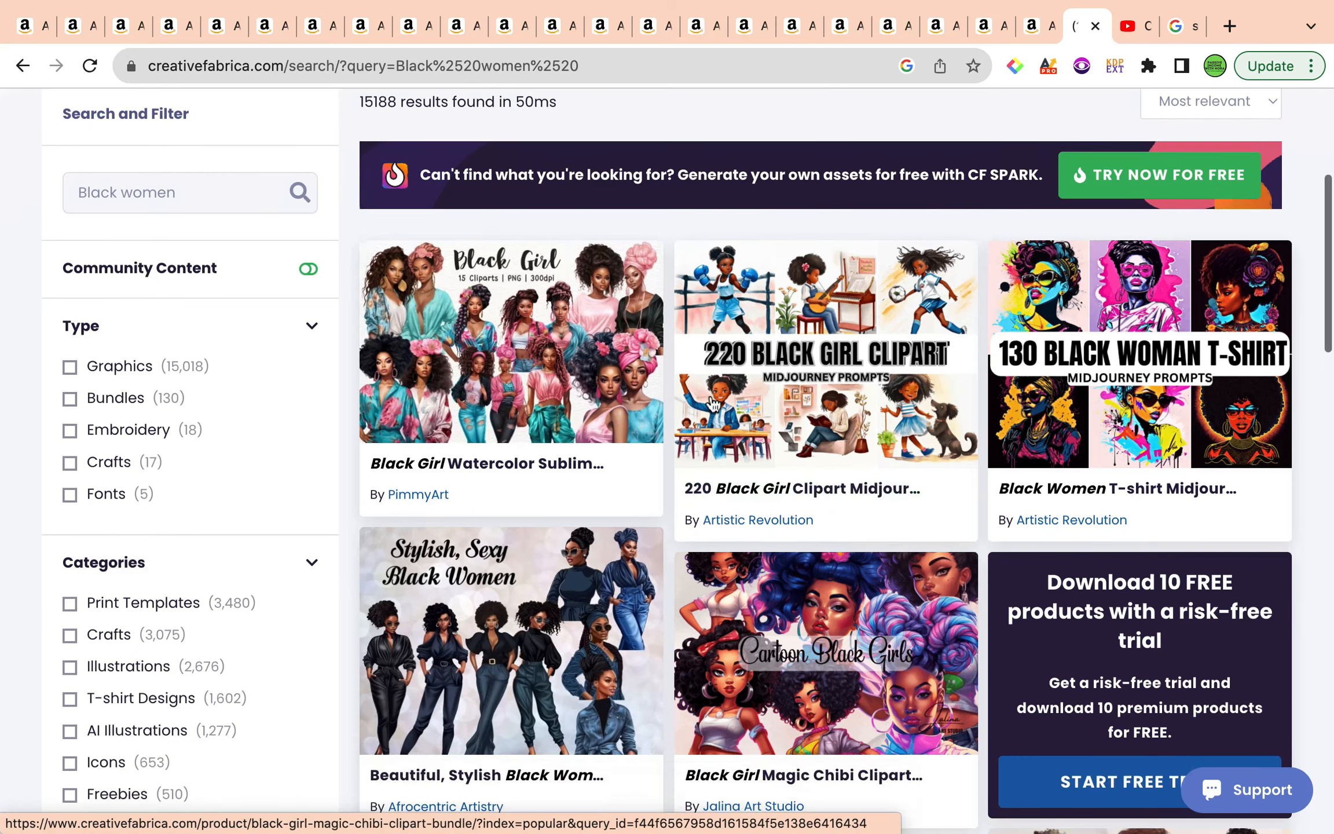
pyautogui.scroll(-3)
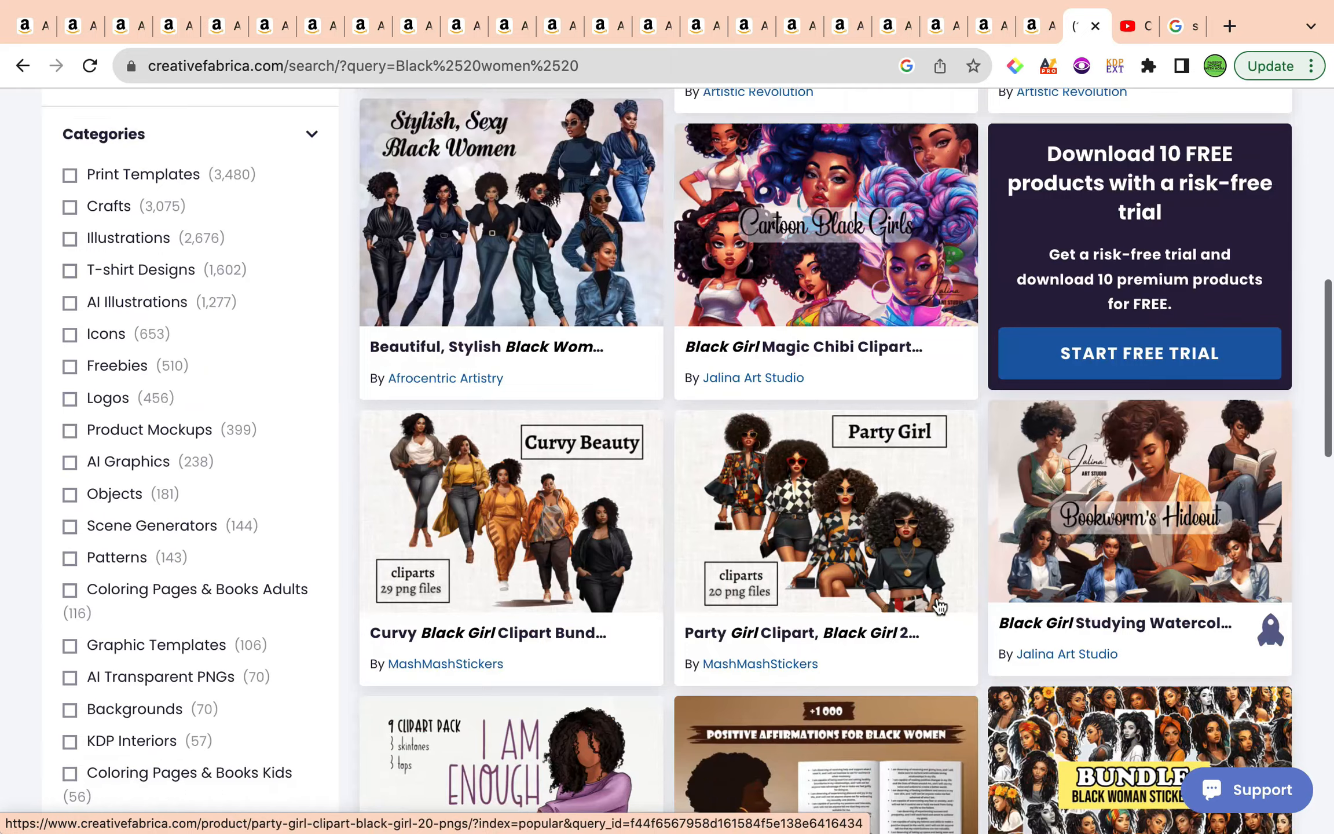
pyautogui.scroll(-3)
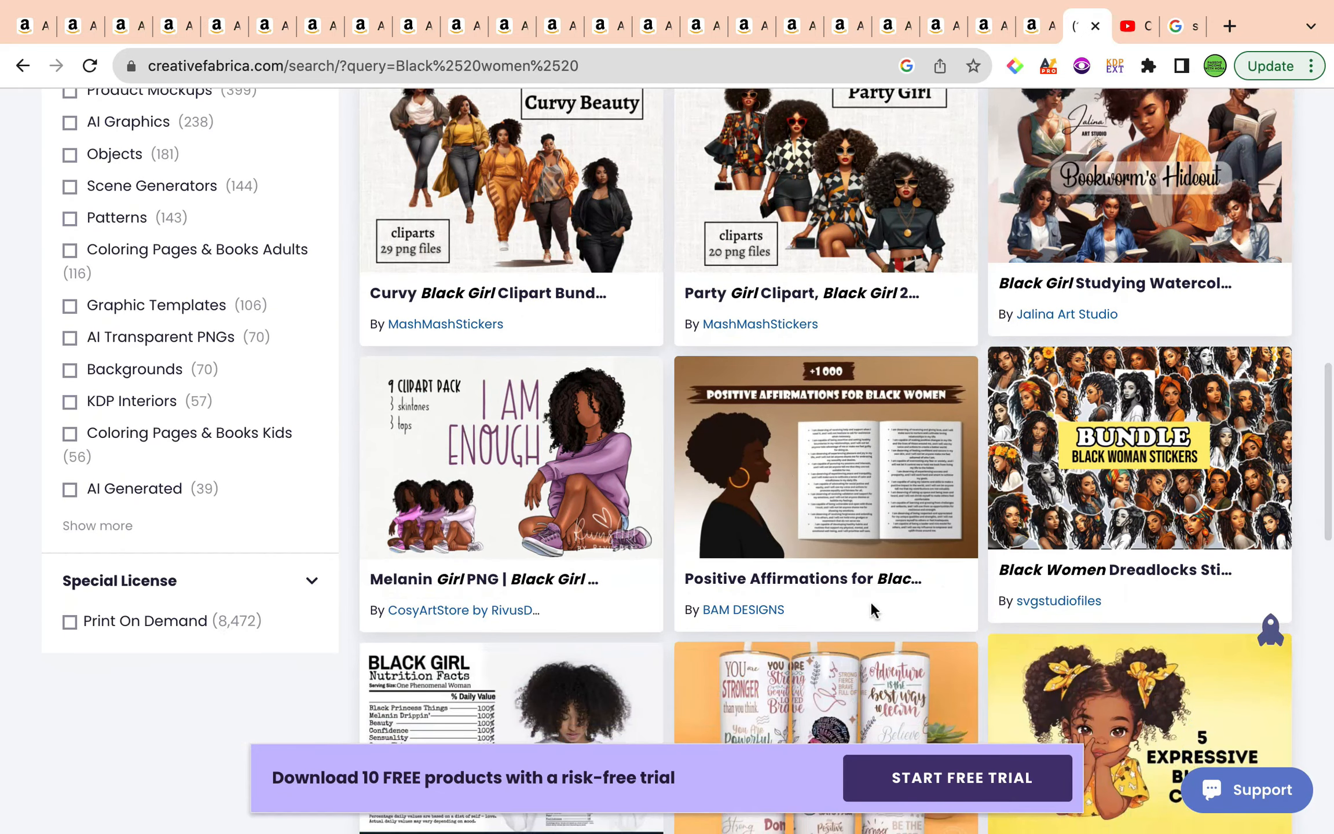
pyautogui.moveTo(804, 508)
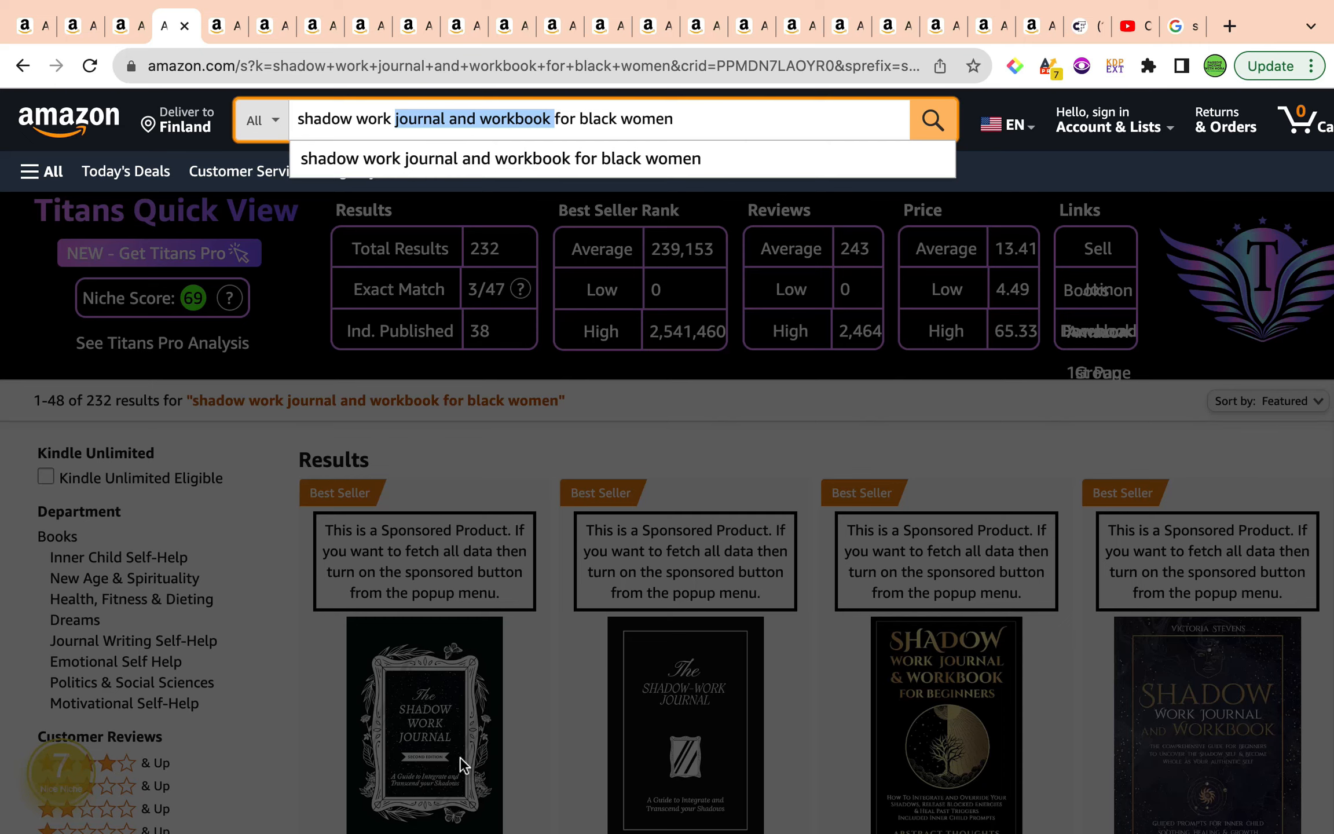
pyautogui.moveTo(117, 546)
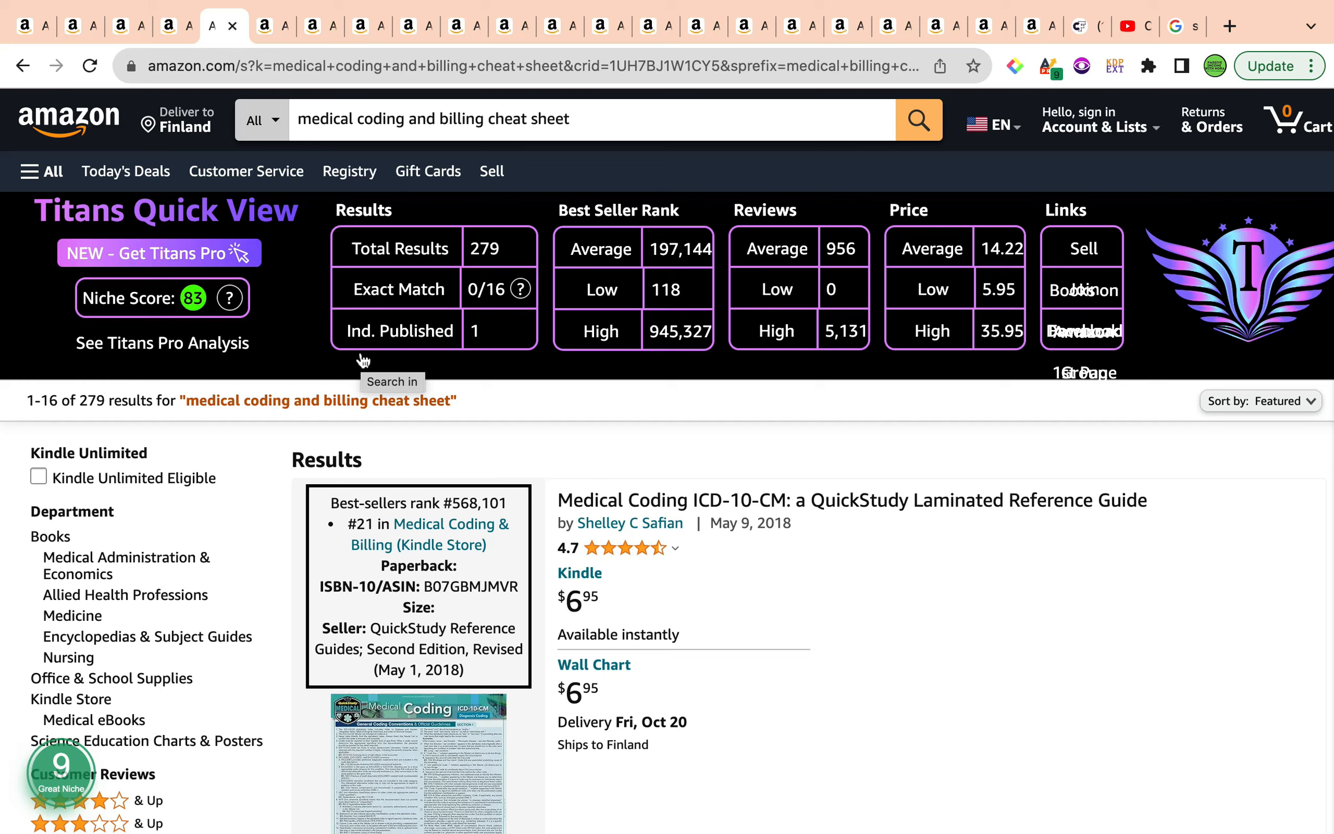
pyautogui.moveTo(188, 332)
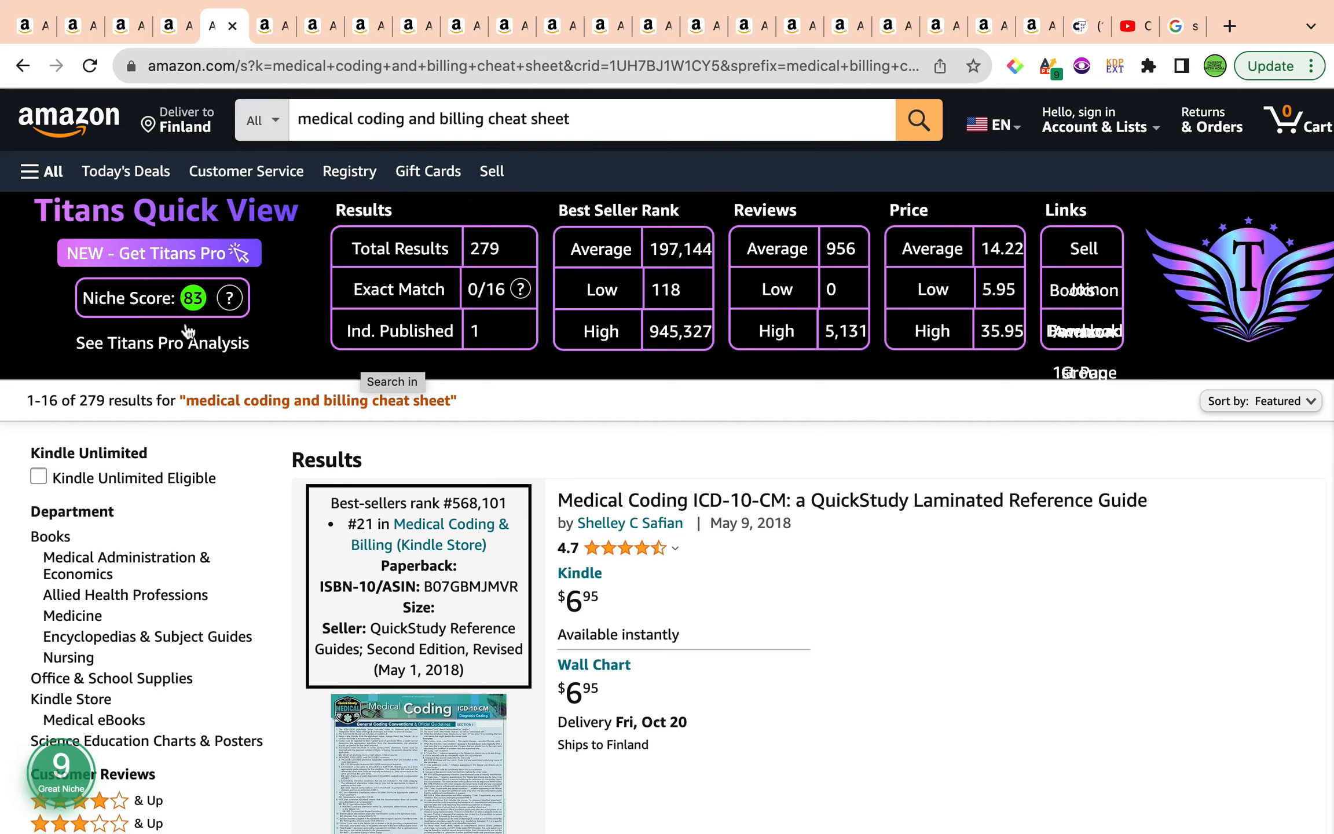
pyautogui.moveTo(179, 306)
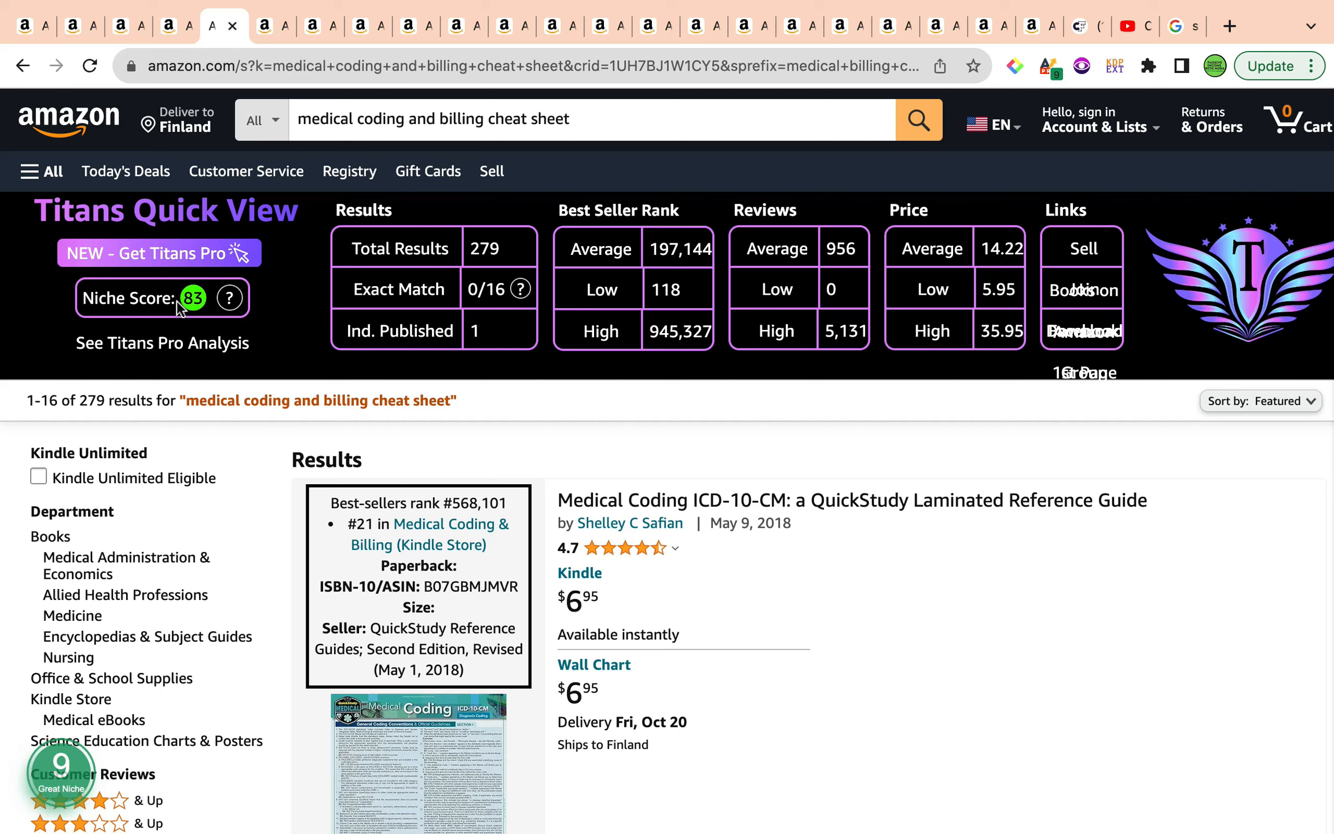
pyautogui.moveTo(30, 575)
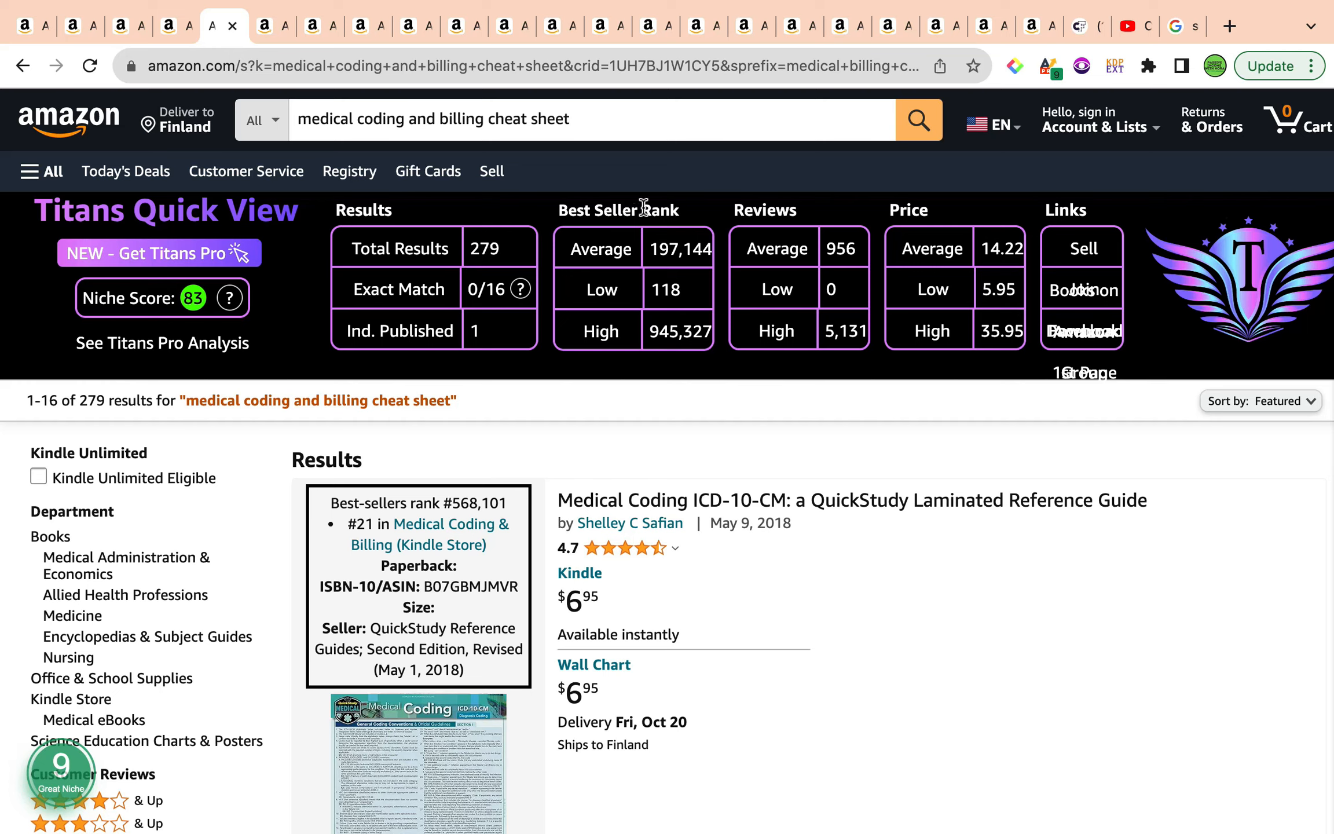
pyautogui.moveTo(659, 285)
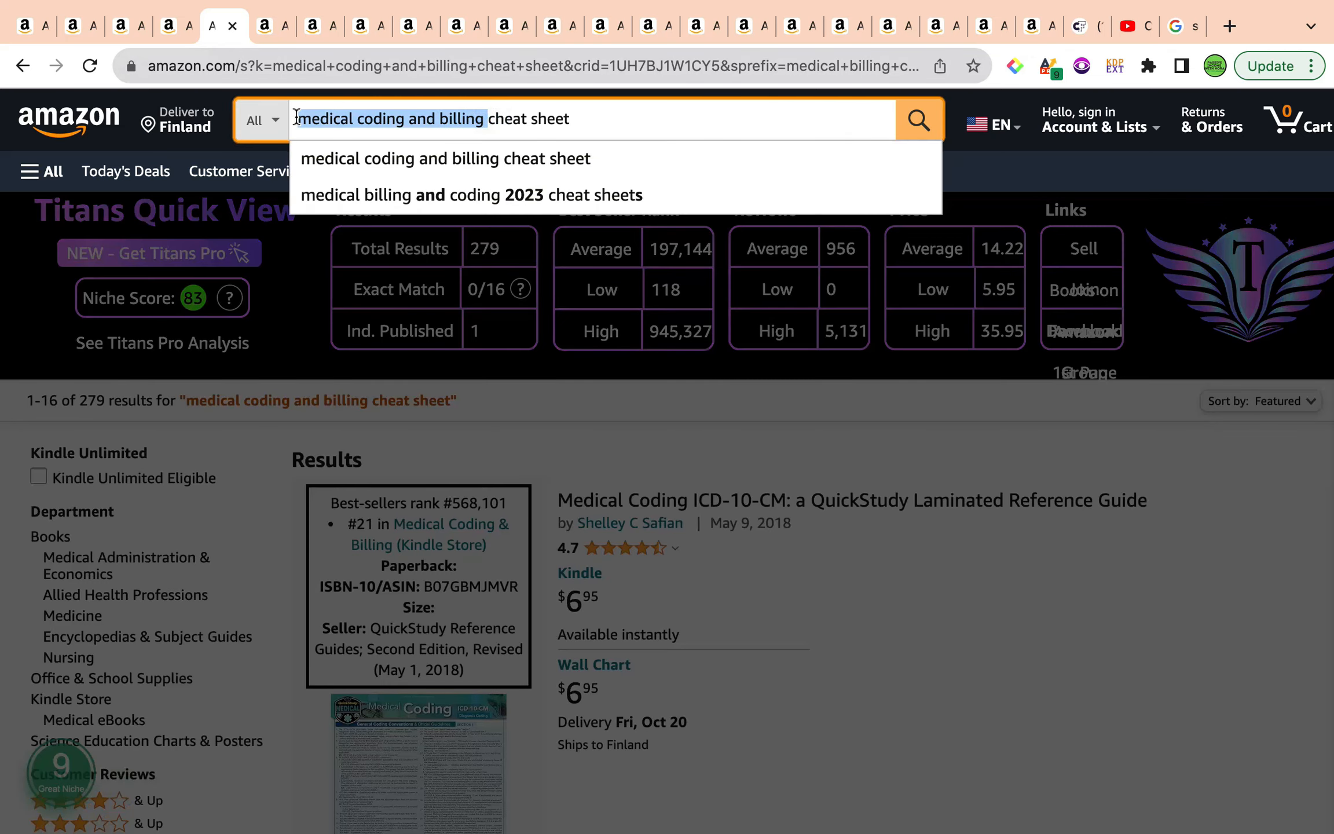
pyautogui.moveTo(1089, 40)
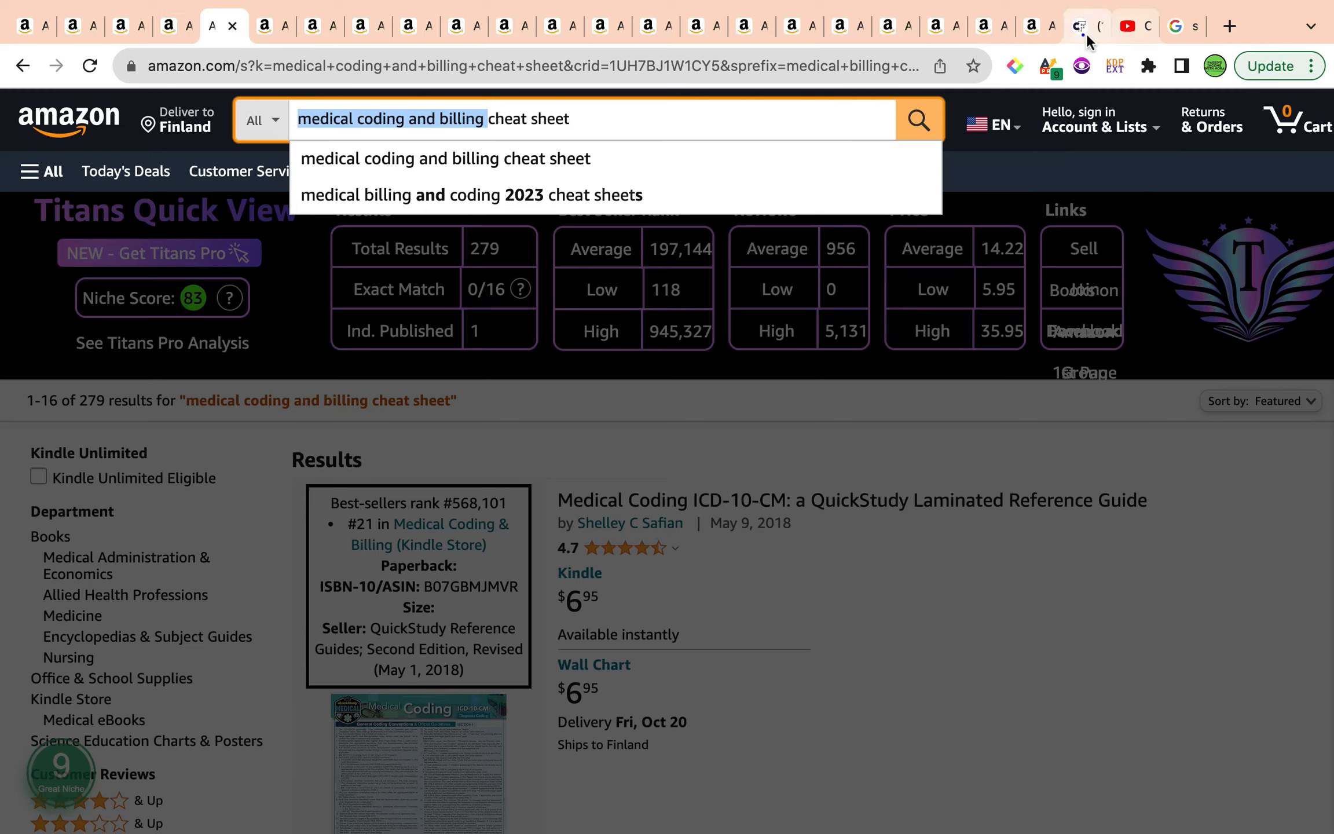
# - Search Creative Fabrica for 'medical coding' and look over the few designs returned
pyautogui.click(1081, 26)
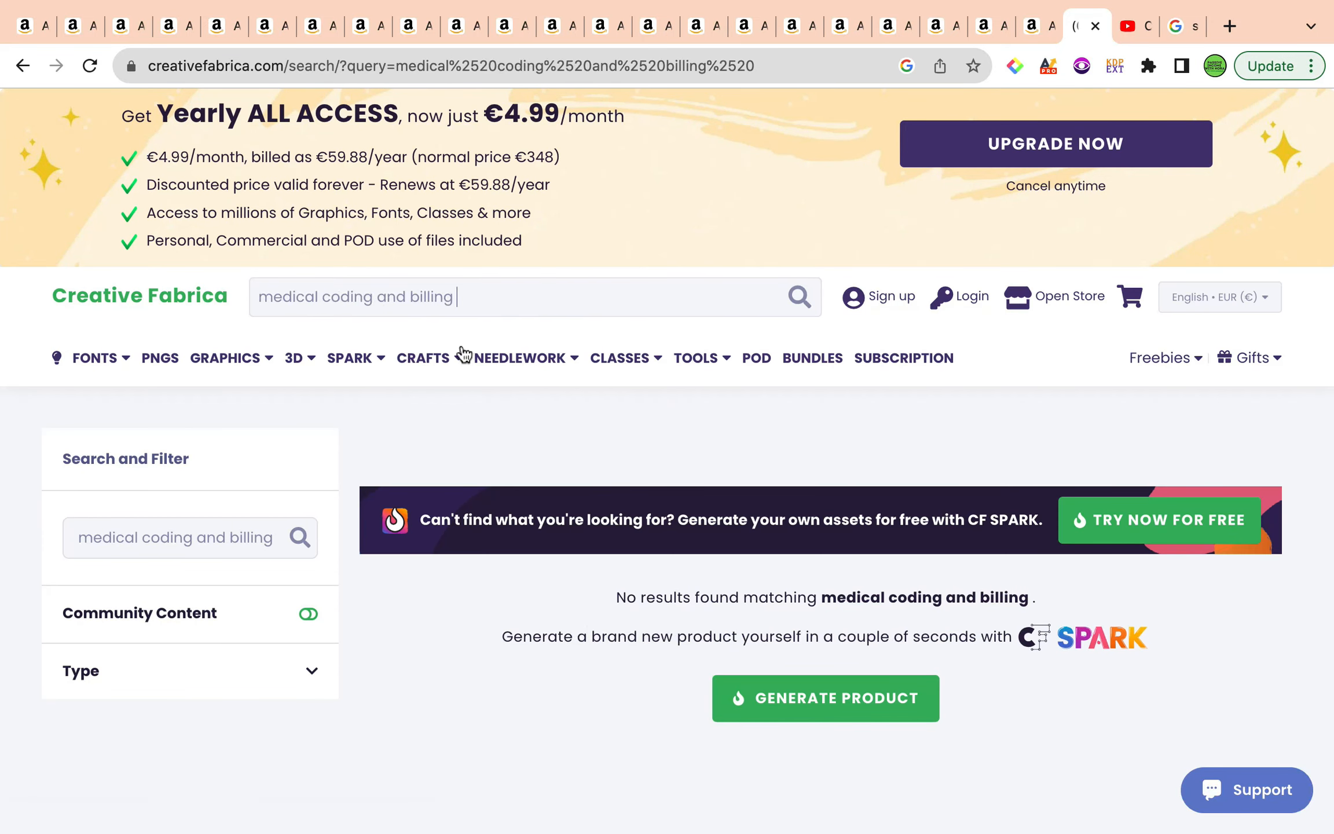
pyautogui.press('Backspace')
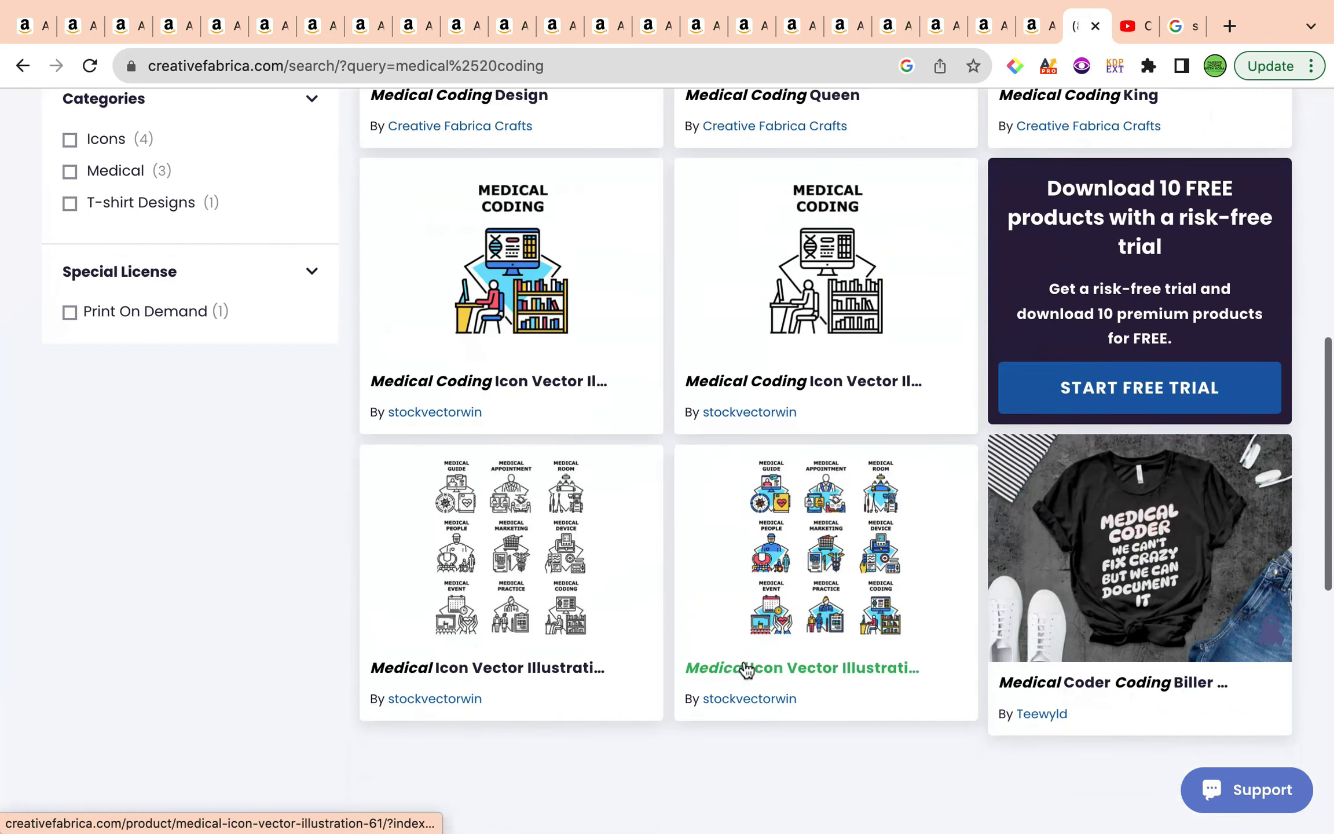
pyautogui.scroll(3)
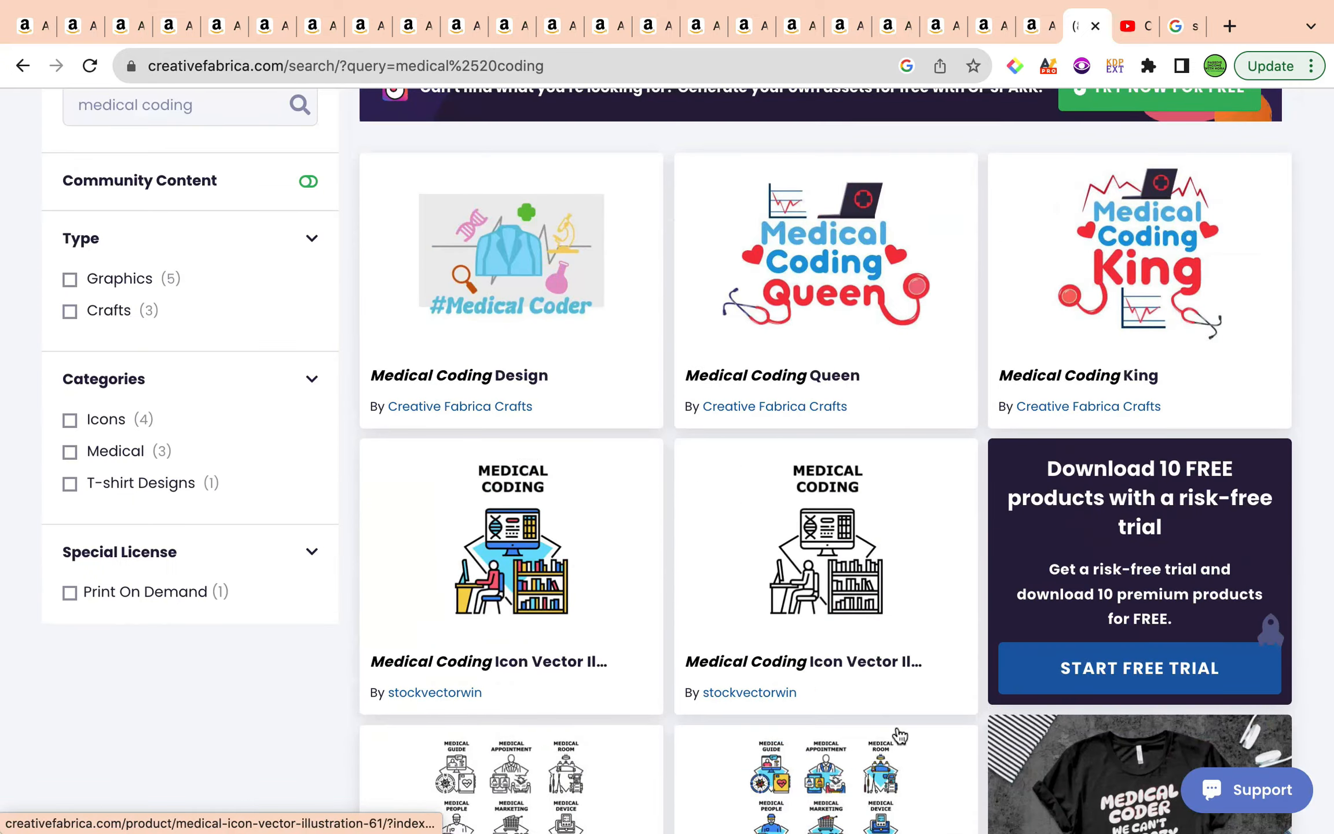
pyautogui.scroll(-3)
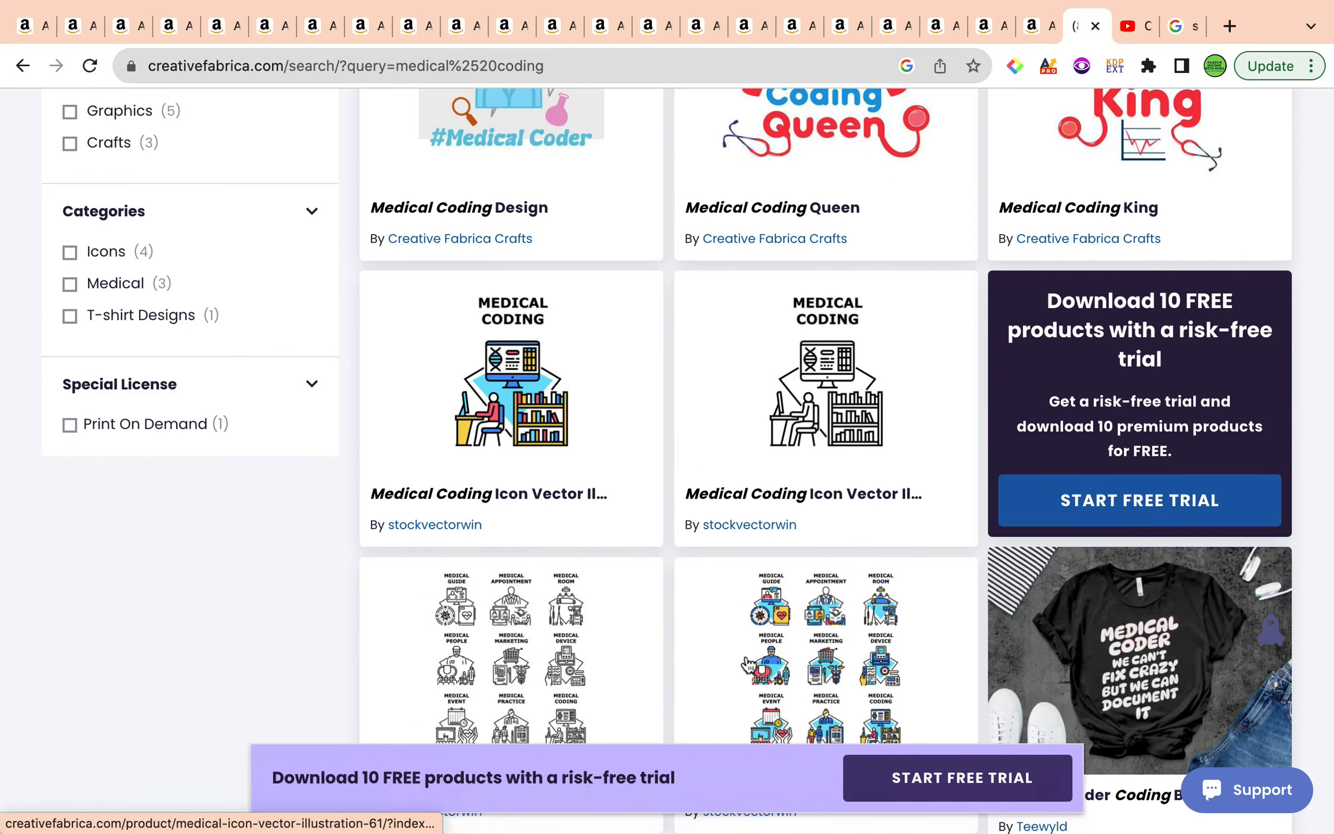
pyautogui.scroll(3)
pyautogui.write('medical codin')
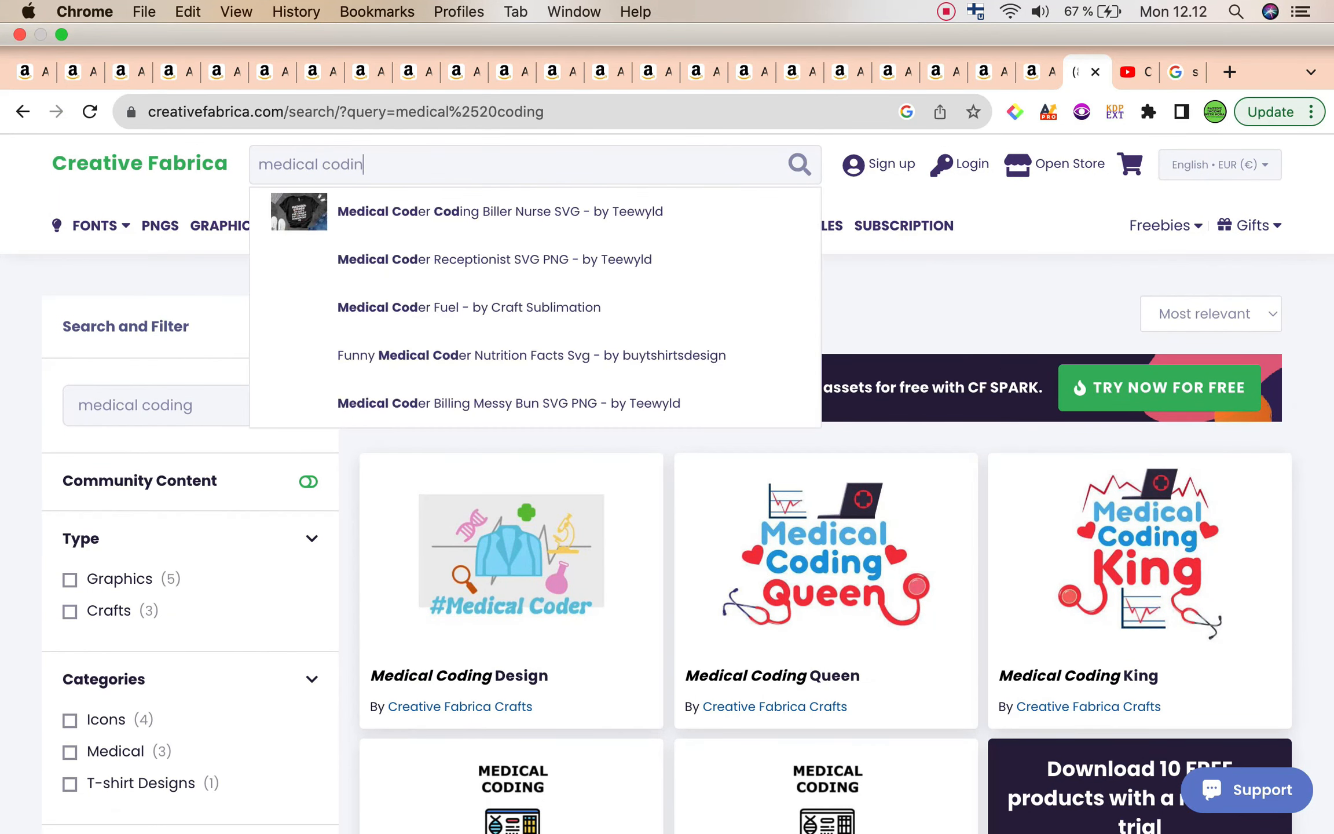
# - Change the search to 'medical billing' and bring up its 125 results
pyautogui.press('Backspace')
pyautogui.write('b')
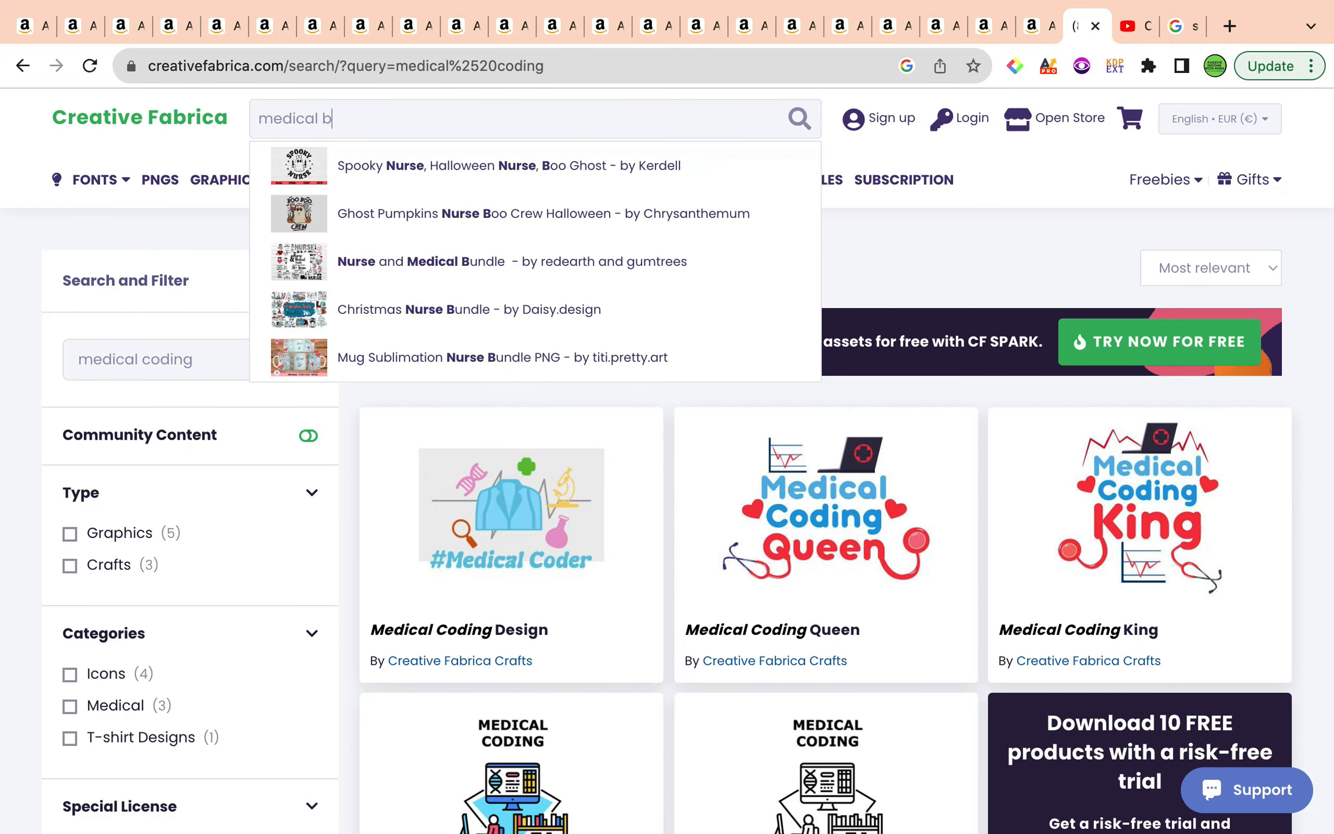
pyautogui.write('illing')
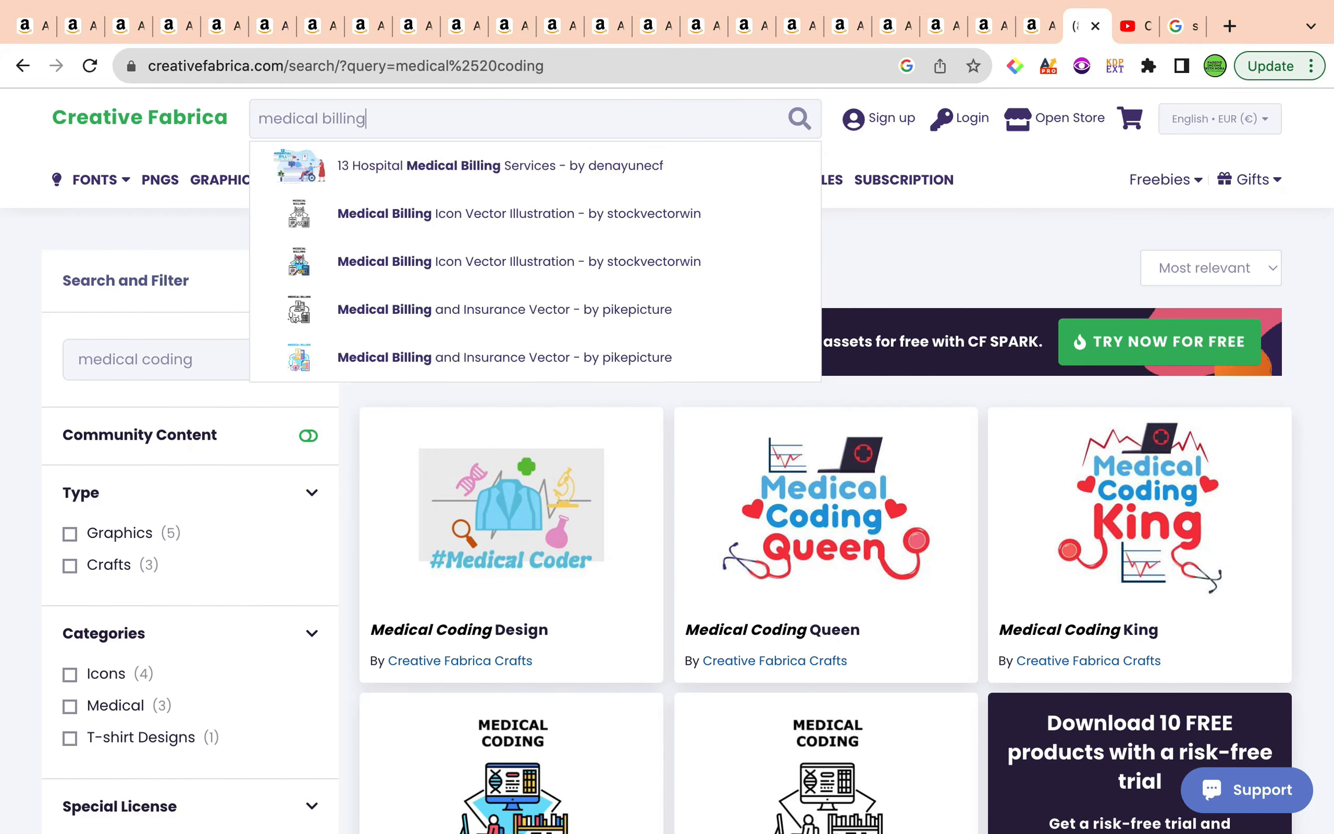
pyautogui.click(500, 165)
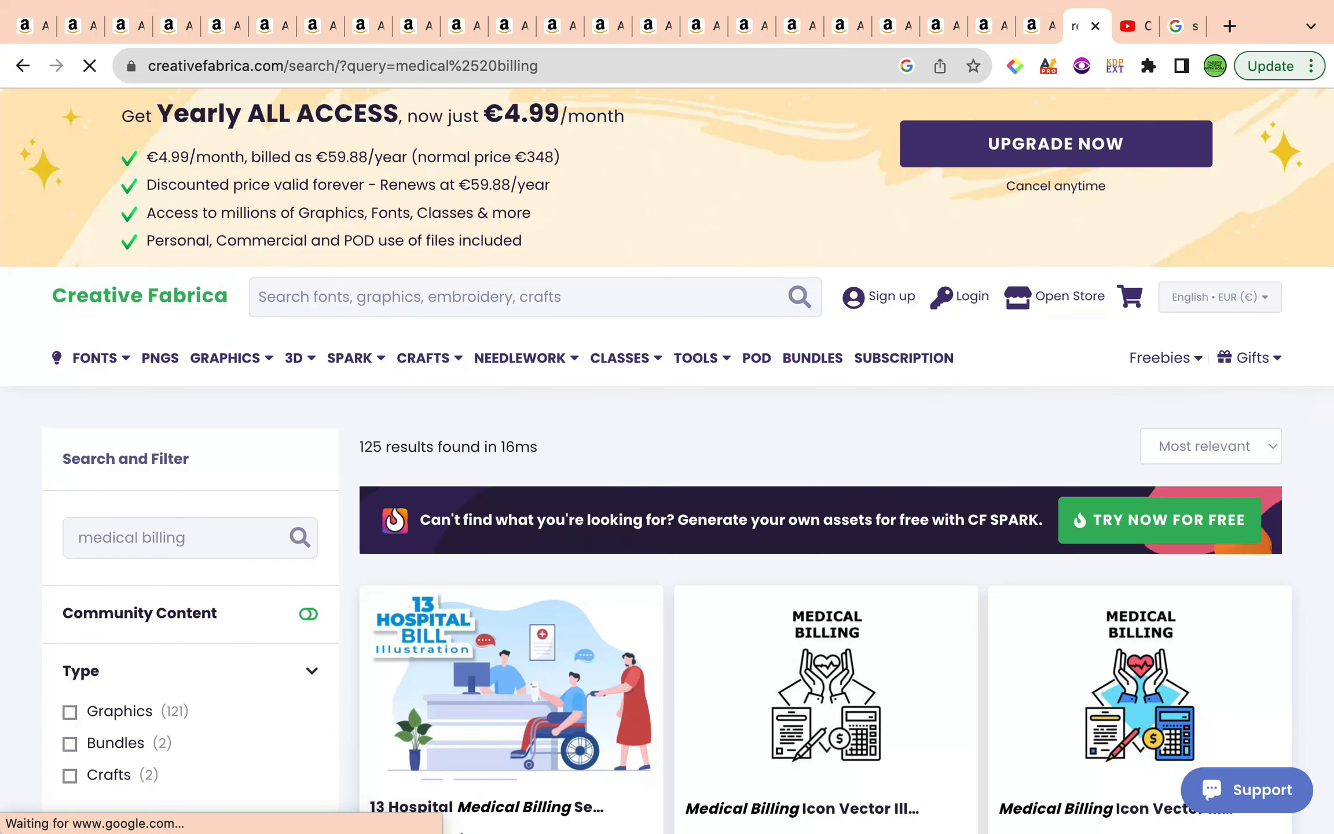
# - Scroll down the medical billing results toward the KDP Interiors filter
pyautogui.scroll(-3)
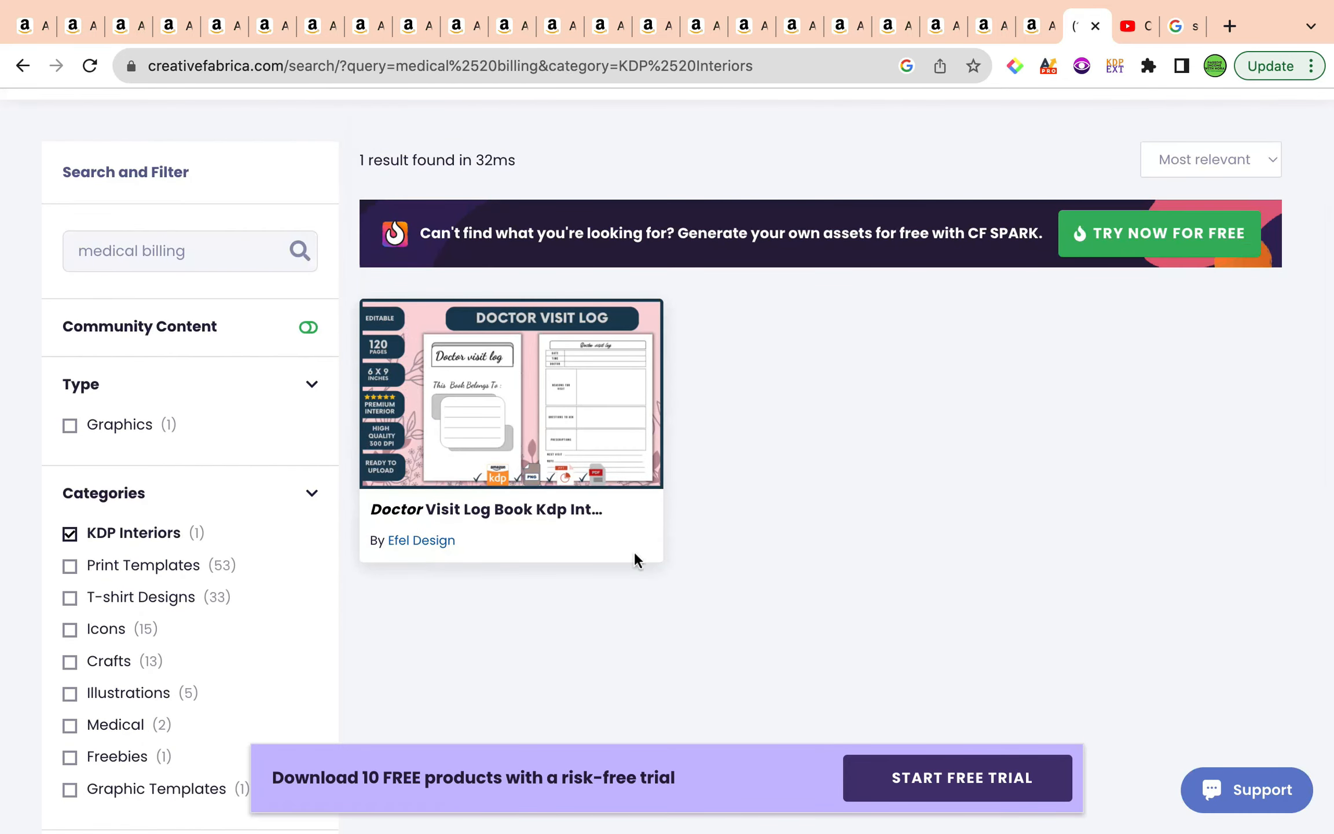
pyautogui.moveTo(558, 364)
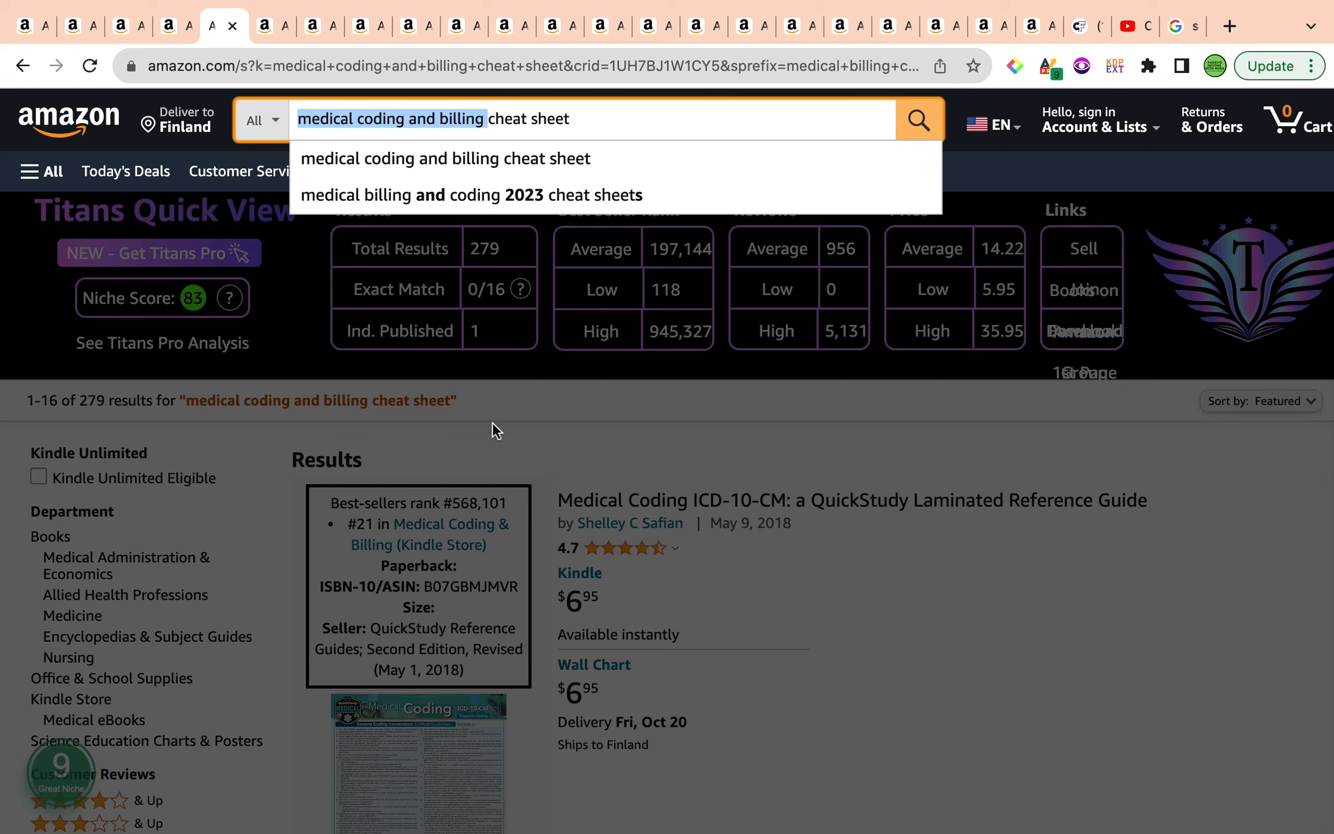
pyautogui.click(521, 288)
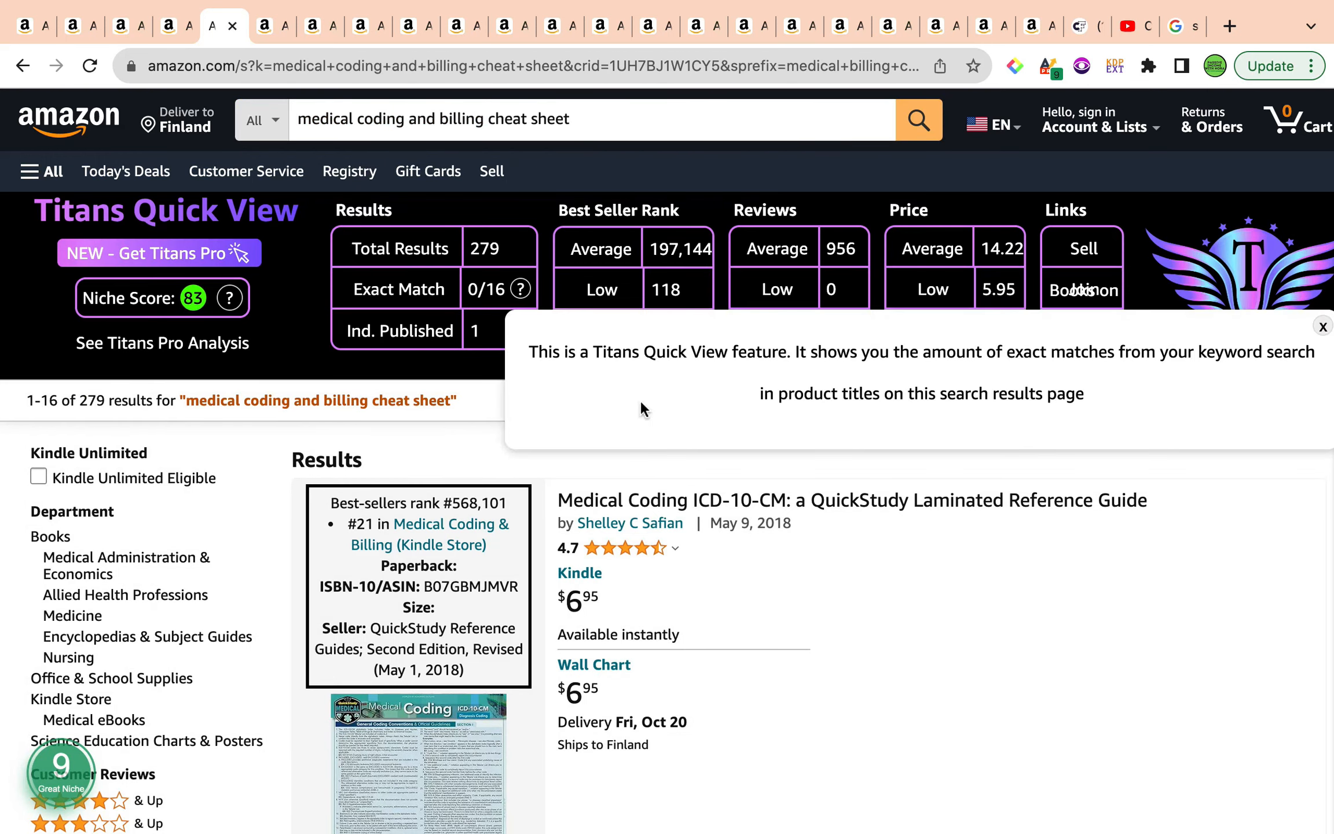
pyautogui.click(1320, 326)
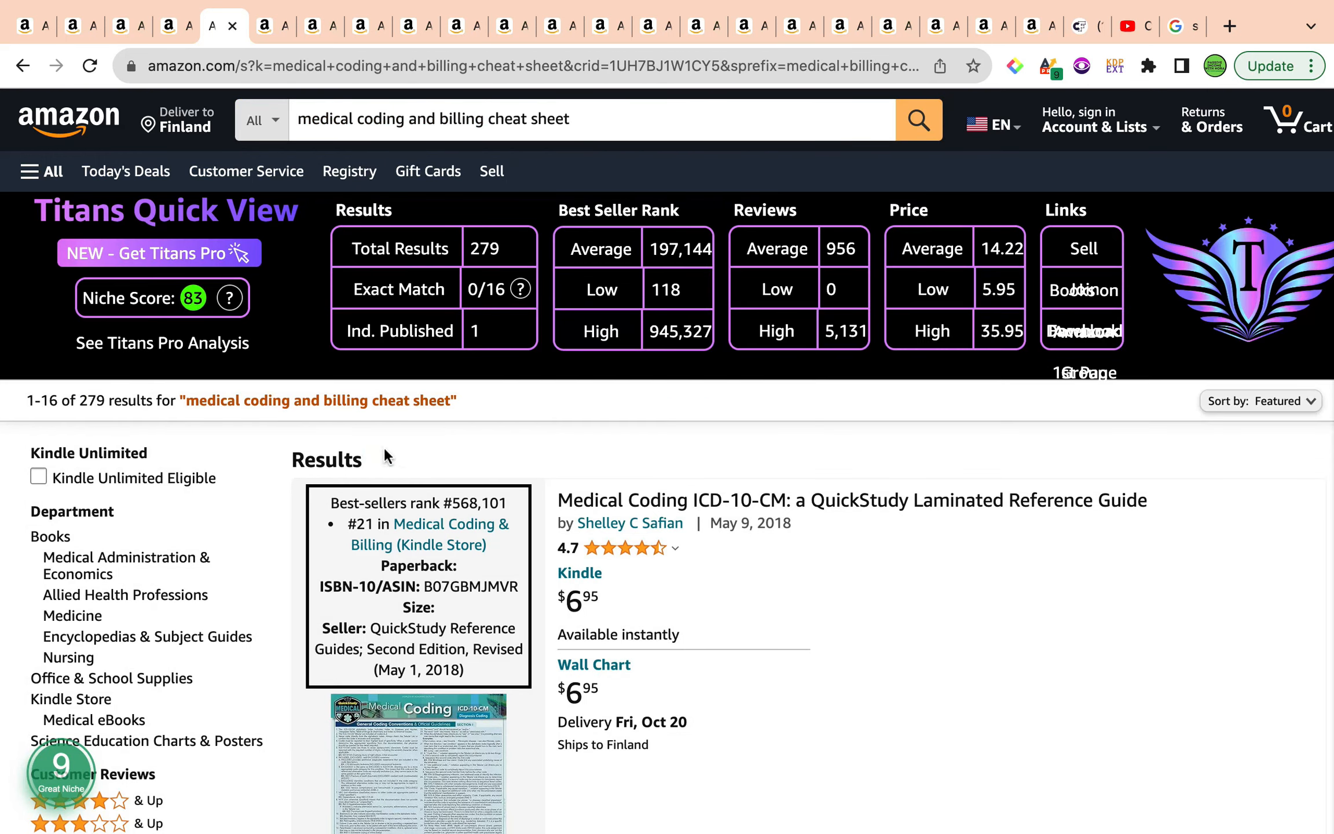
pyautogui.scroll(-3)
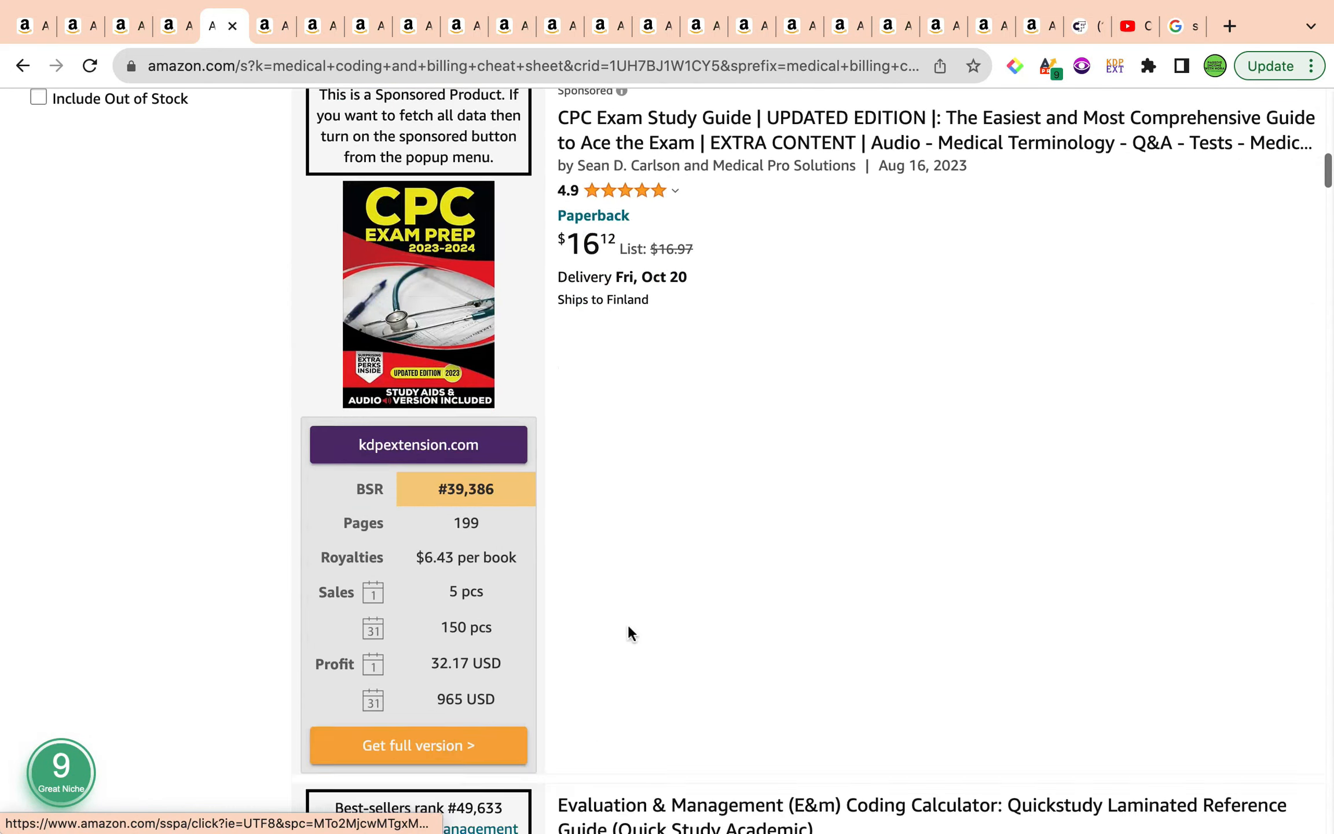
pyautogui.scroll(-3)
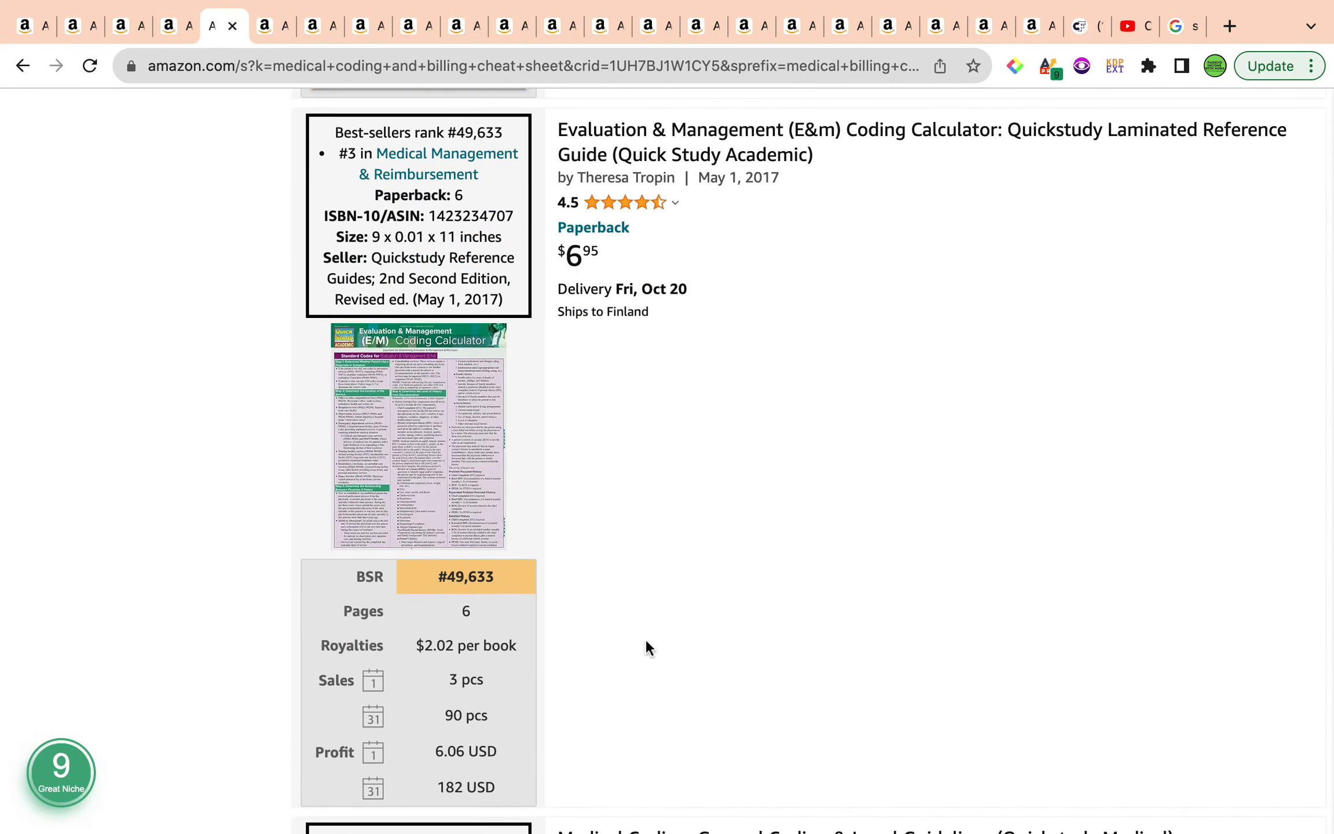
pyautogui.scroll(-3)
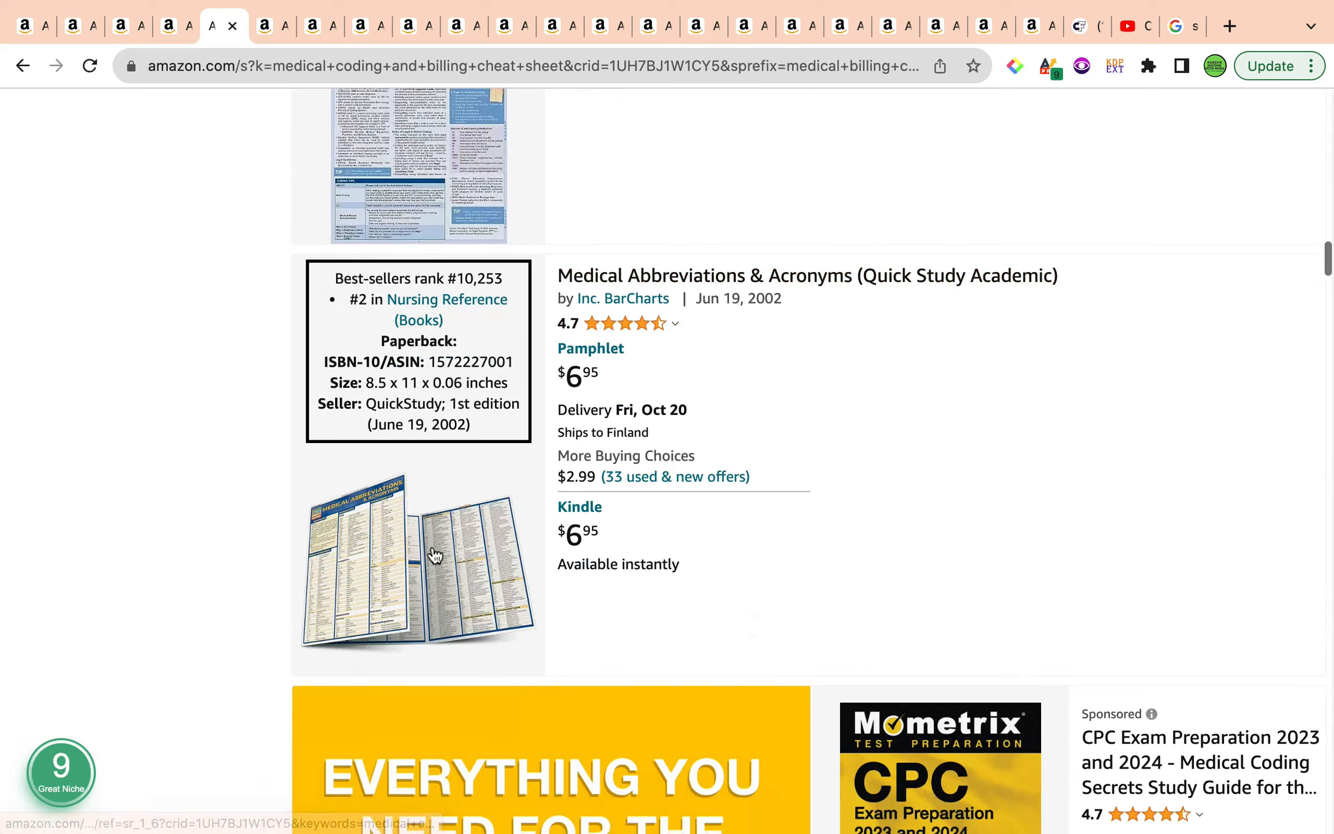
pyautogui.scroll(-3)
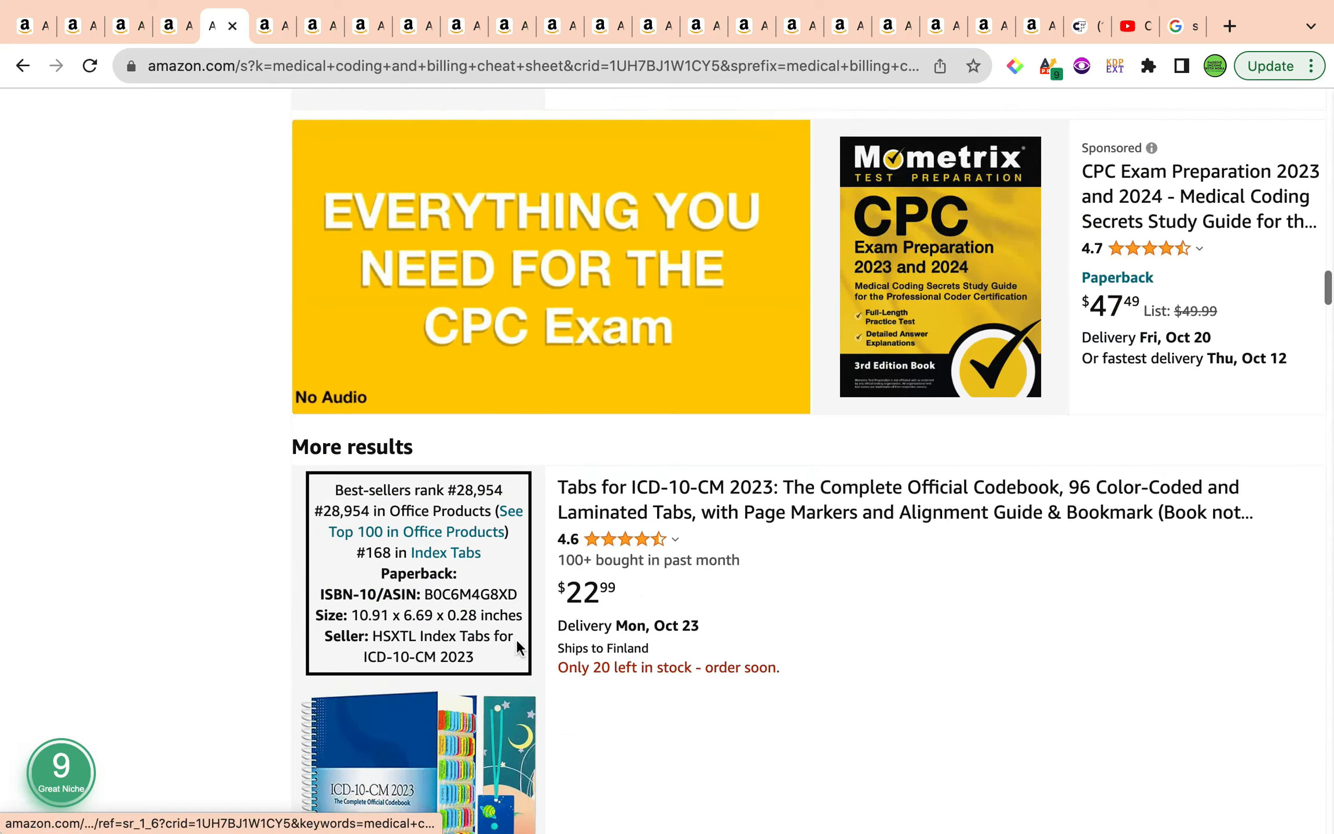
pyautogui.scroll(-3)
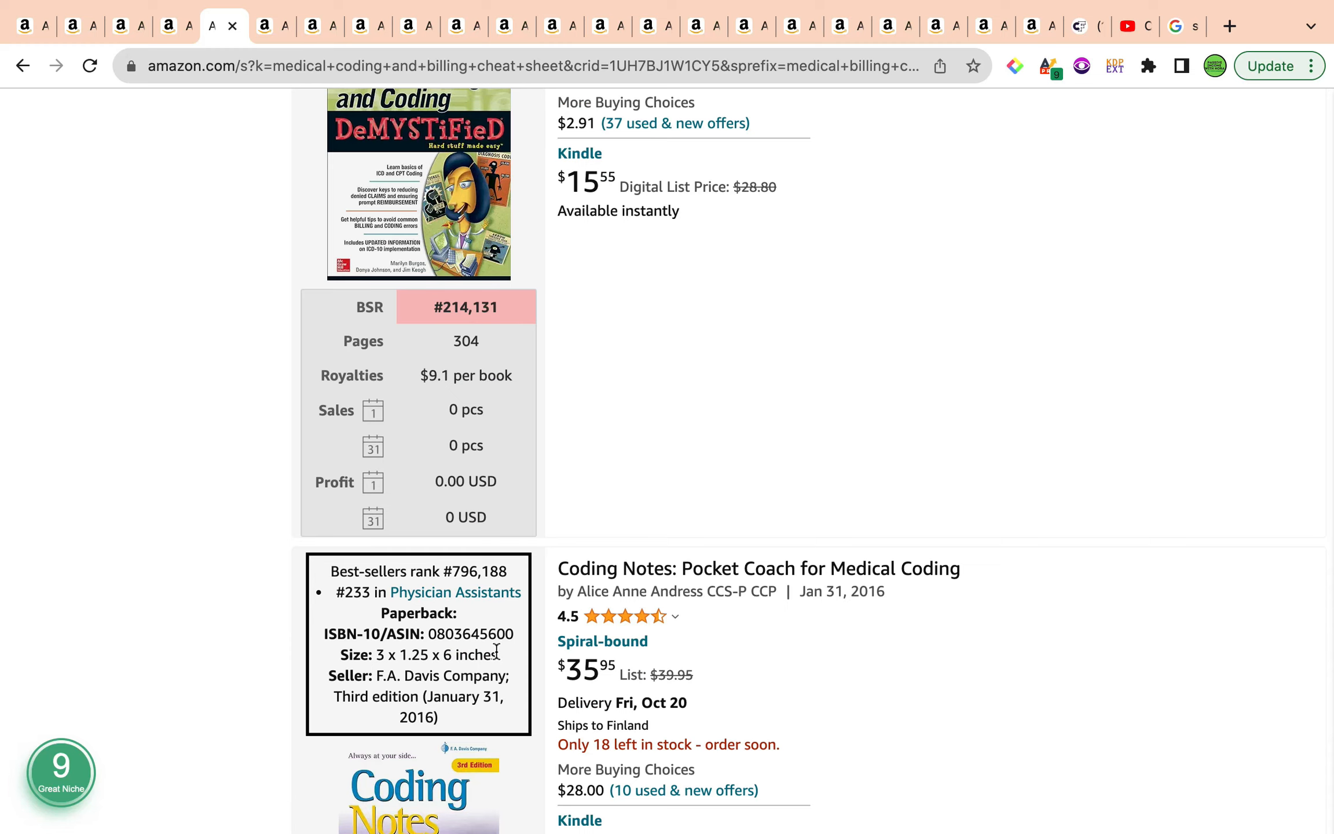
pyautogui.scroll(-3)
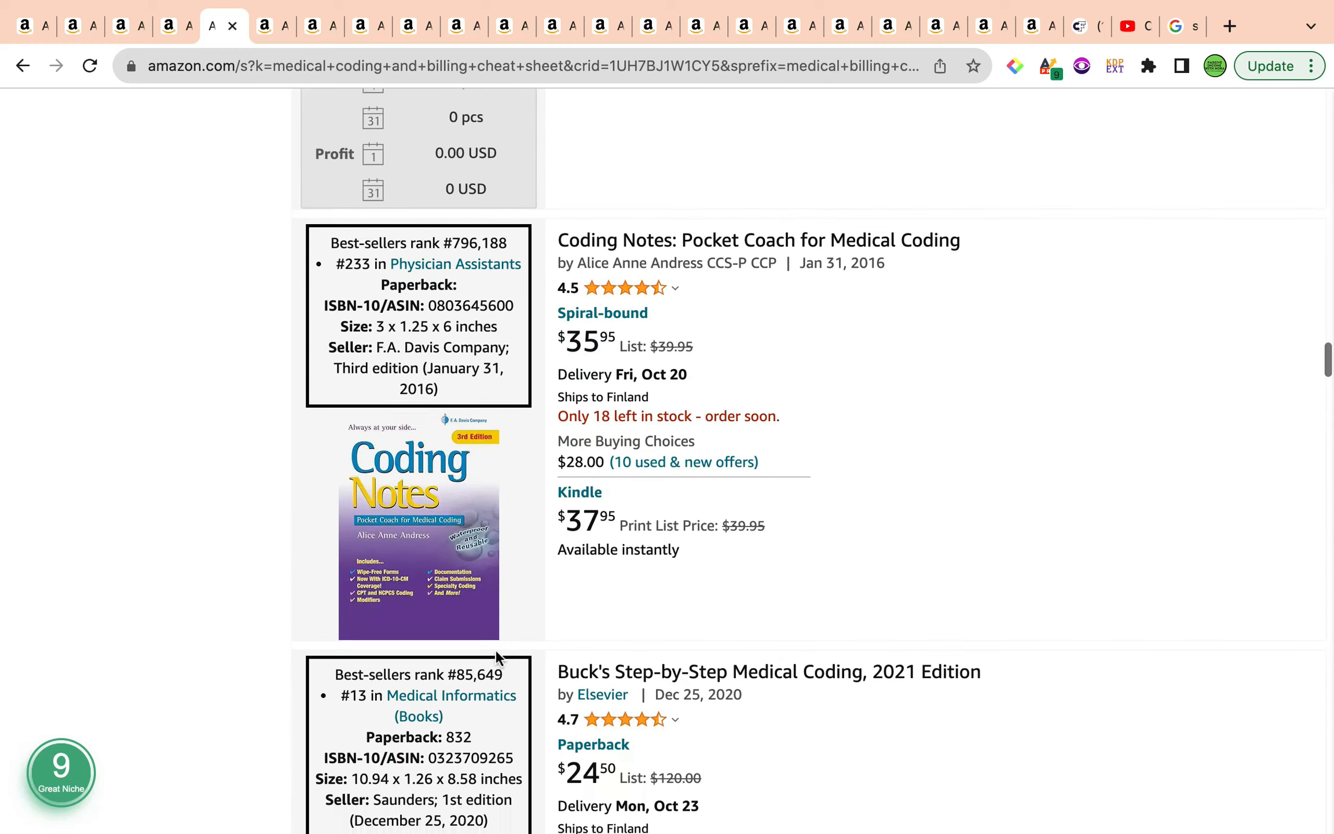
pyautogui.scroll(-3)
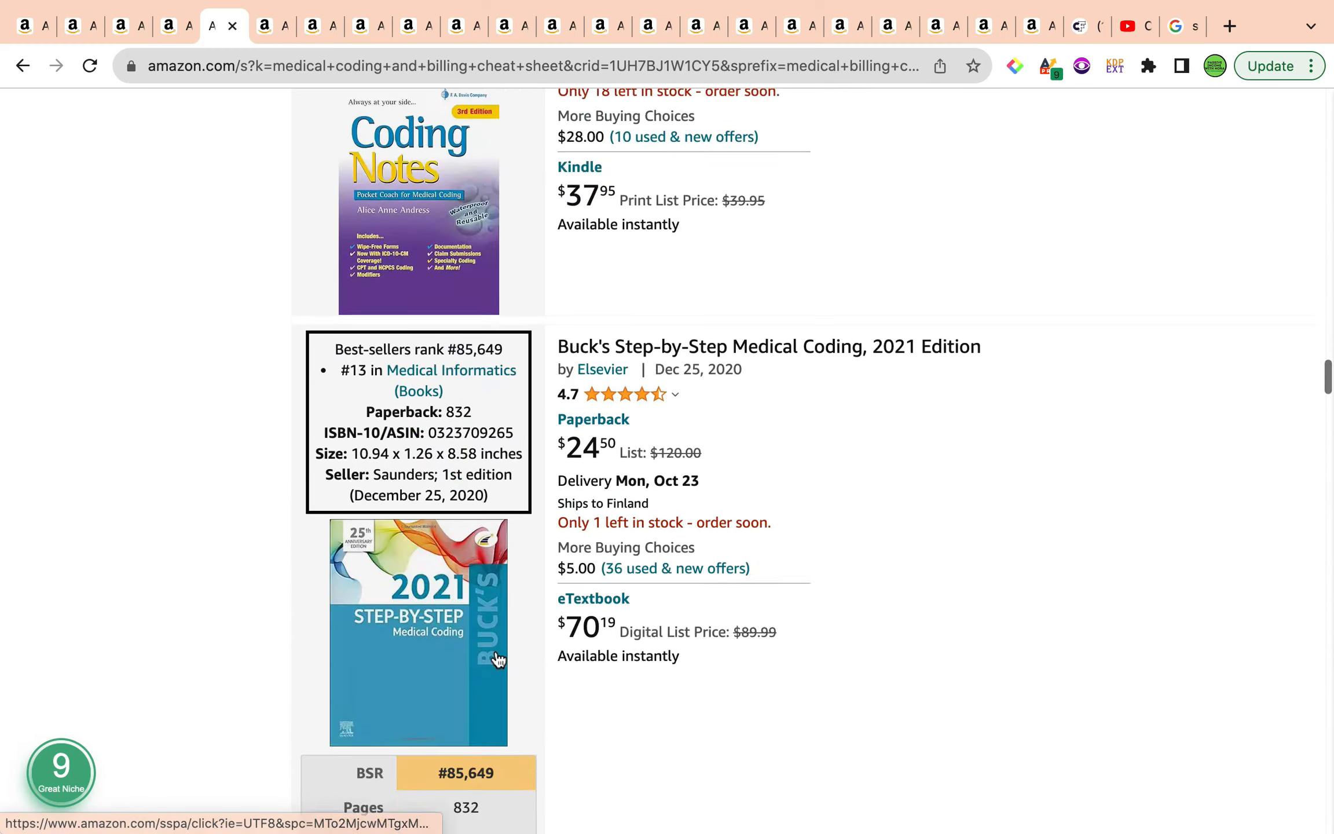
pyautogui.scroll(3)
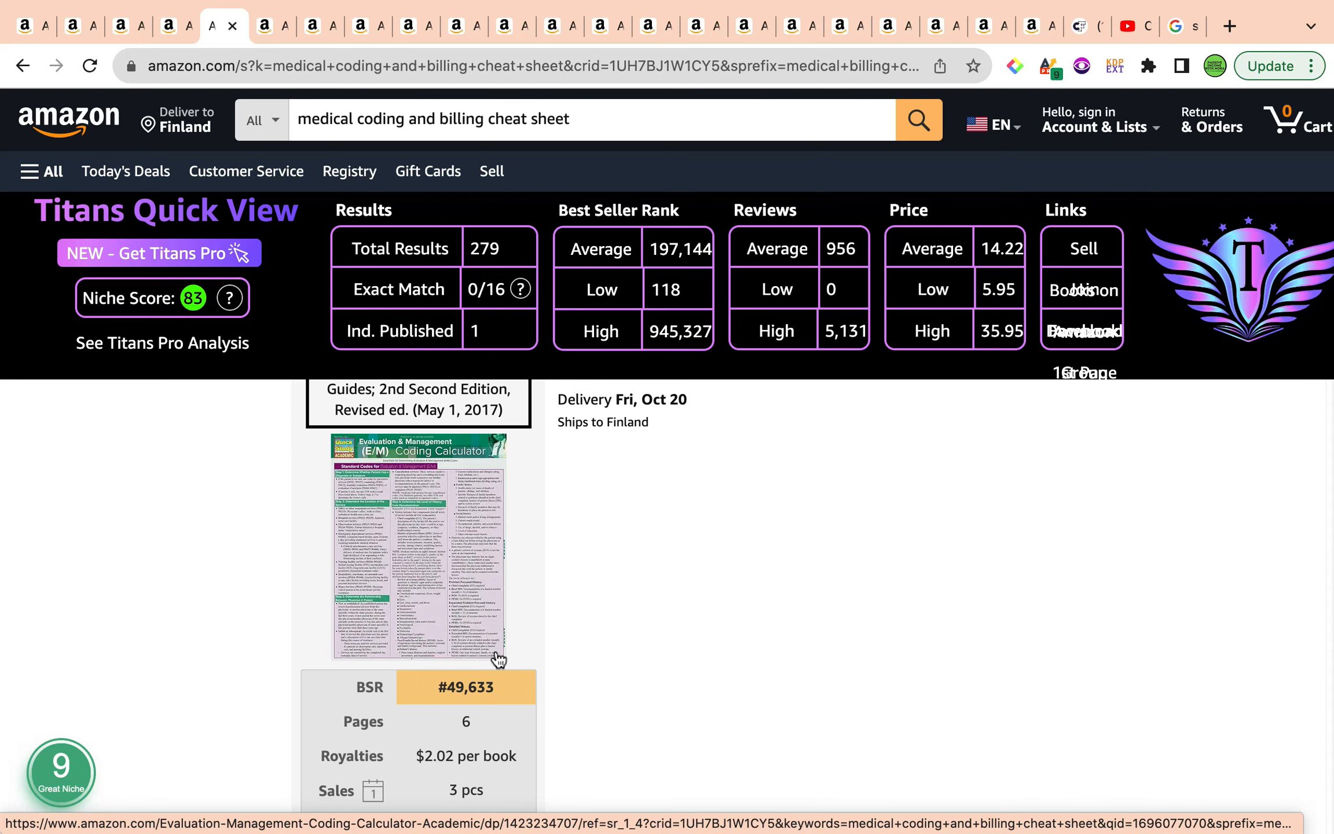
pyautogui.scroll(3)
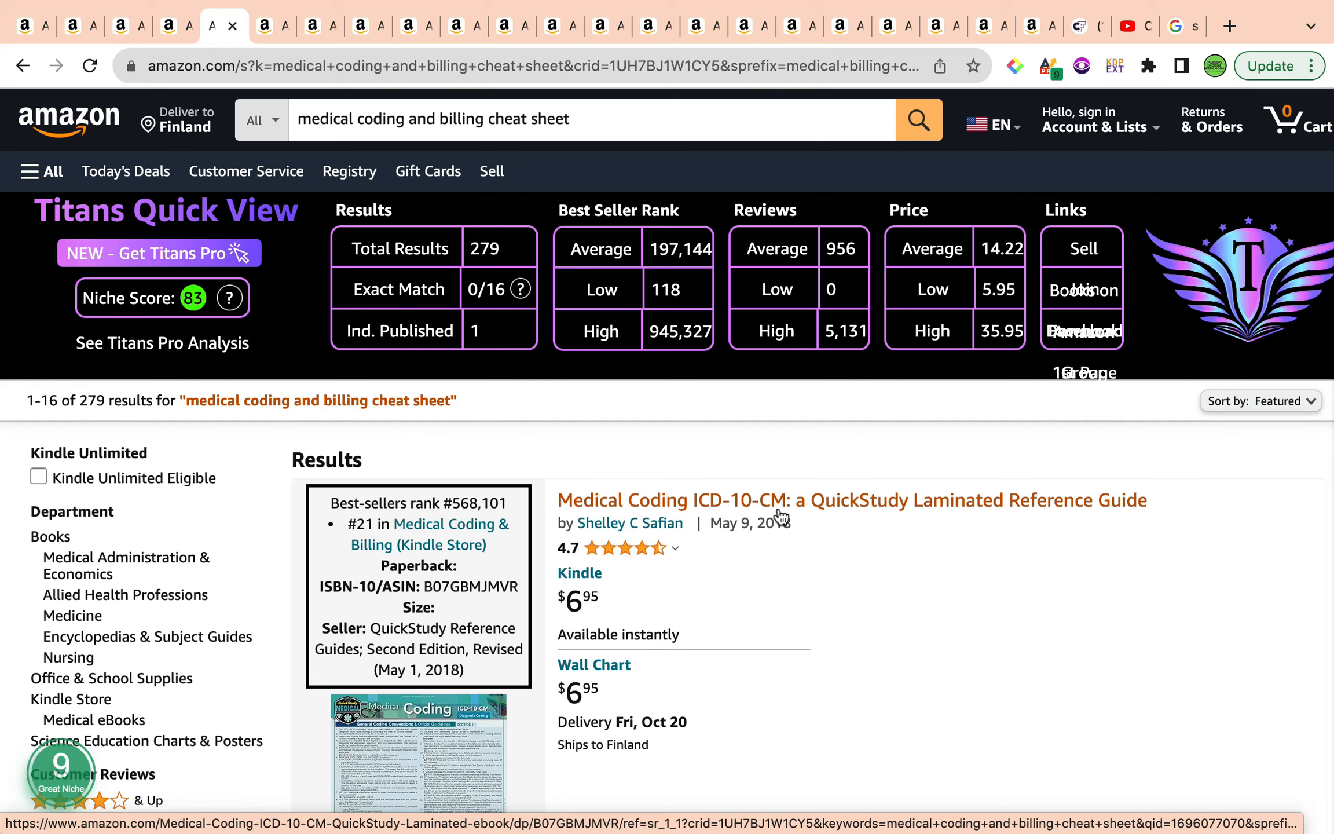
pyautogui.moveTo(189, 43)
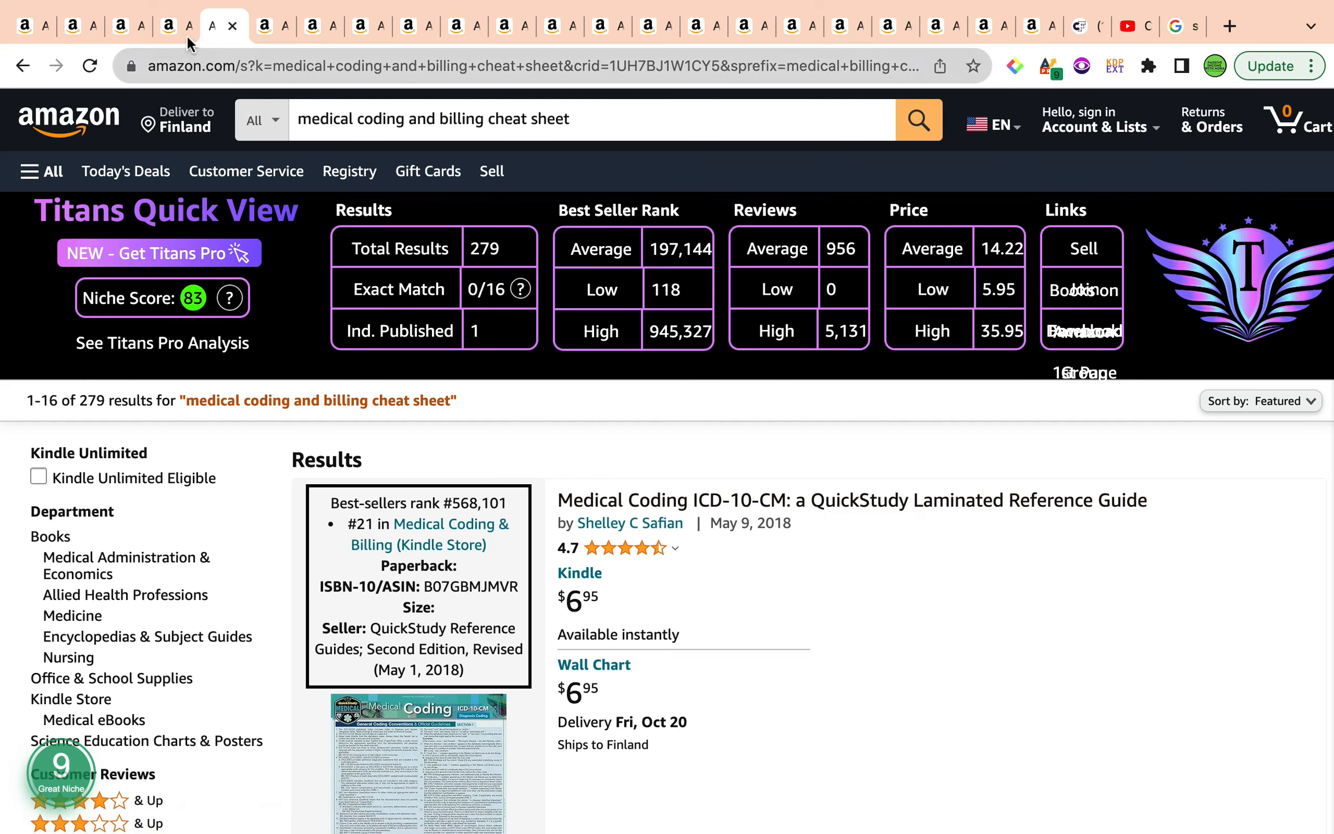